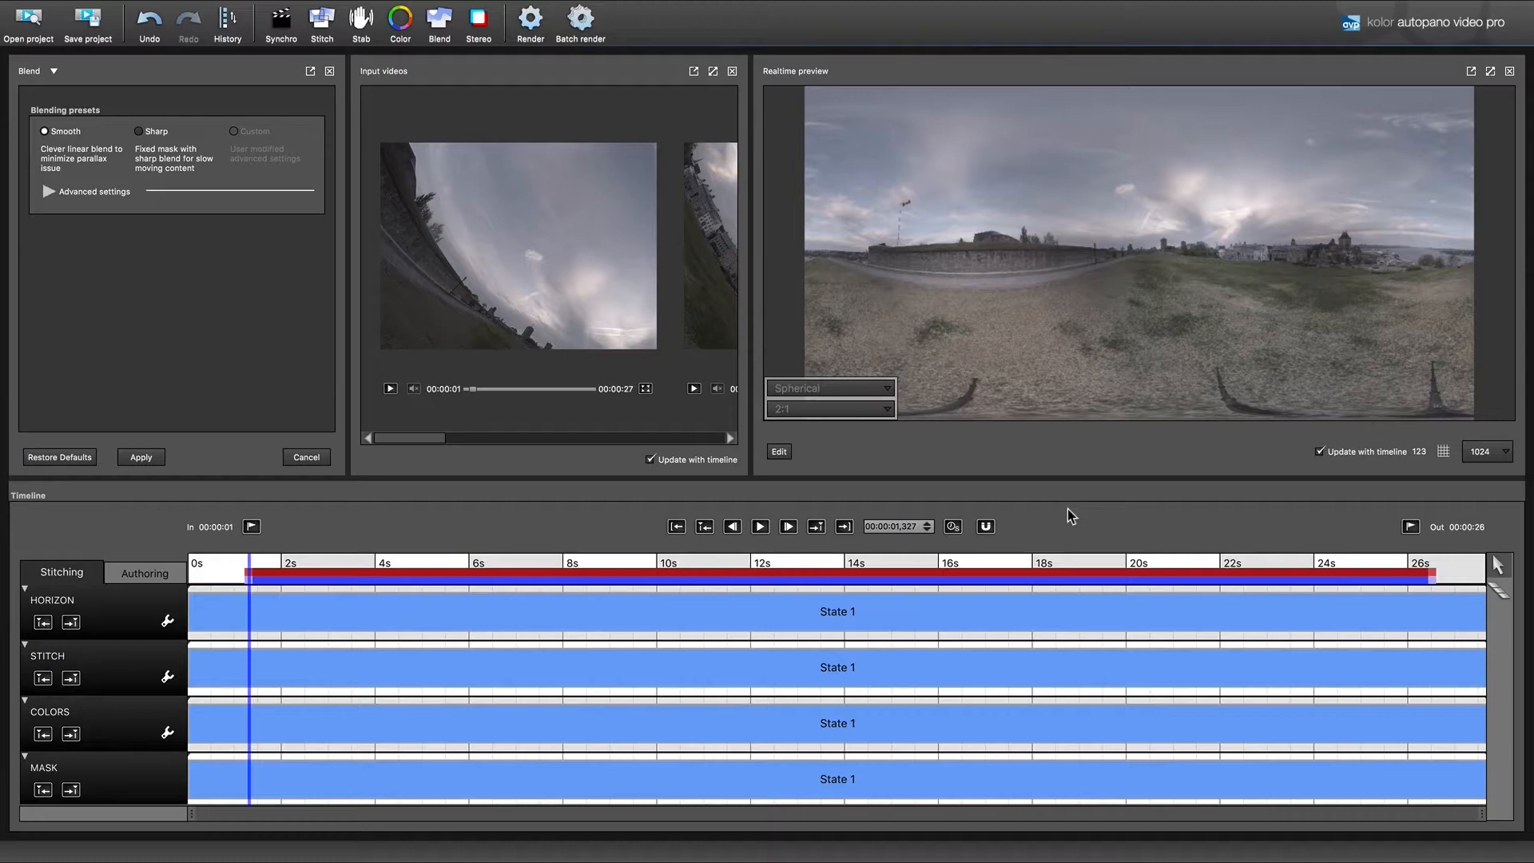
pyautogui.moveTo(1118, 285)
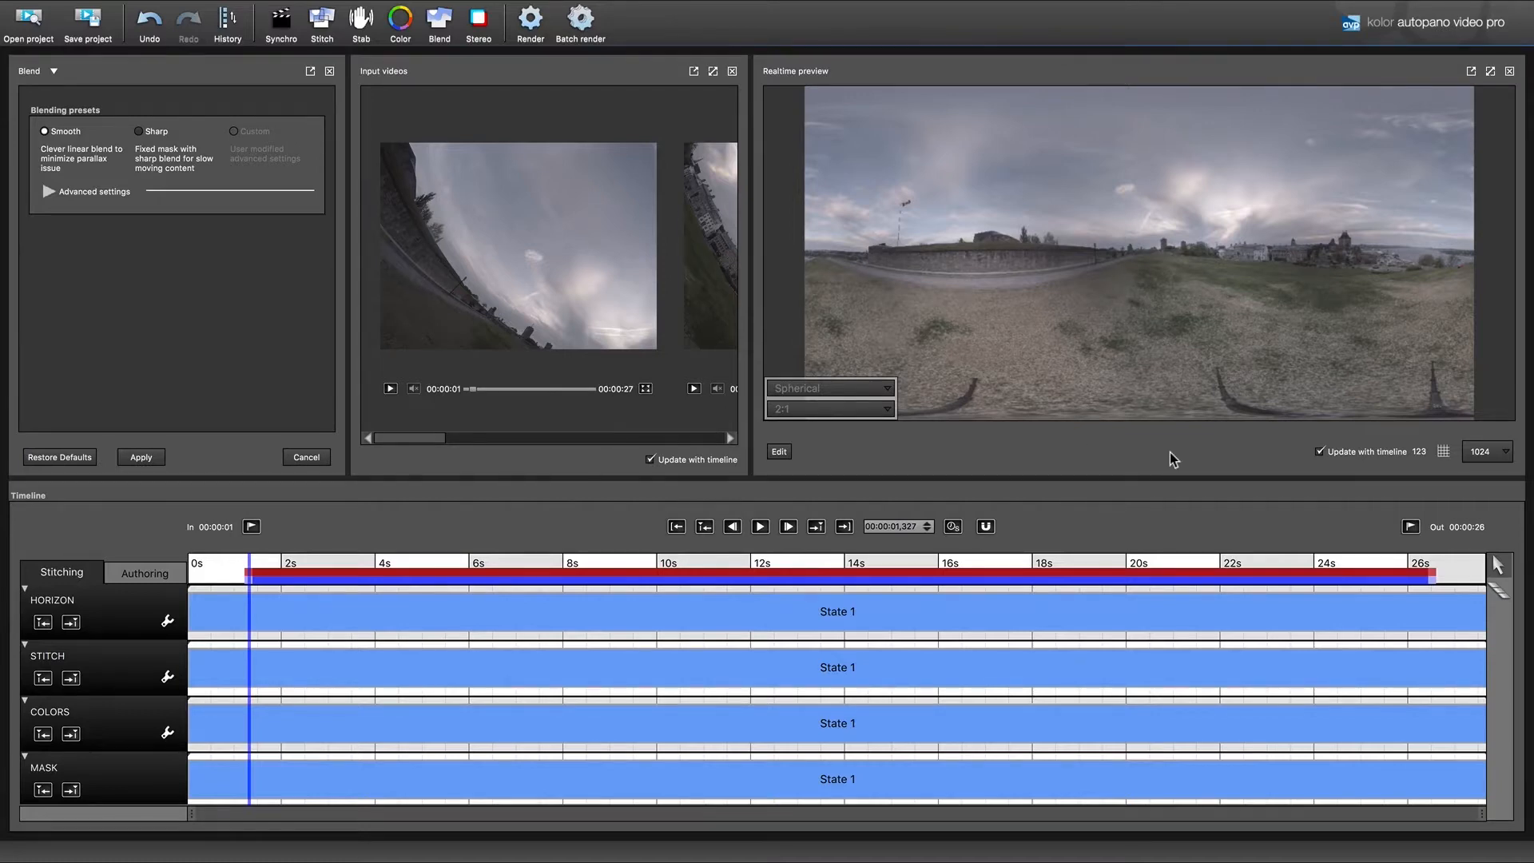
pyautogui.moveTo(896, 502)
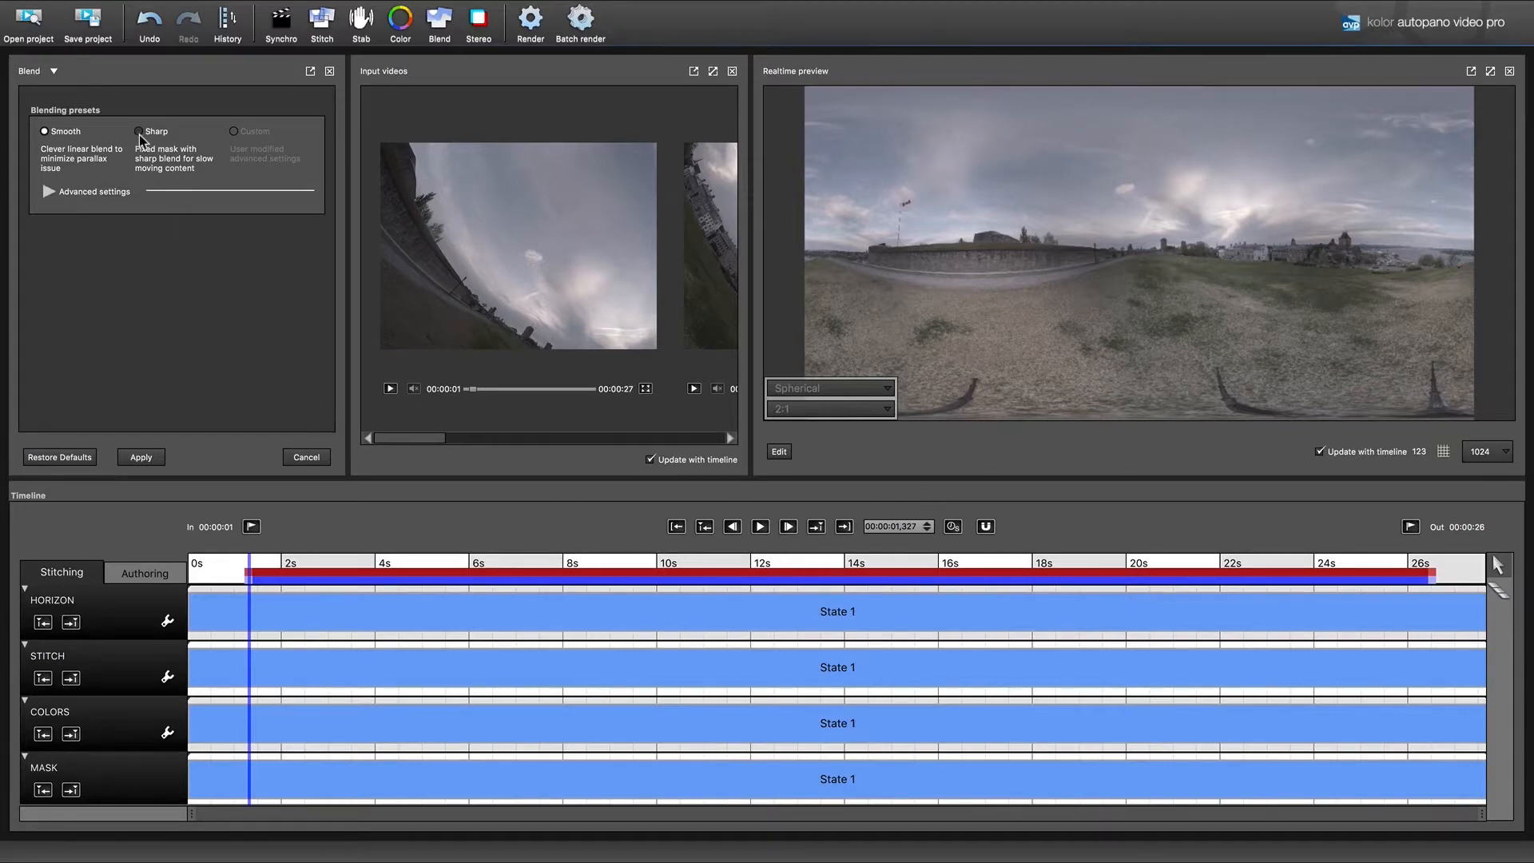
# Choose and apply the Sharp blending preset, then dismiss the input videos view
pyautogui.click(139, 131)
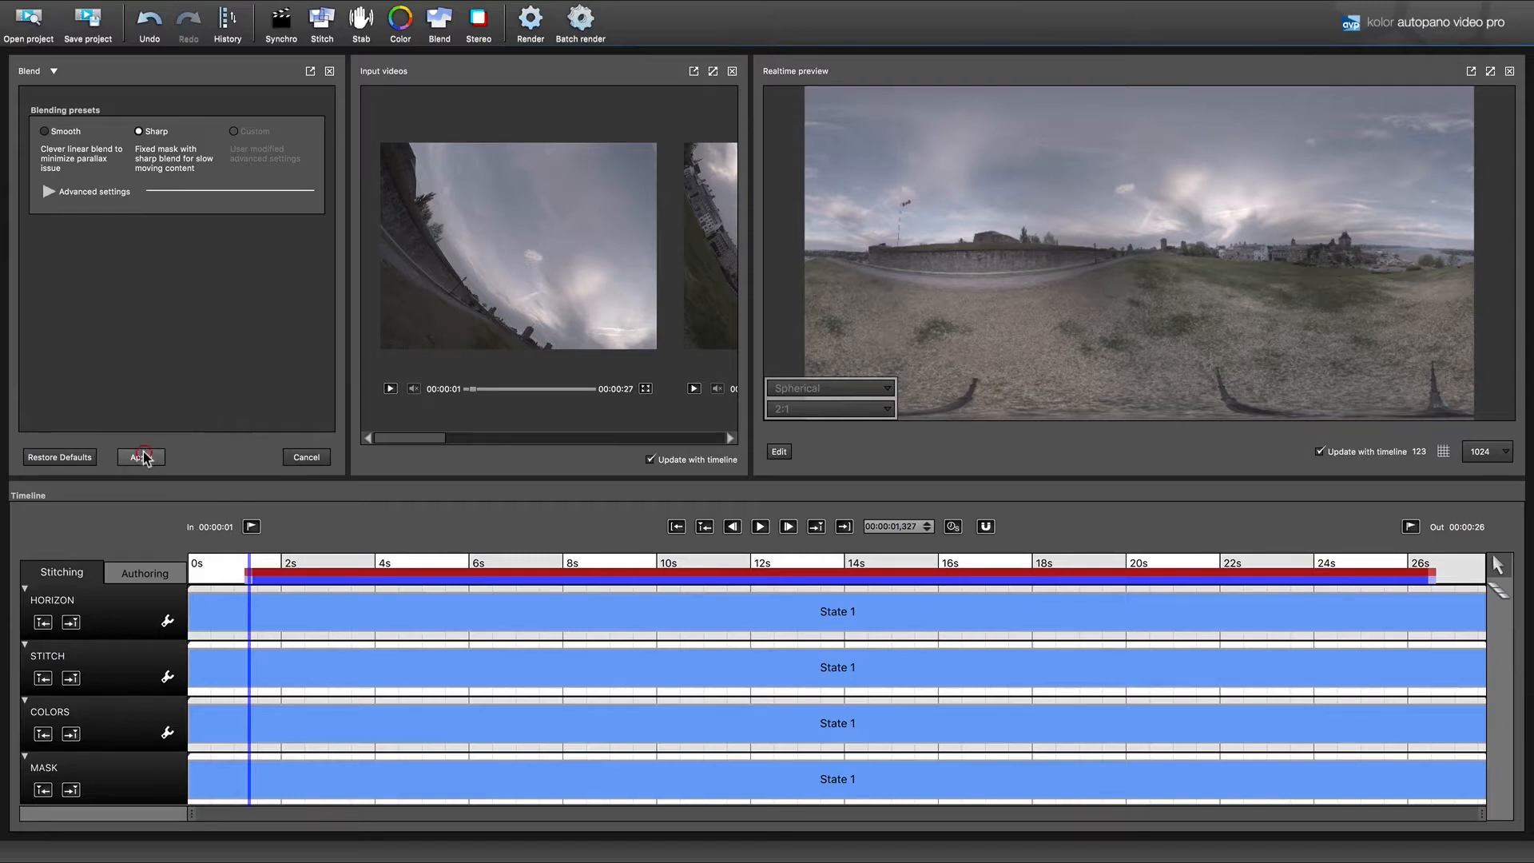
pyautogui.click(141, 457)
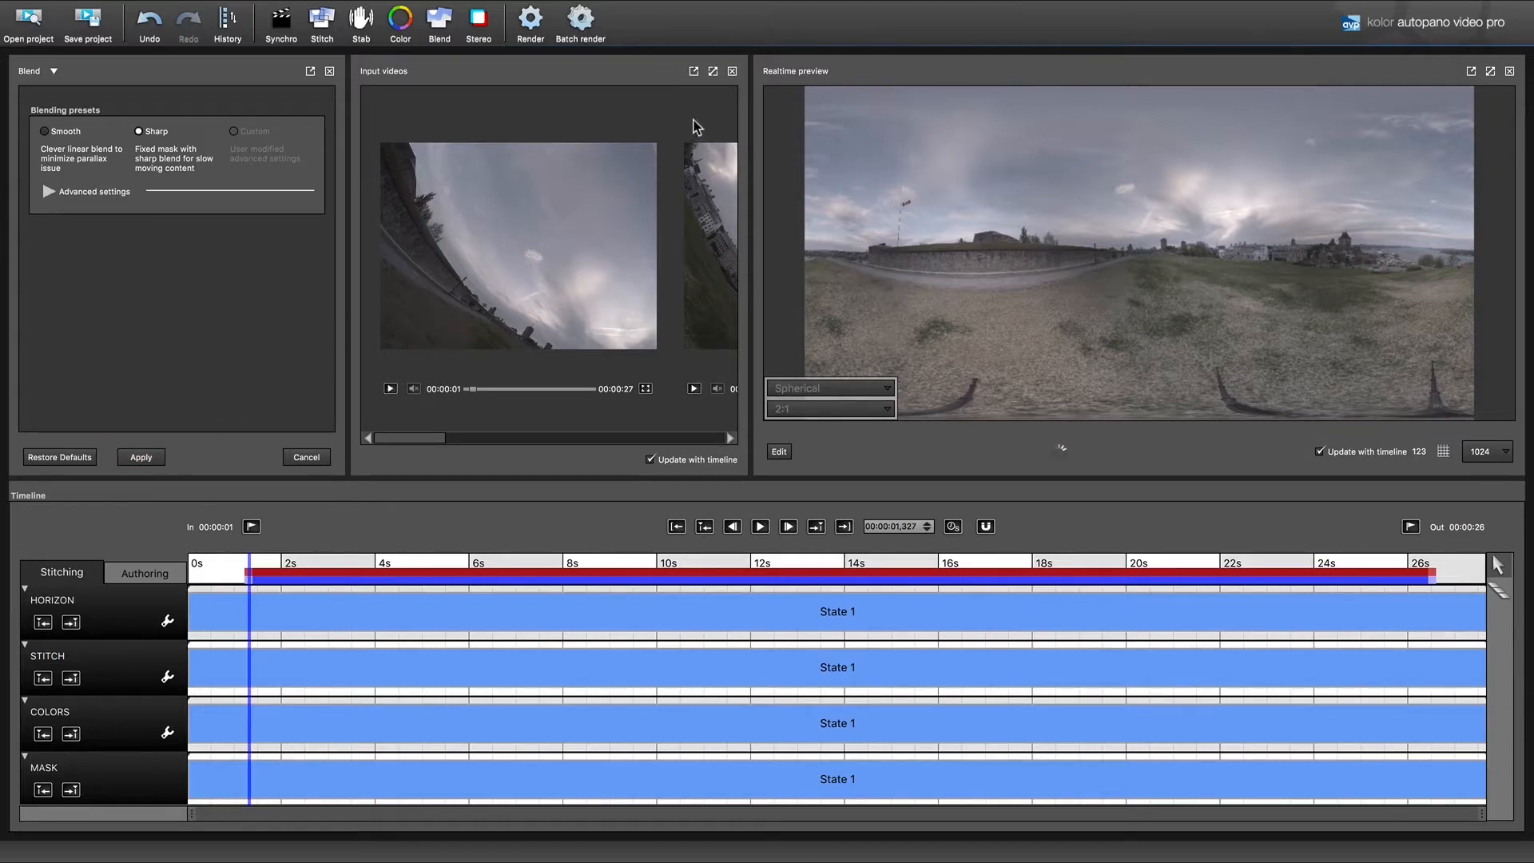
pyautogui.click(731, 71)
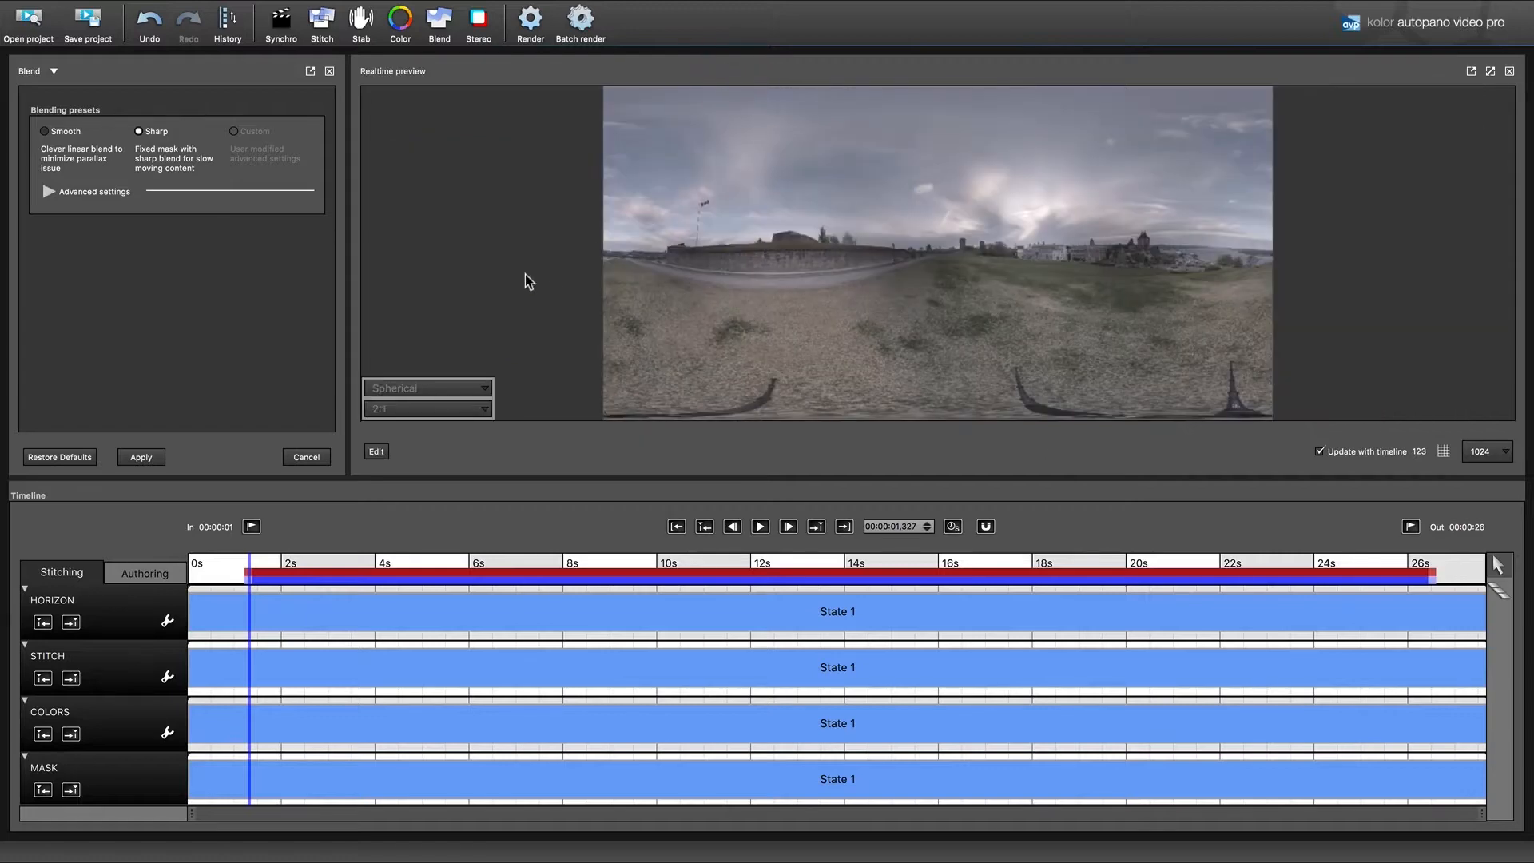
pyautogui.moveTo(398, 500)
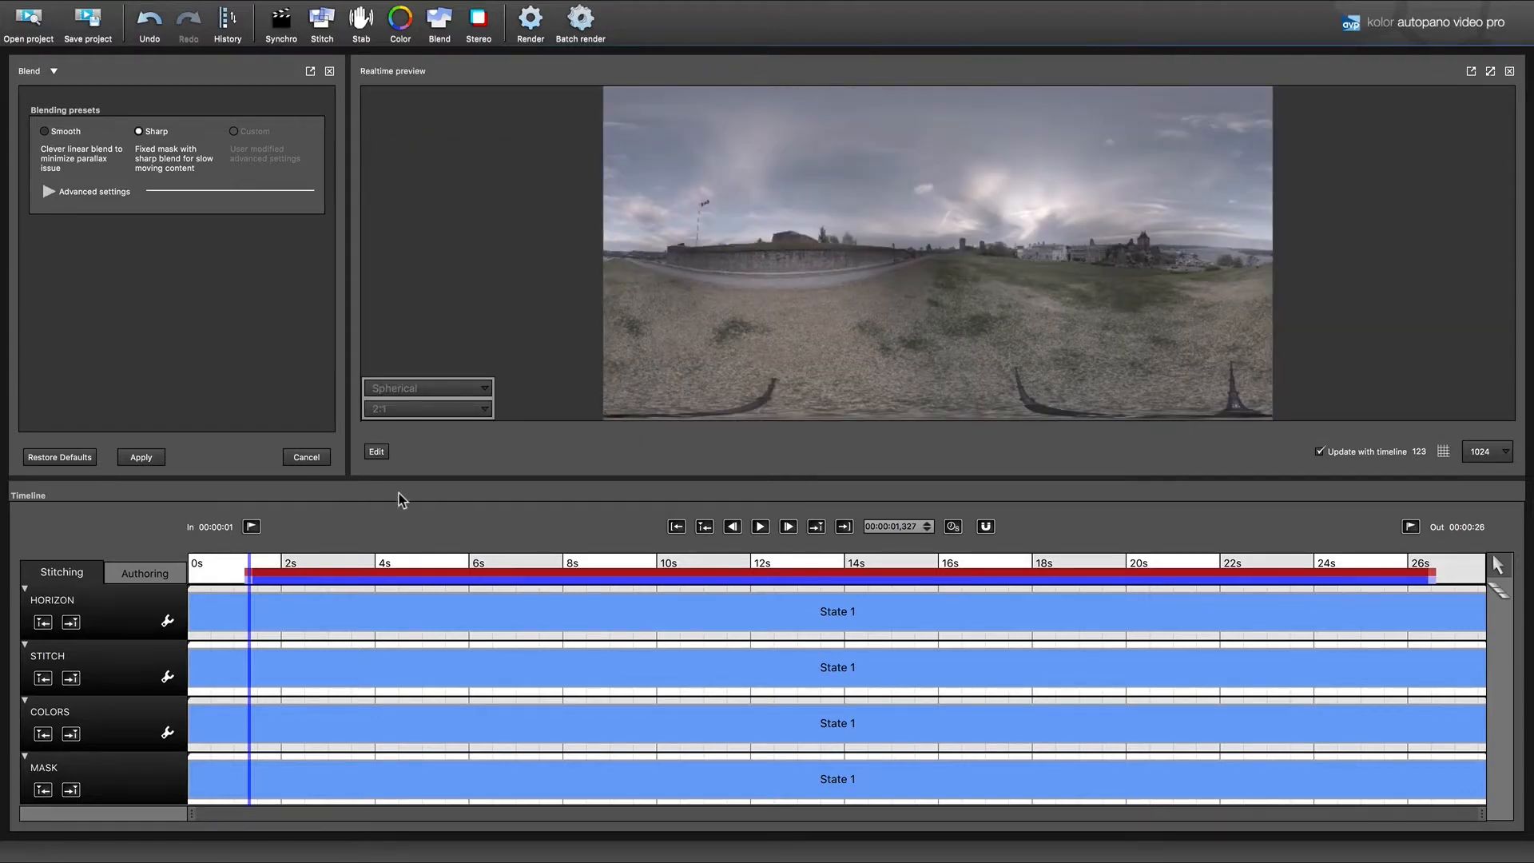
# Apply Exposure, Color and Vignetting corrections from the Color panel to the stitched video
pyautogui.click(399, 18)
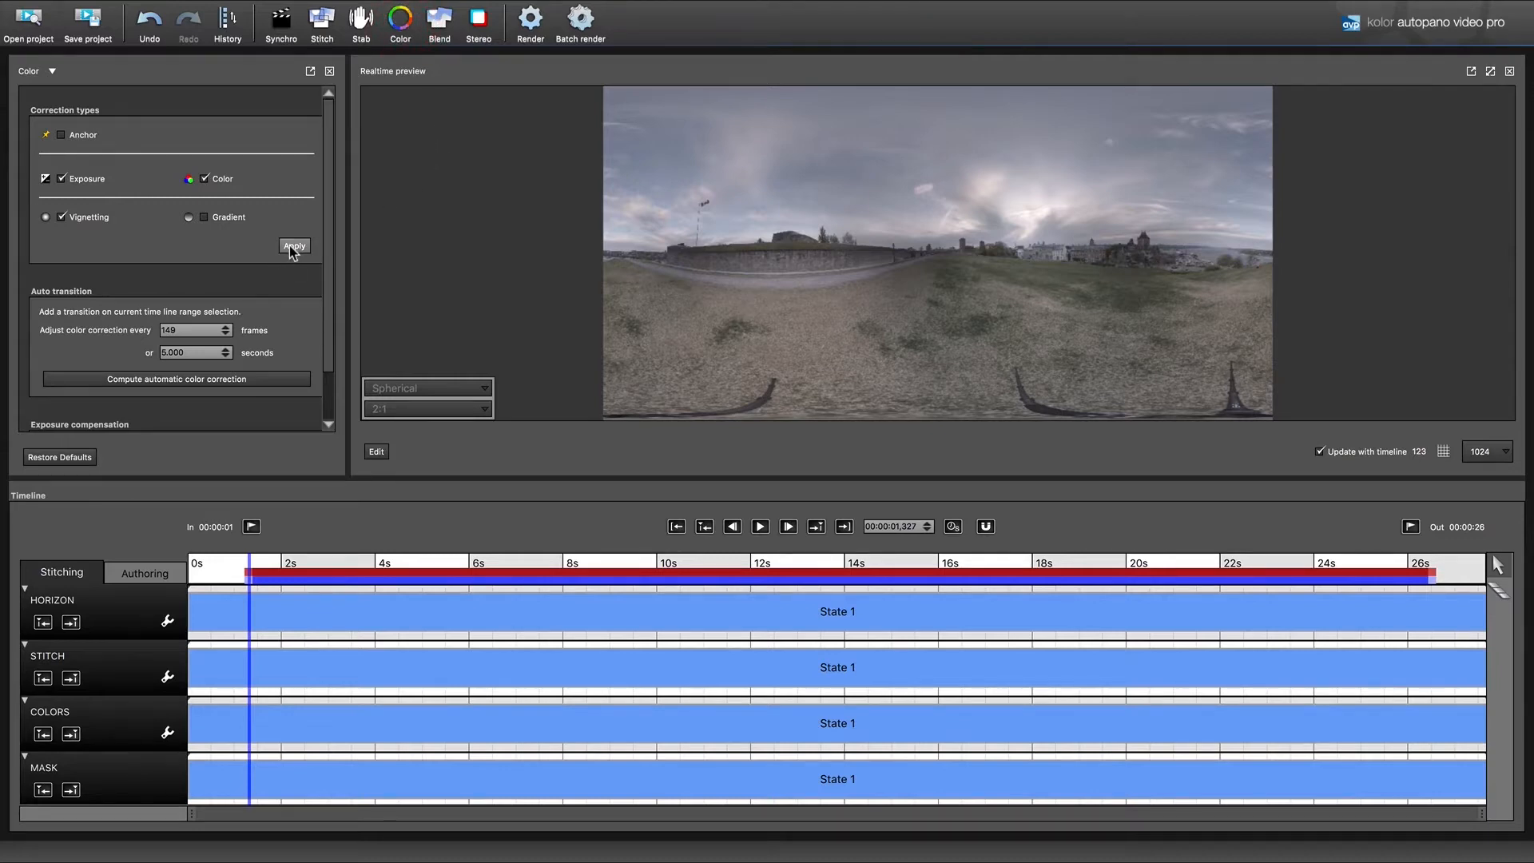
pyautogui.click(294, 246)
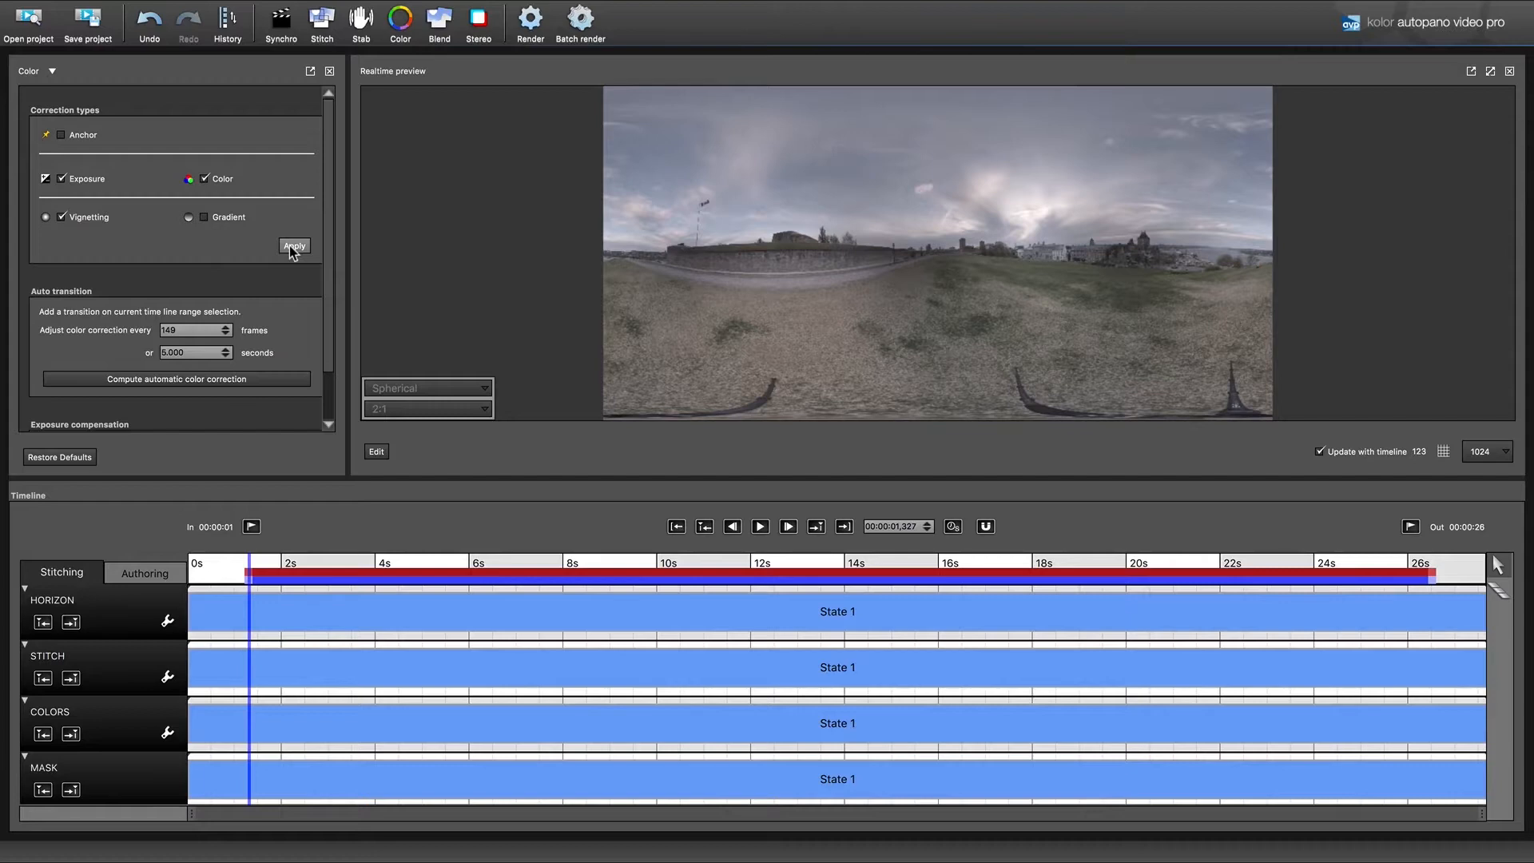
pyautogui.click(294, 246)
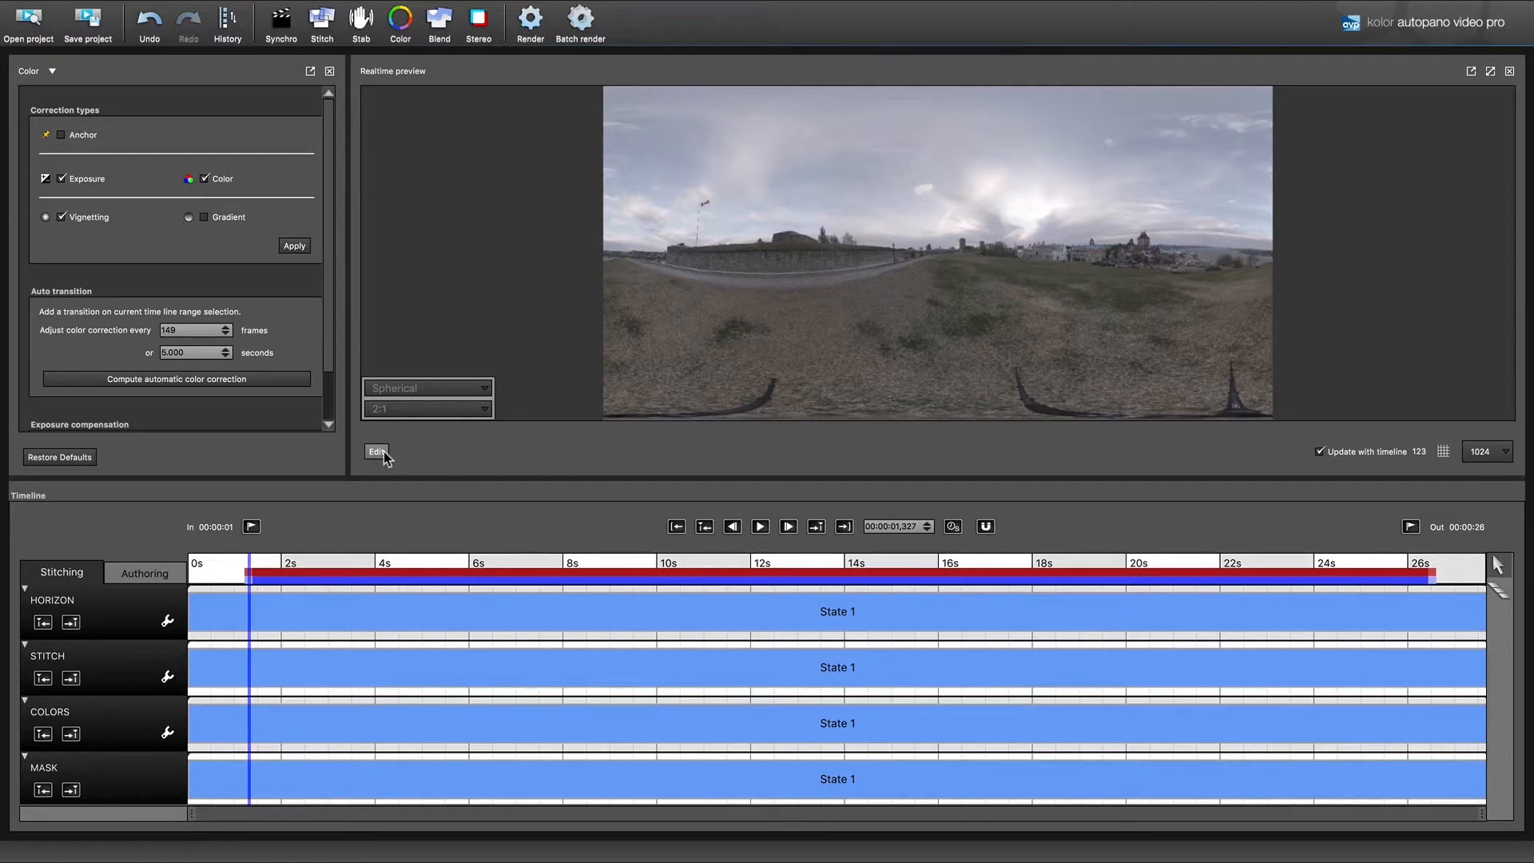
# Edit the panorama in Autopano Giga and use the move-images tool to centre the nadir
pyautogui.click(376, 451)
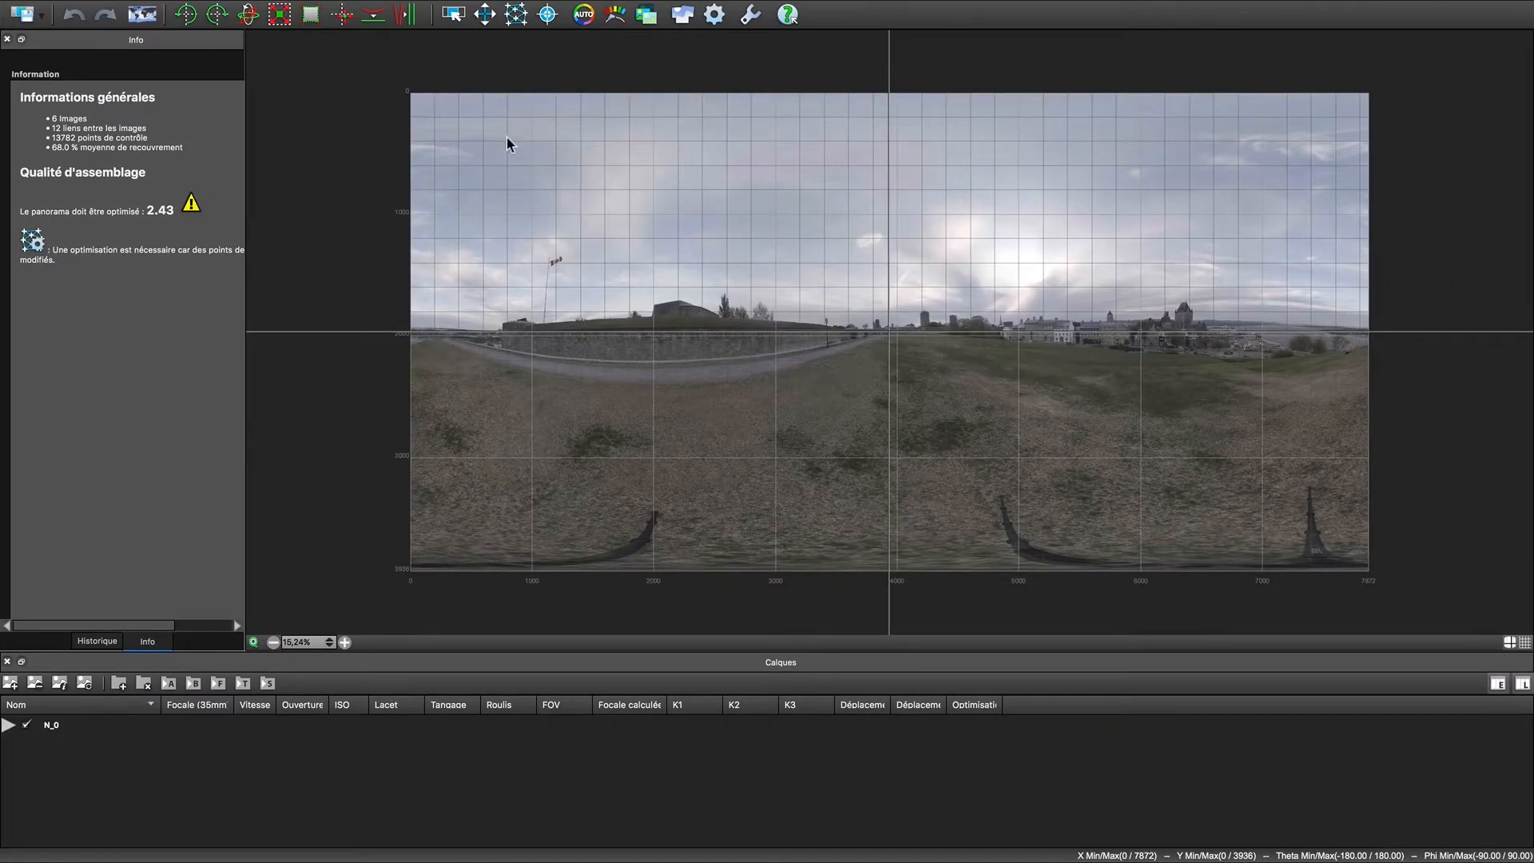
pyautogui.click(486, 14)
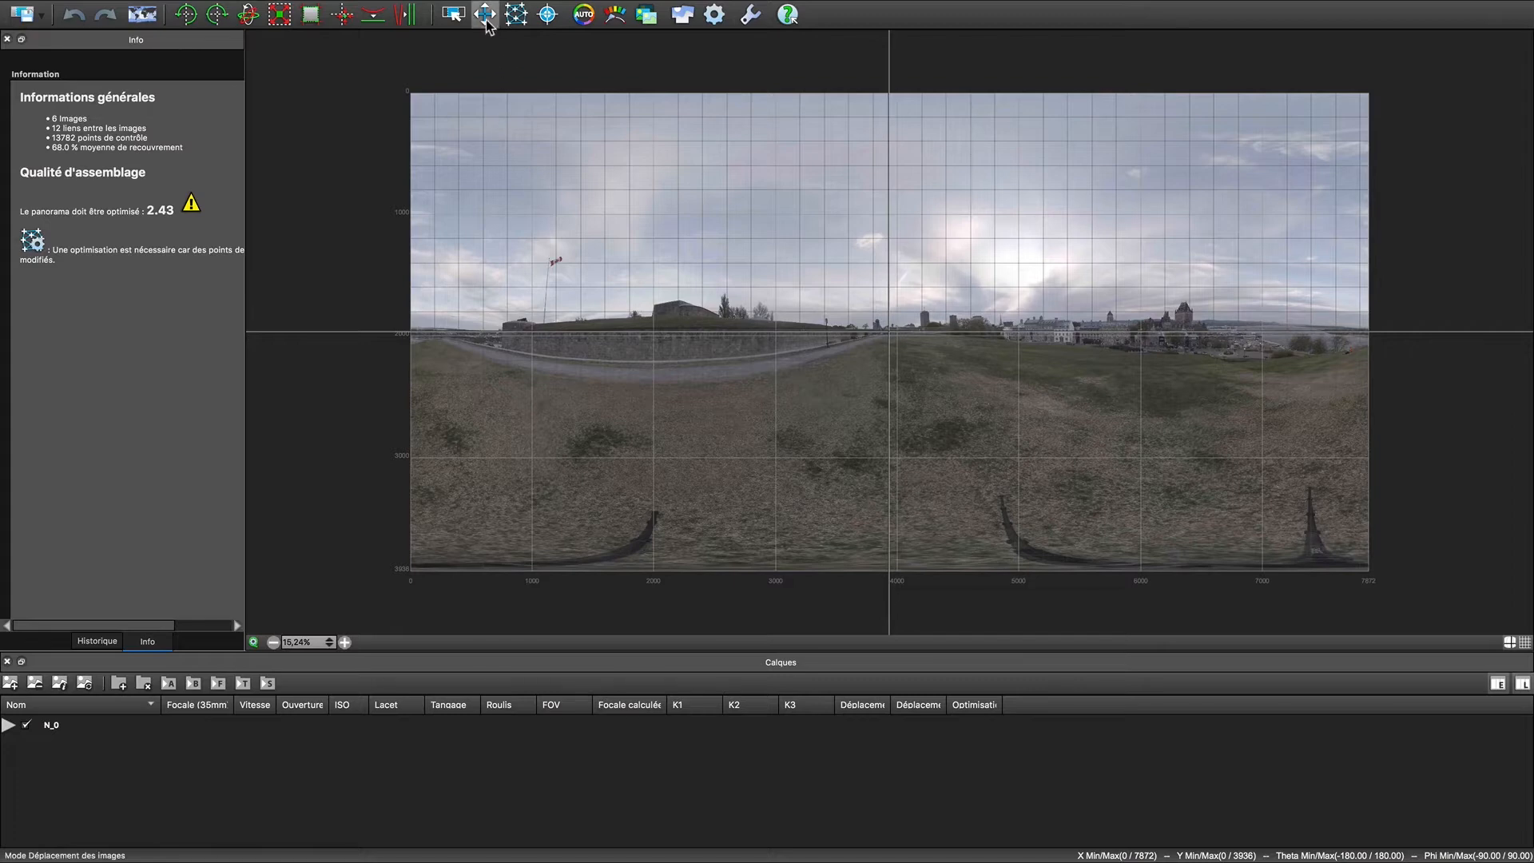
pyautogui.click(483, 14)
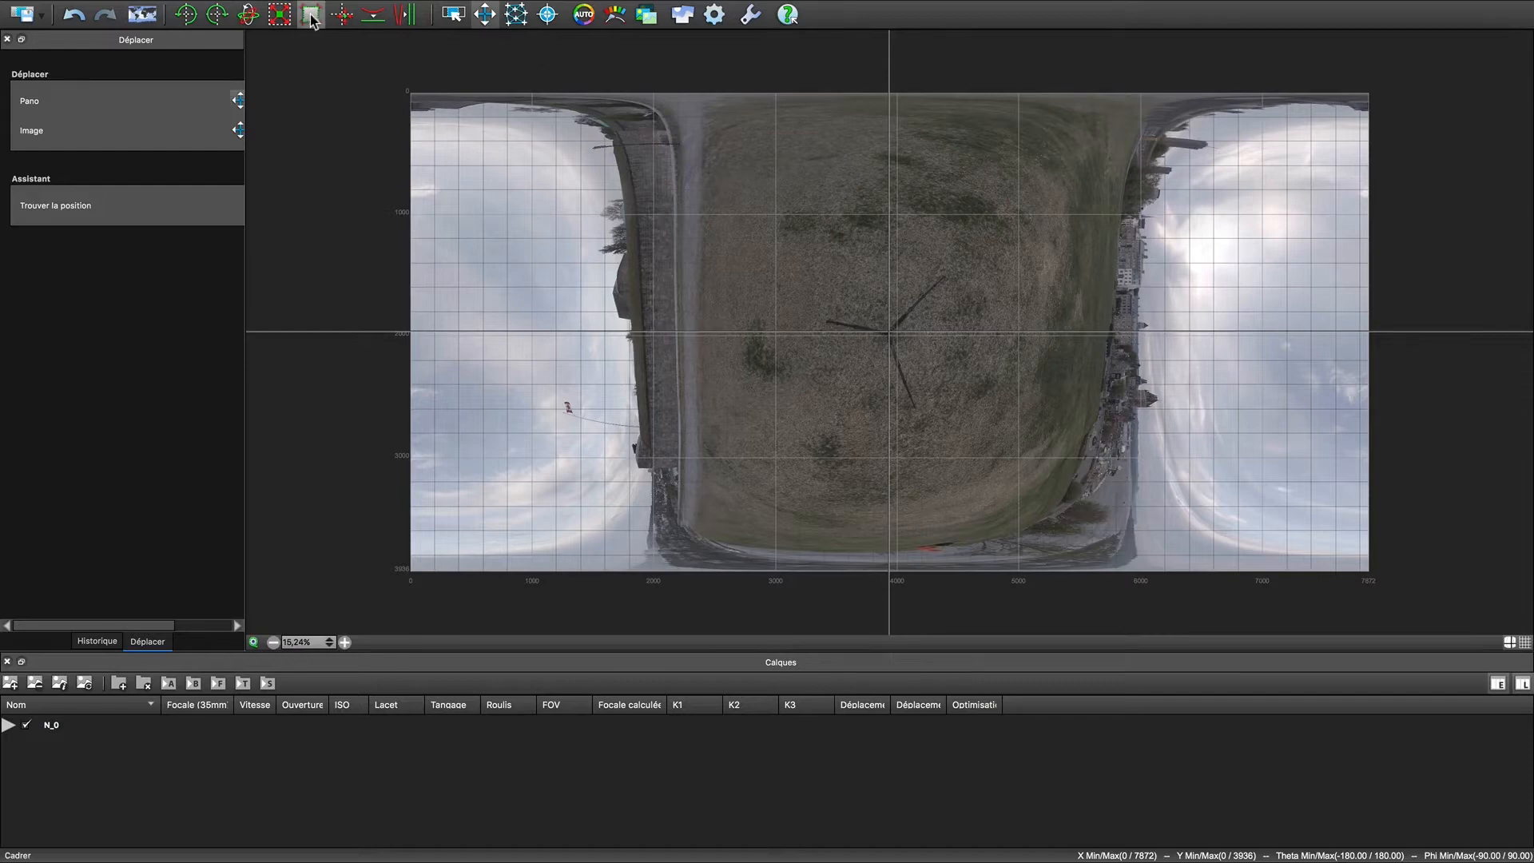
# Crop a box around the tripod with Theta and Phi Min/Max at -40 and 40
pyautogui.click(309, 14)
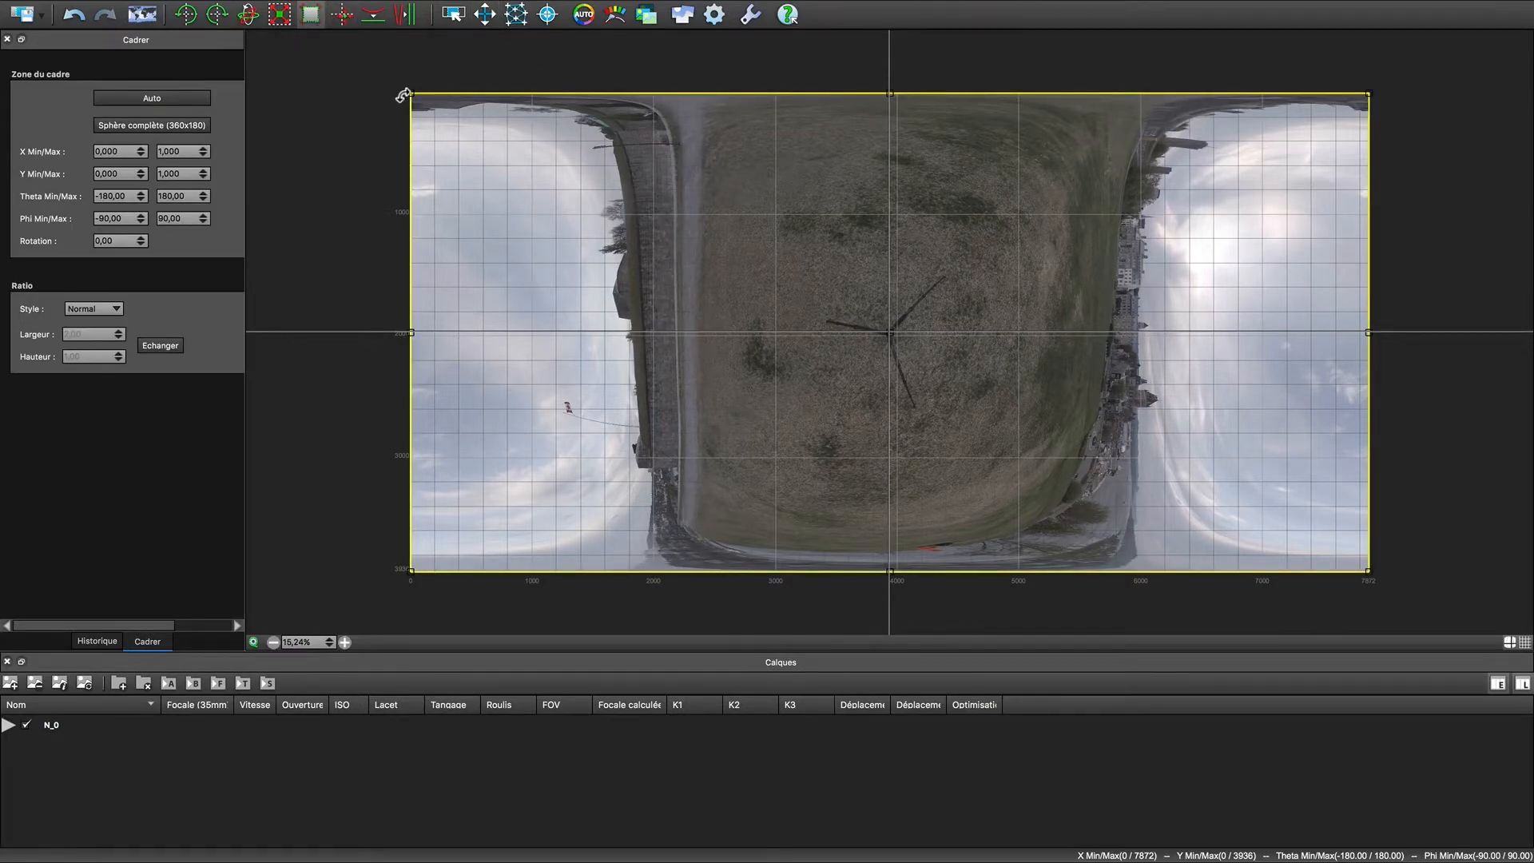
pyautogui.moveTo(406, 94); pyautogui.dragTo(740, 237)
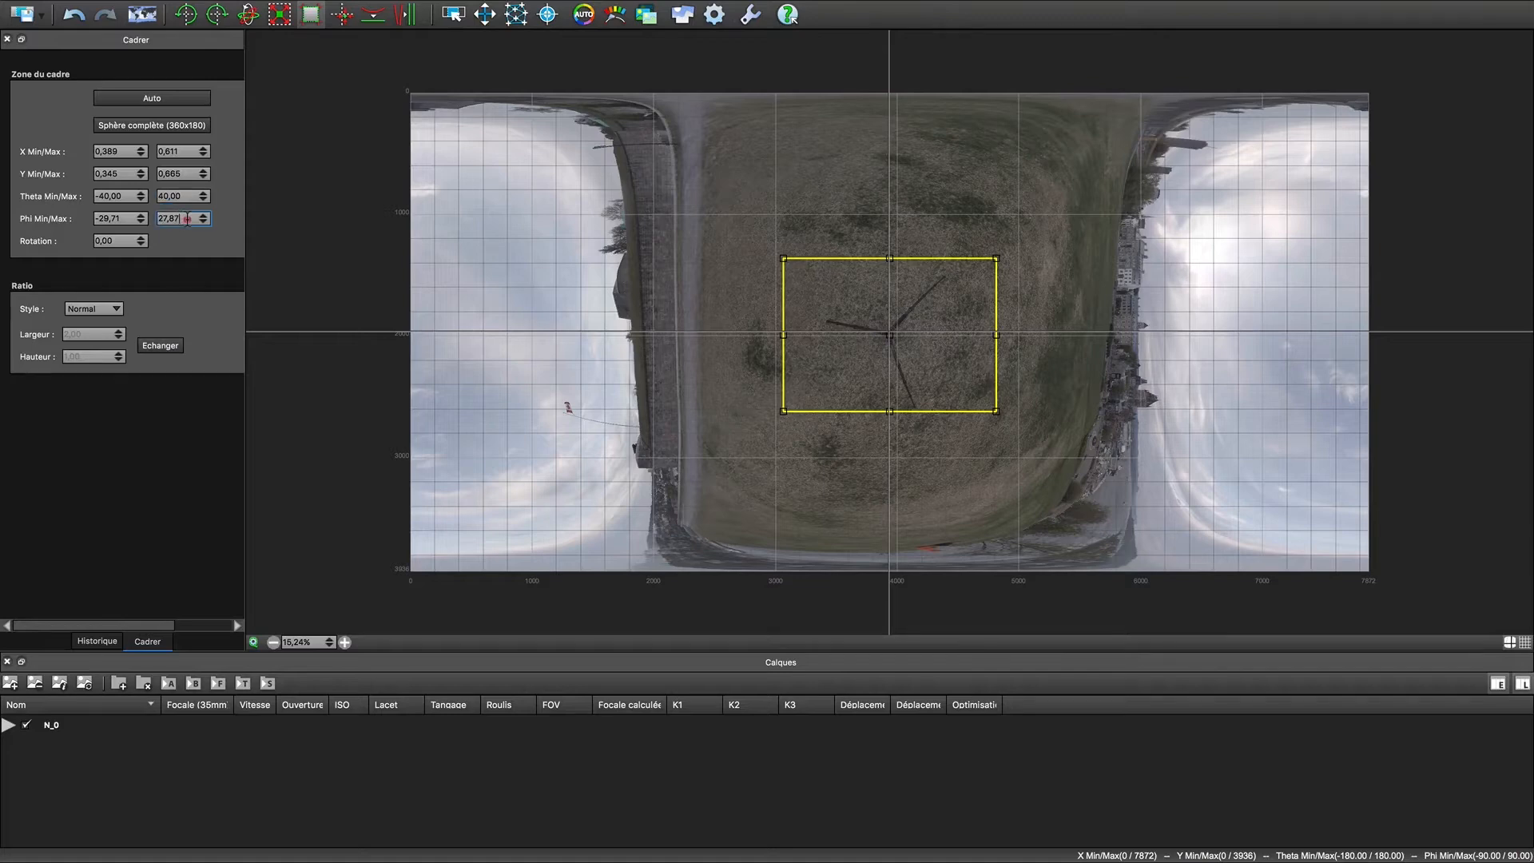
pyautogui.write('4,00')
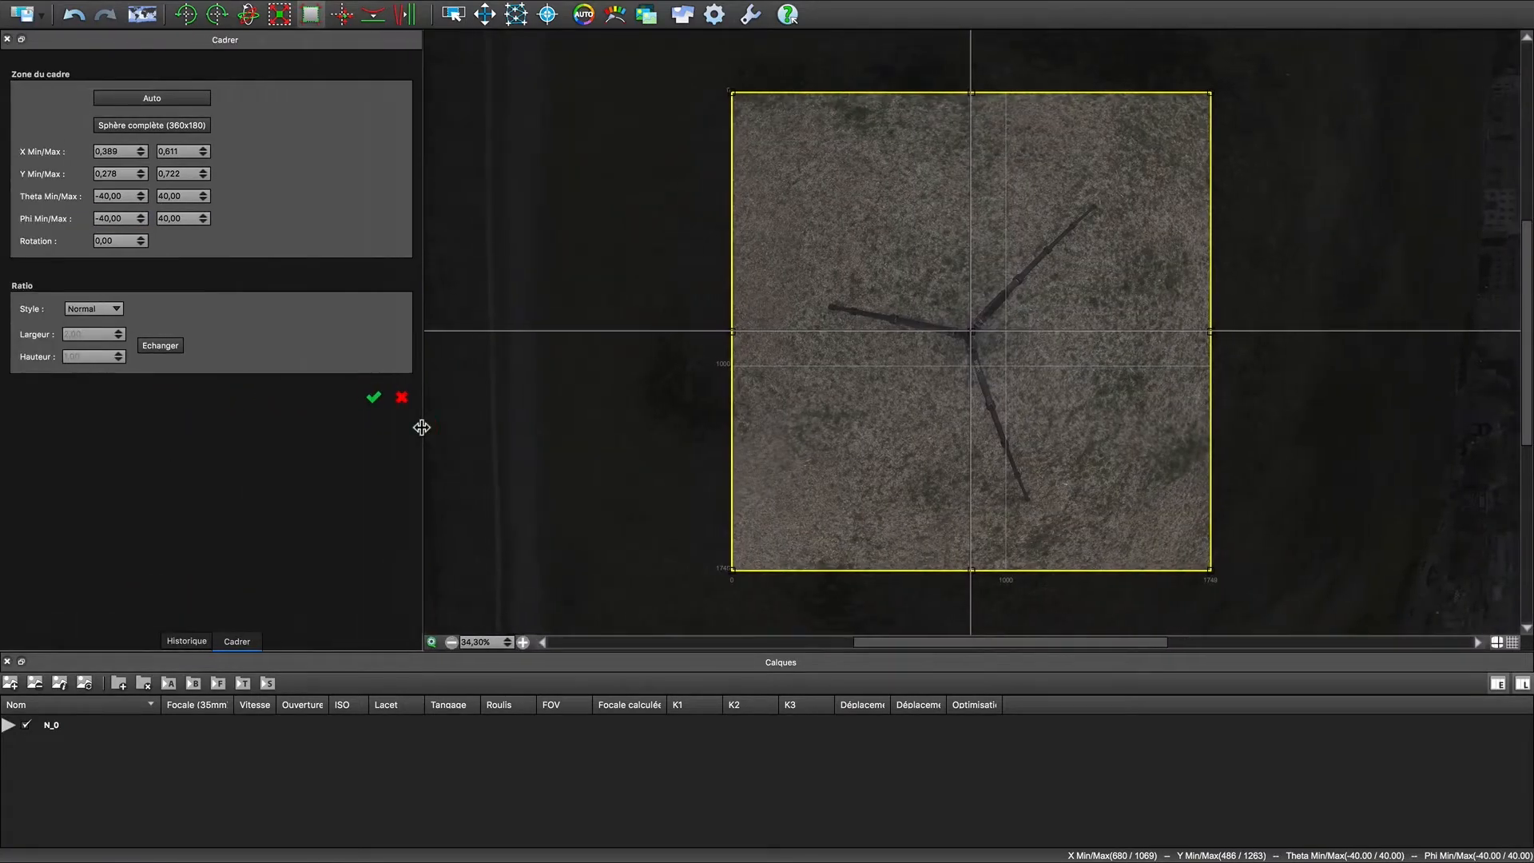
pyautogui.moveTo(143, 14)
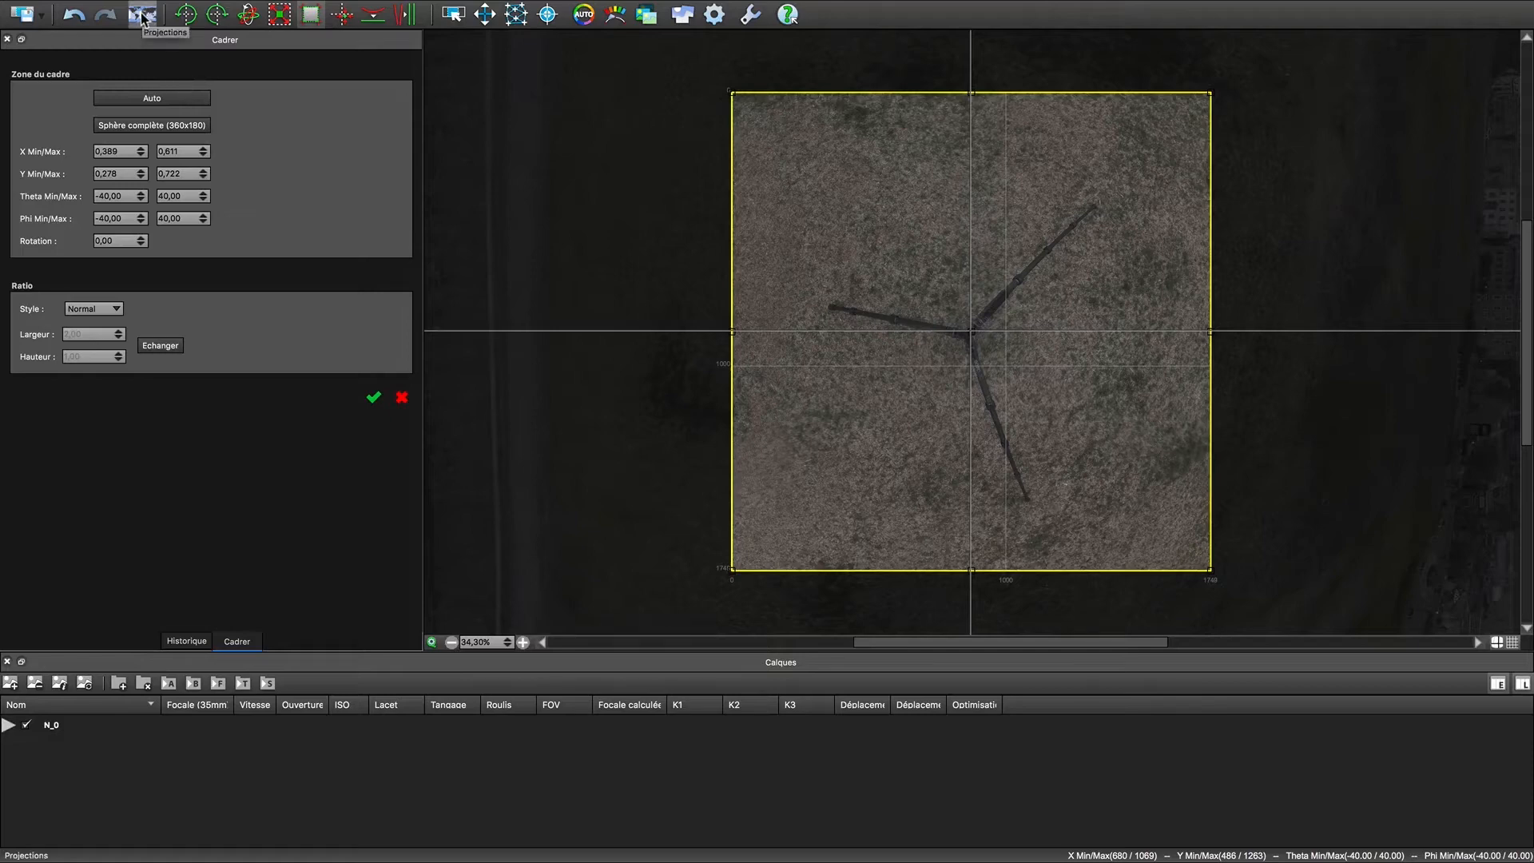
# Switch the cropped ground patch to the Rectilinéaire projection and confirm it
pyautogui.click(143, 14)
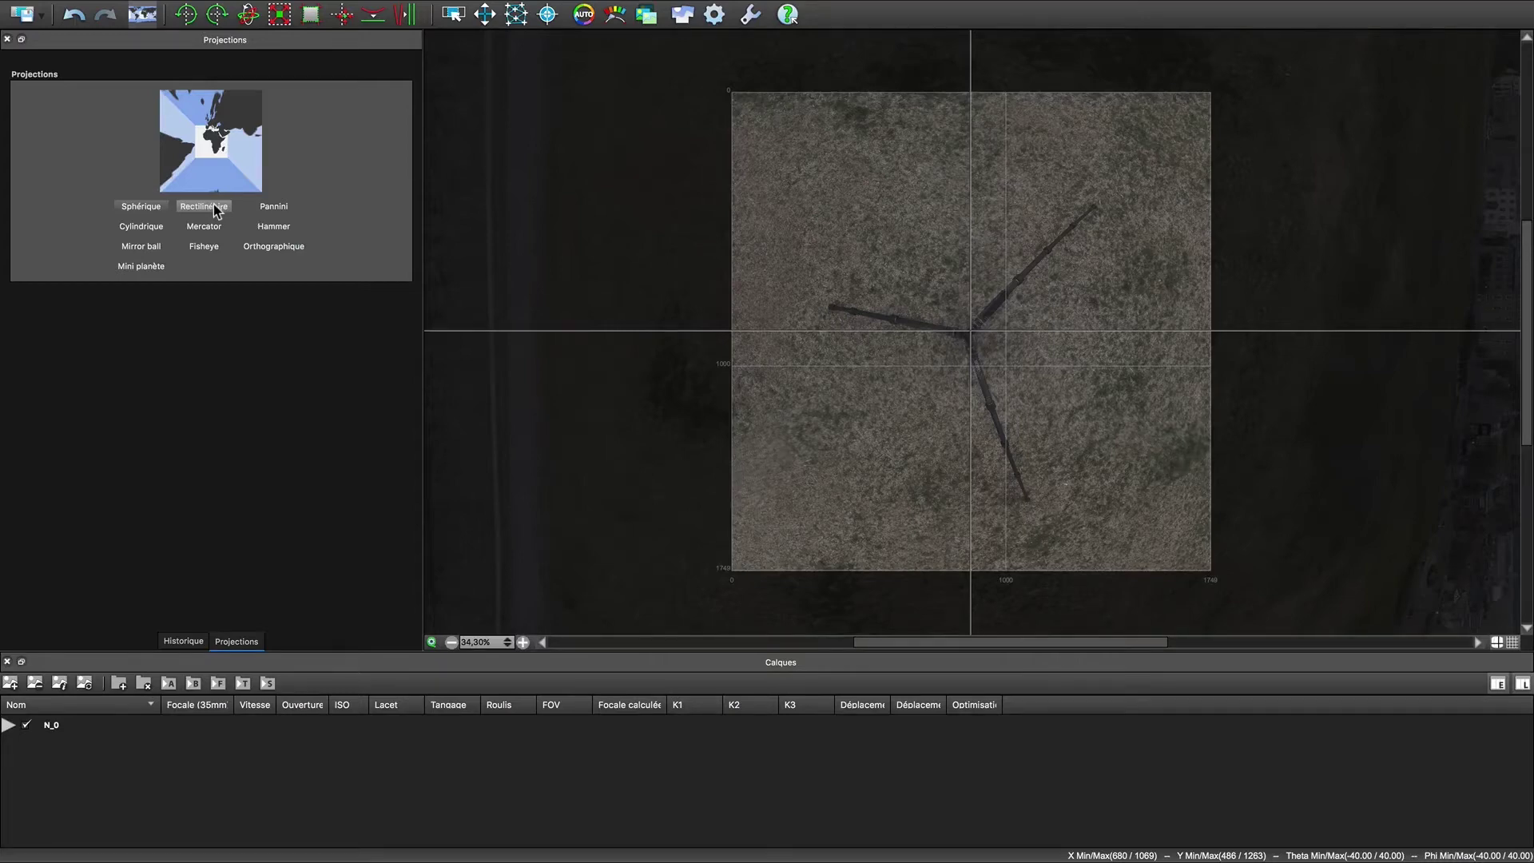
pyautogui.click(203, 206)
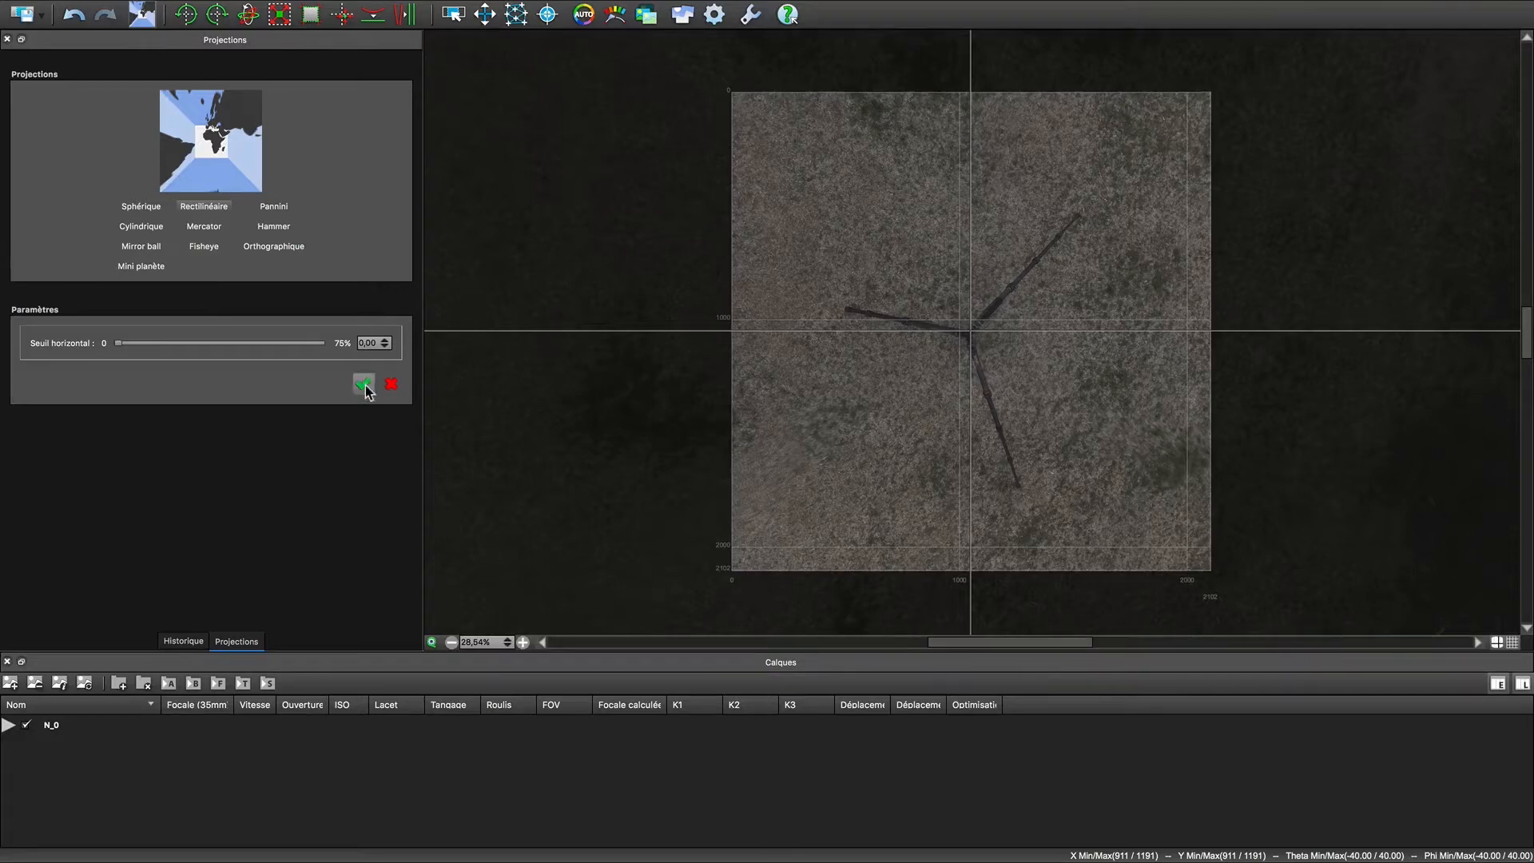
pyautogui.moveTo(363, 384)
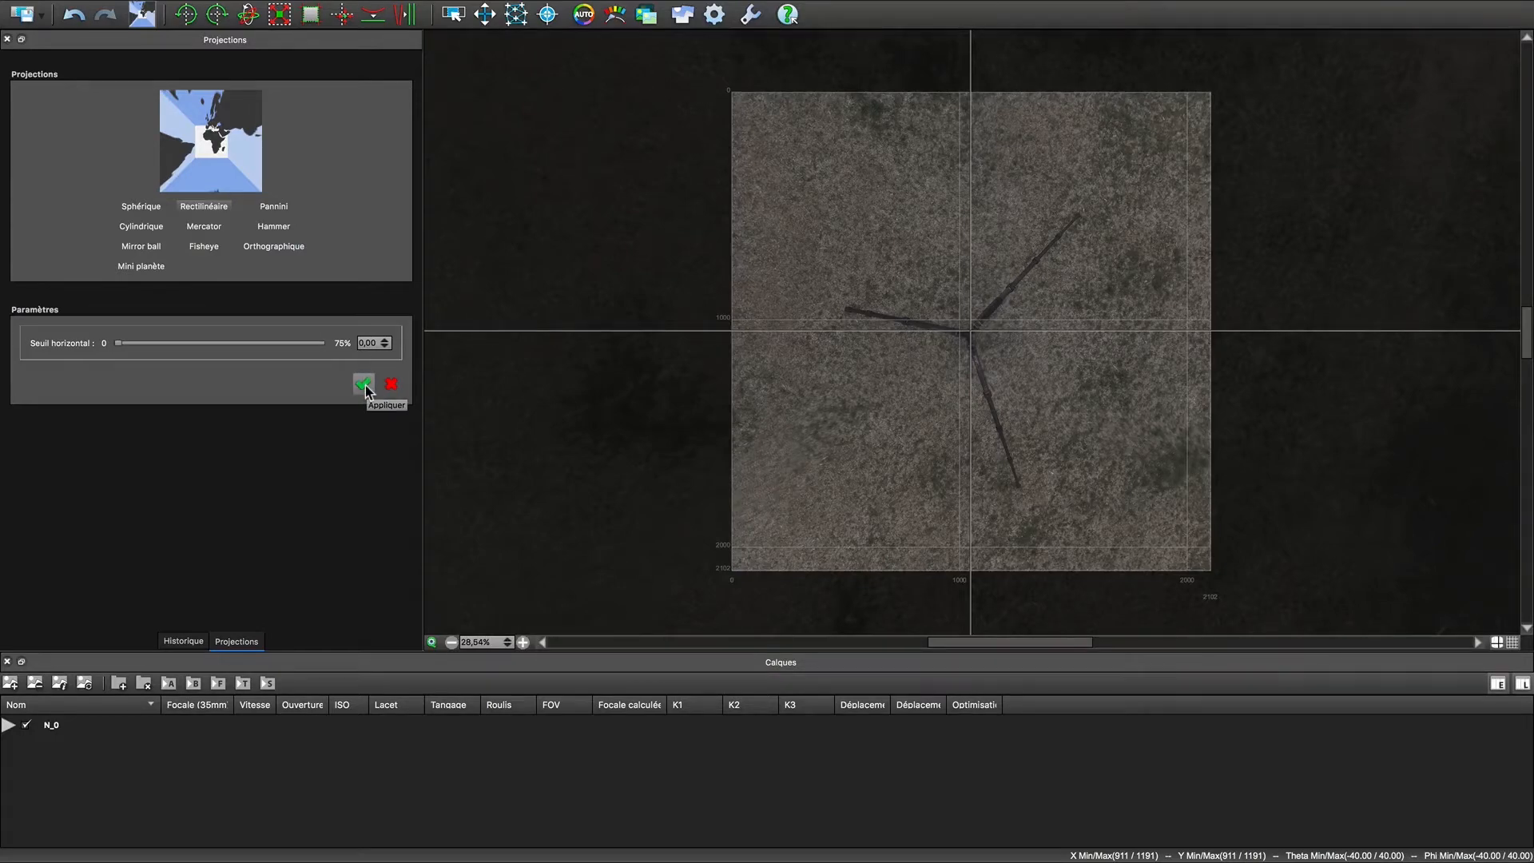
pyautogui.click(363, 384)
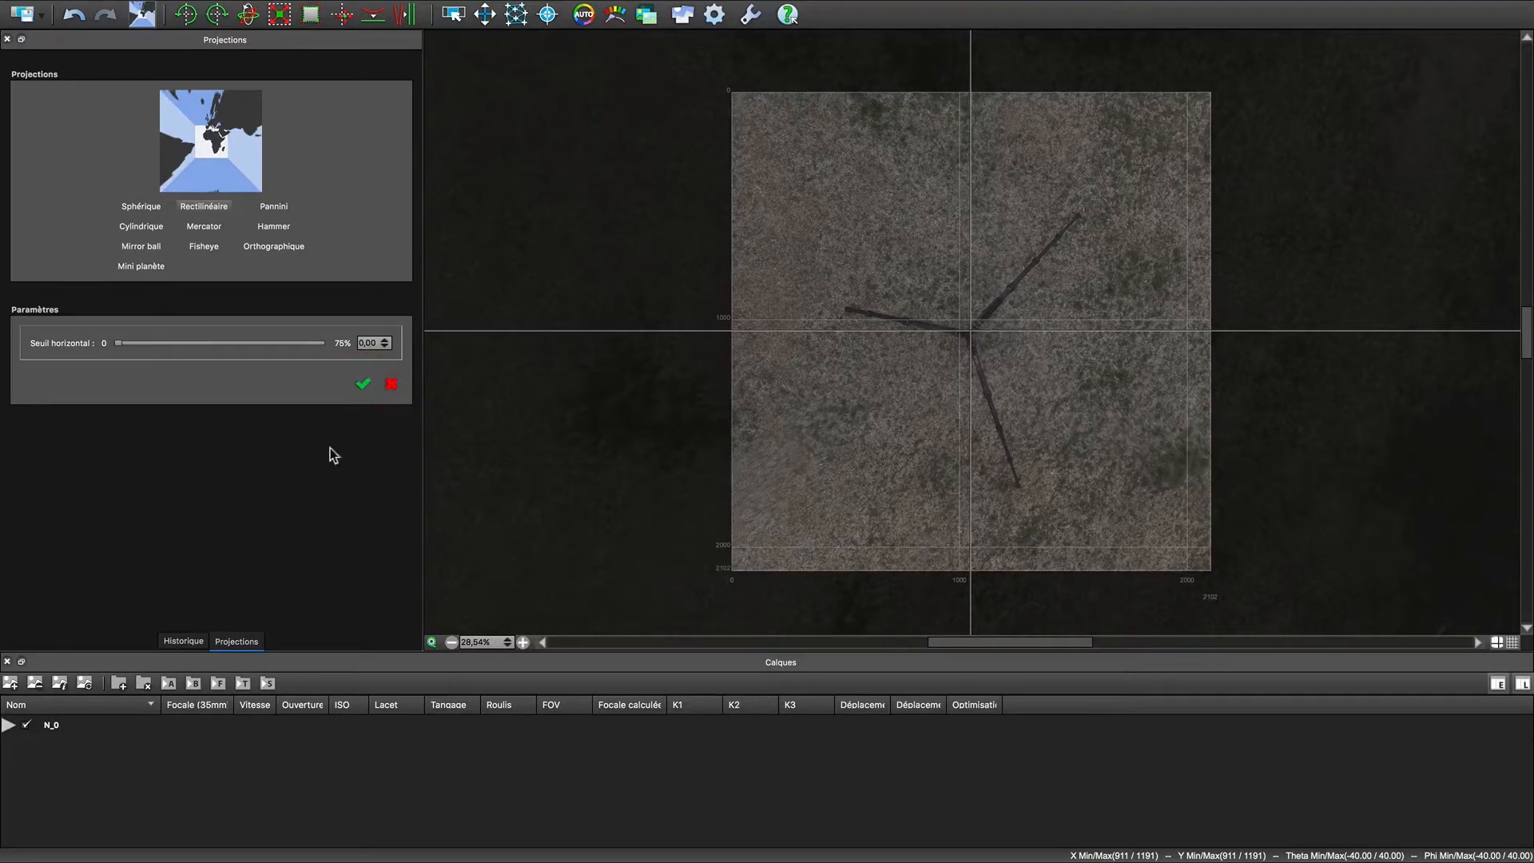
pyautogui.moveTo(687, 32)
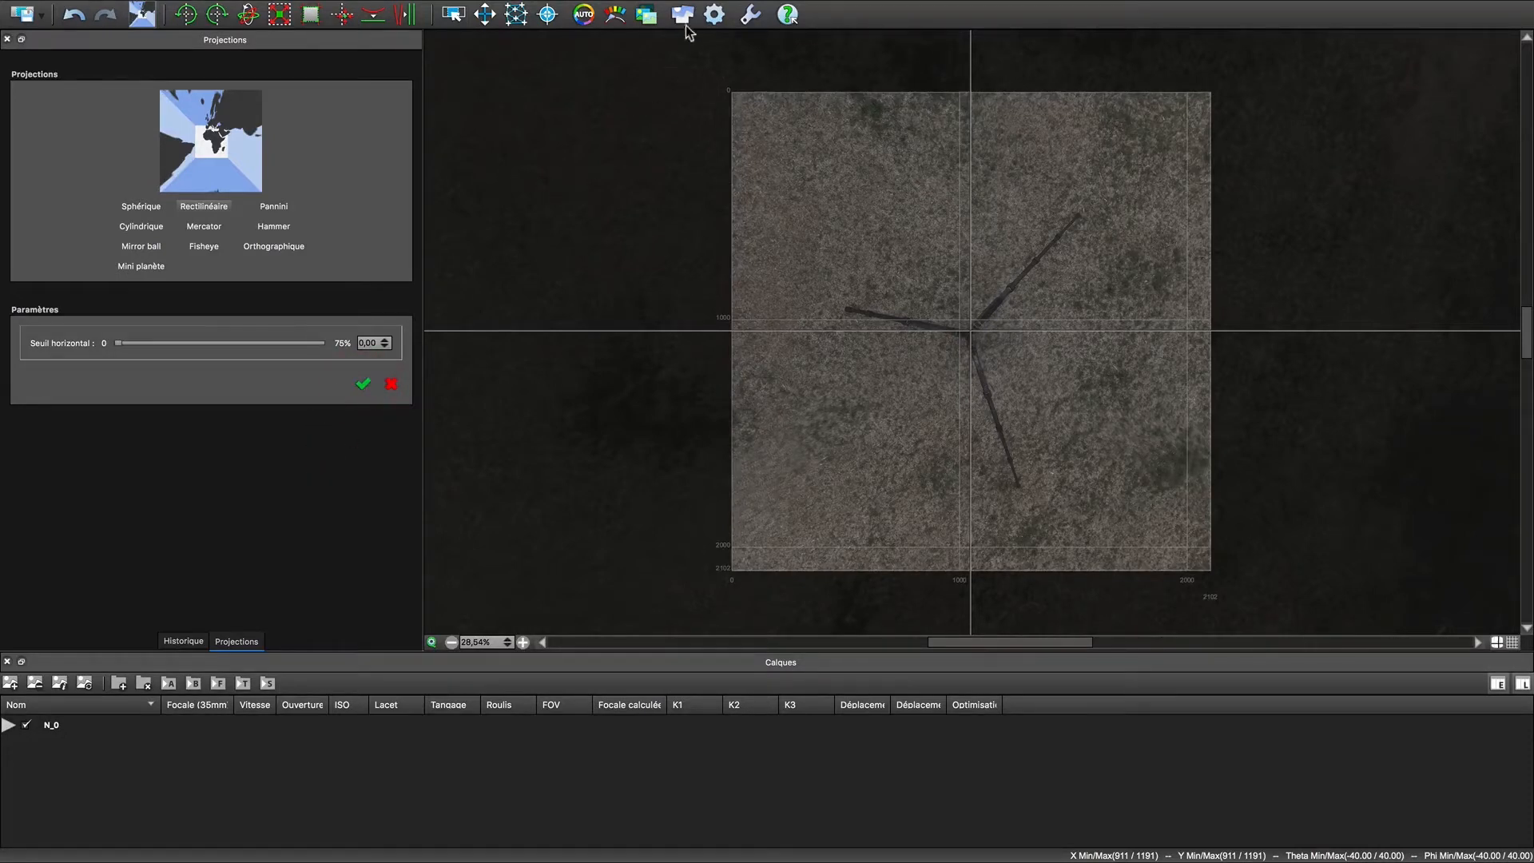
# Set the render output file name to 'patch' in the render settings
pyautogui.click(645, 14)
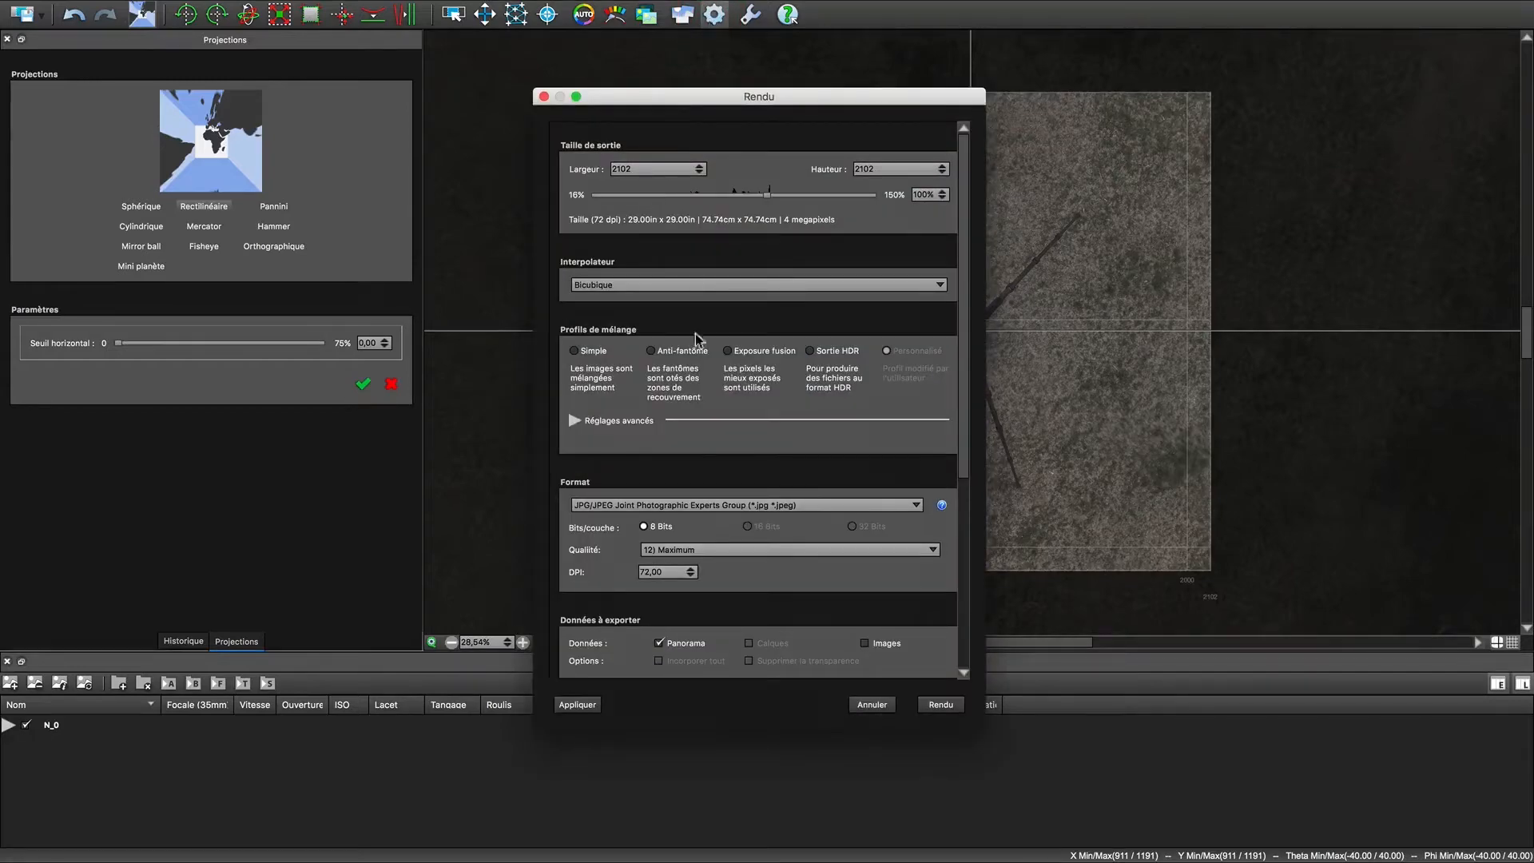
pyautogui.scroll(-3)
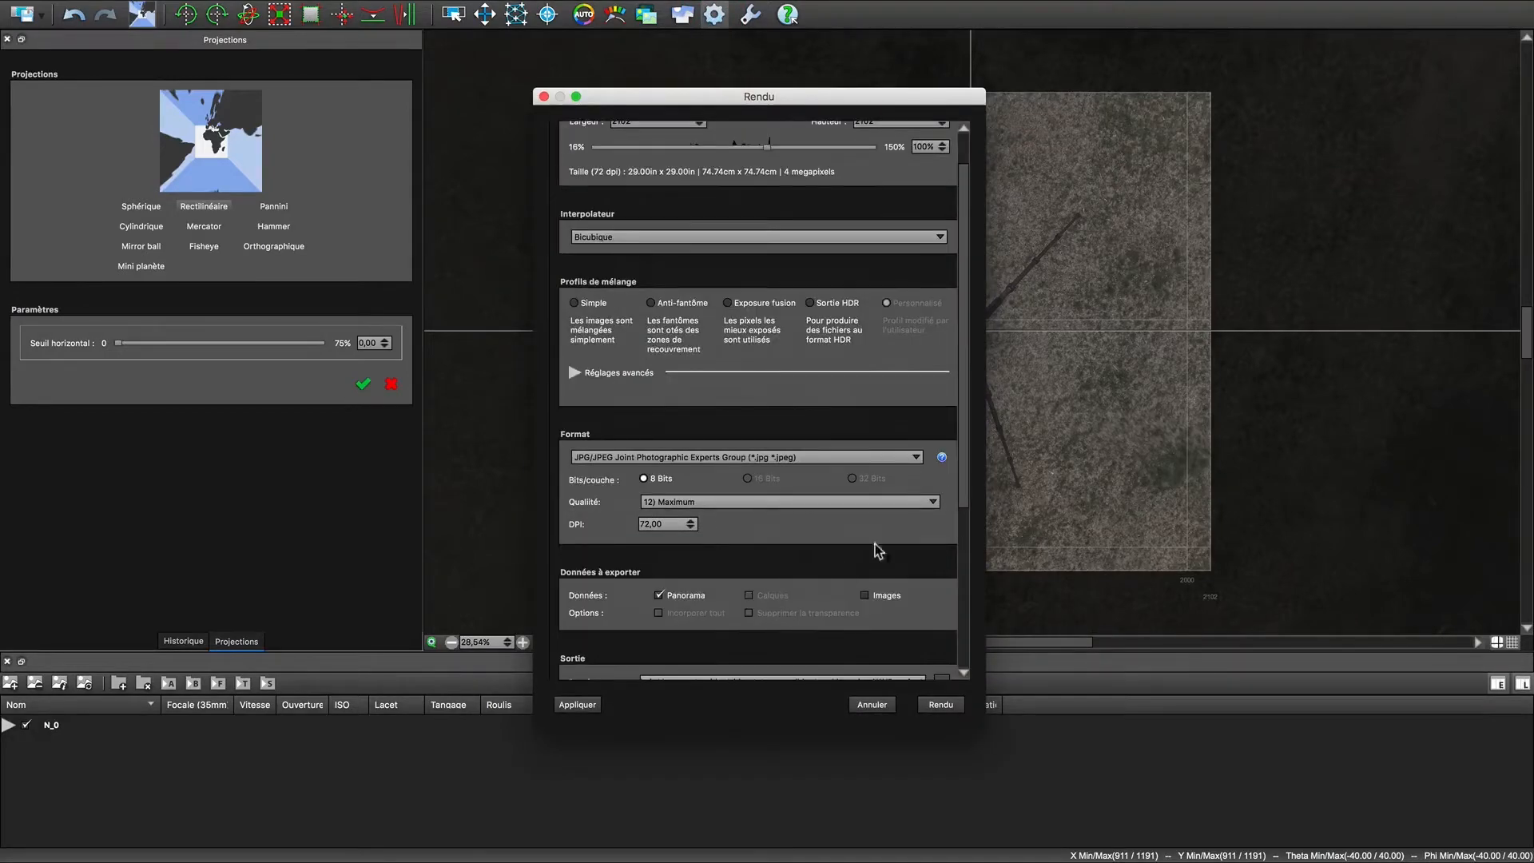
pyautogui.scroll(-3)
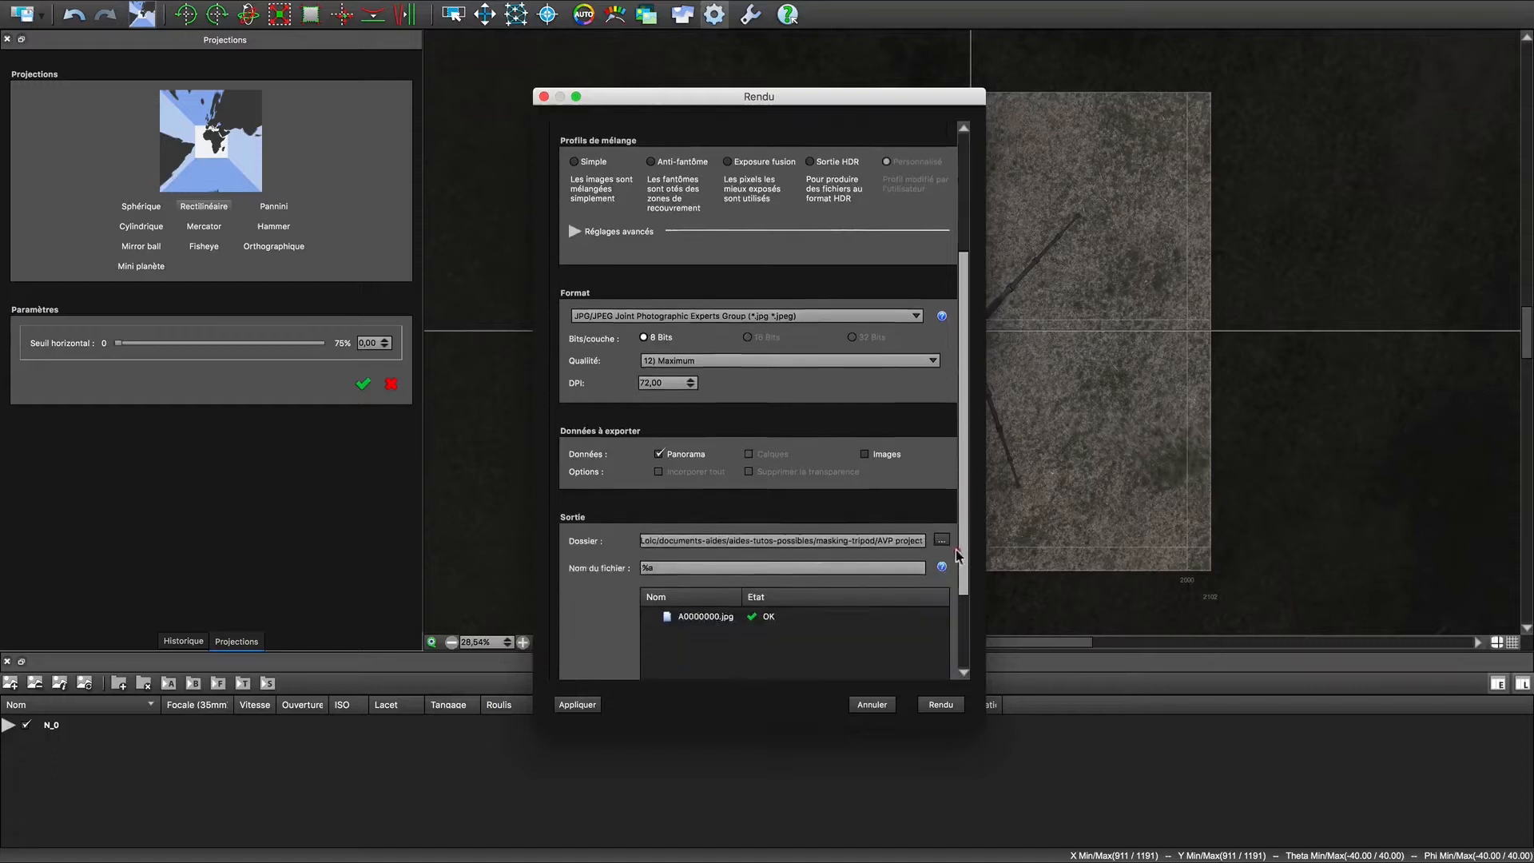
pyautogui.scroll(-3)
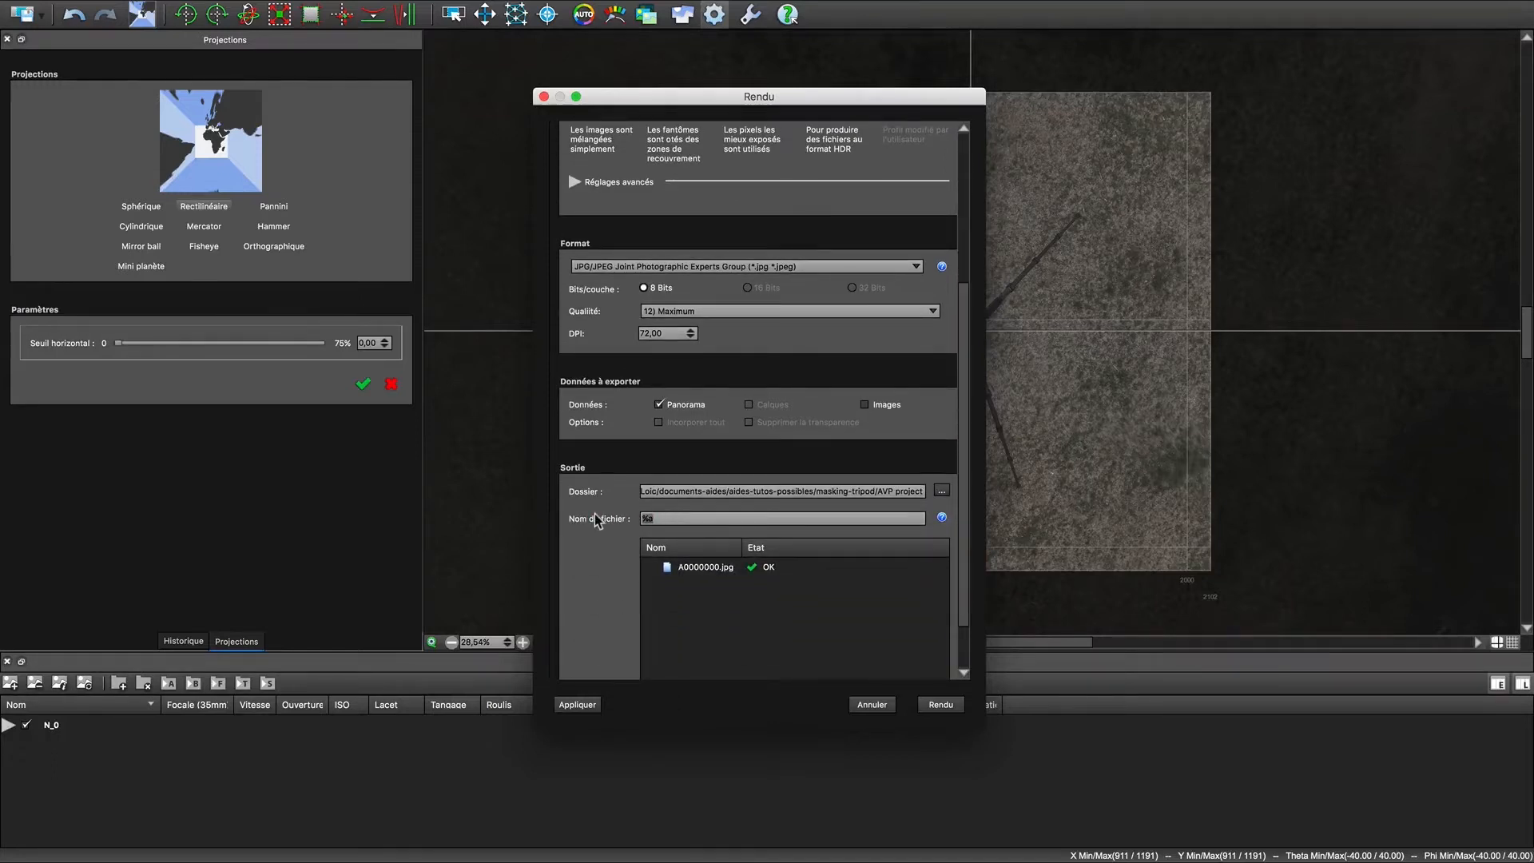
pyautogui.write('patch')
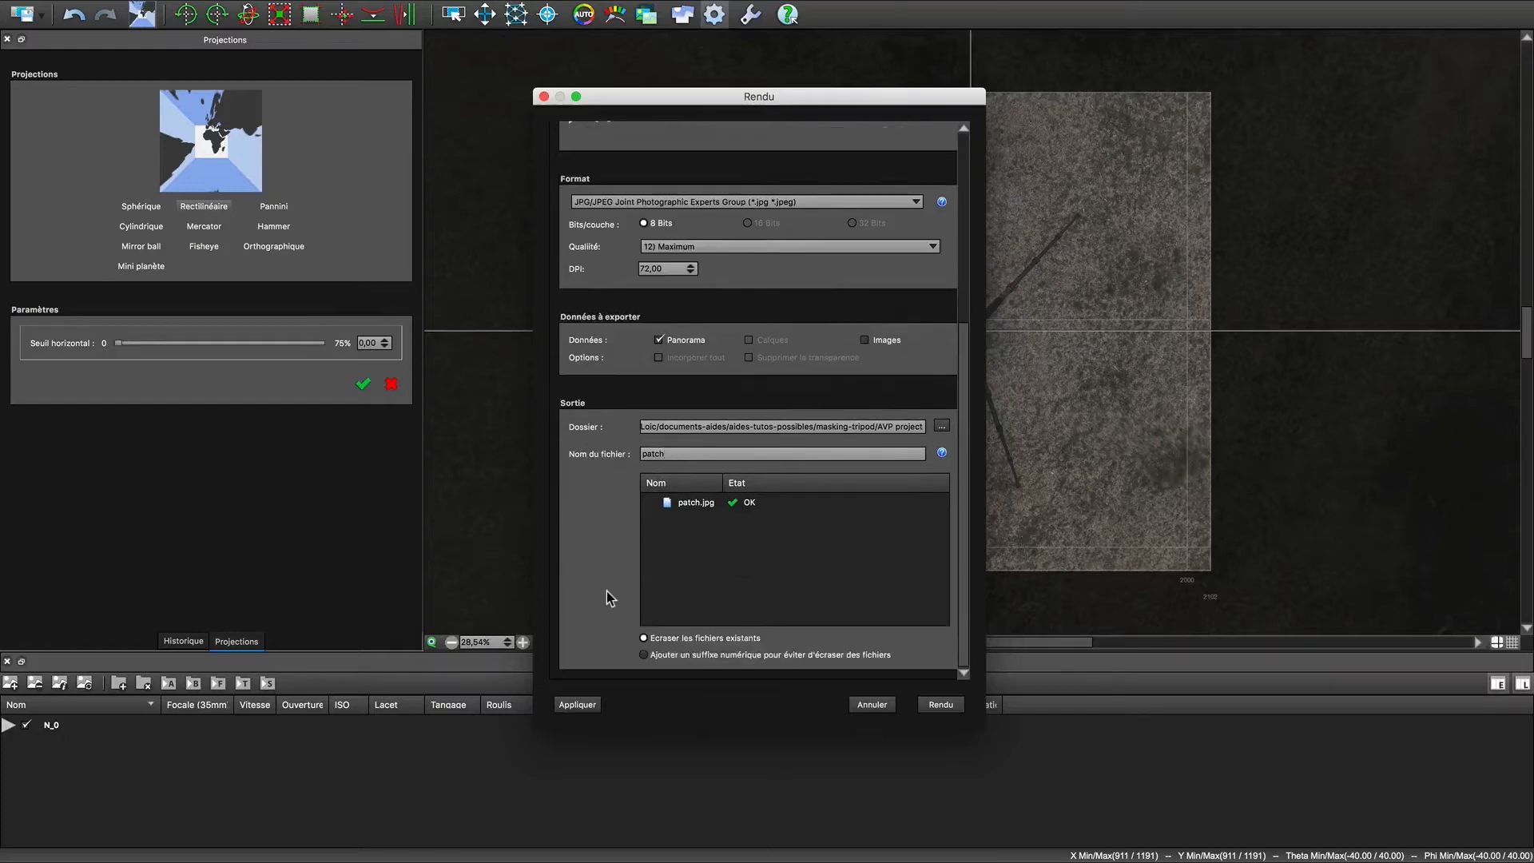
# Start rendering the queued A0000000.pano project from the batch queue
pyautogui.click(938, 703)
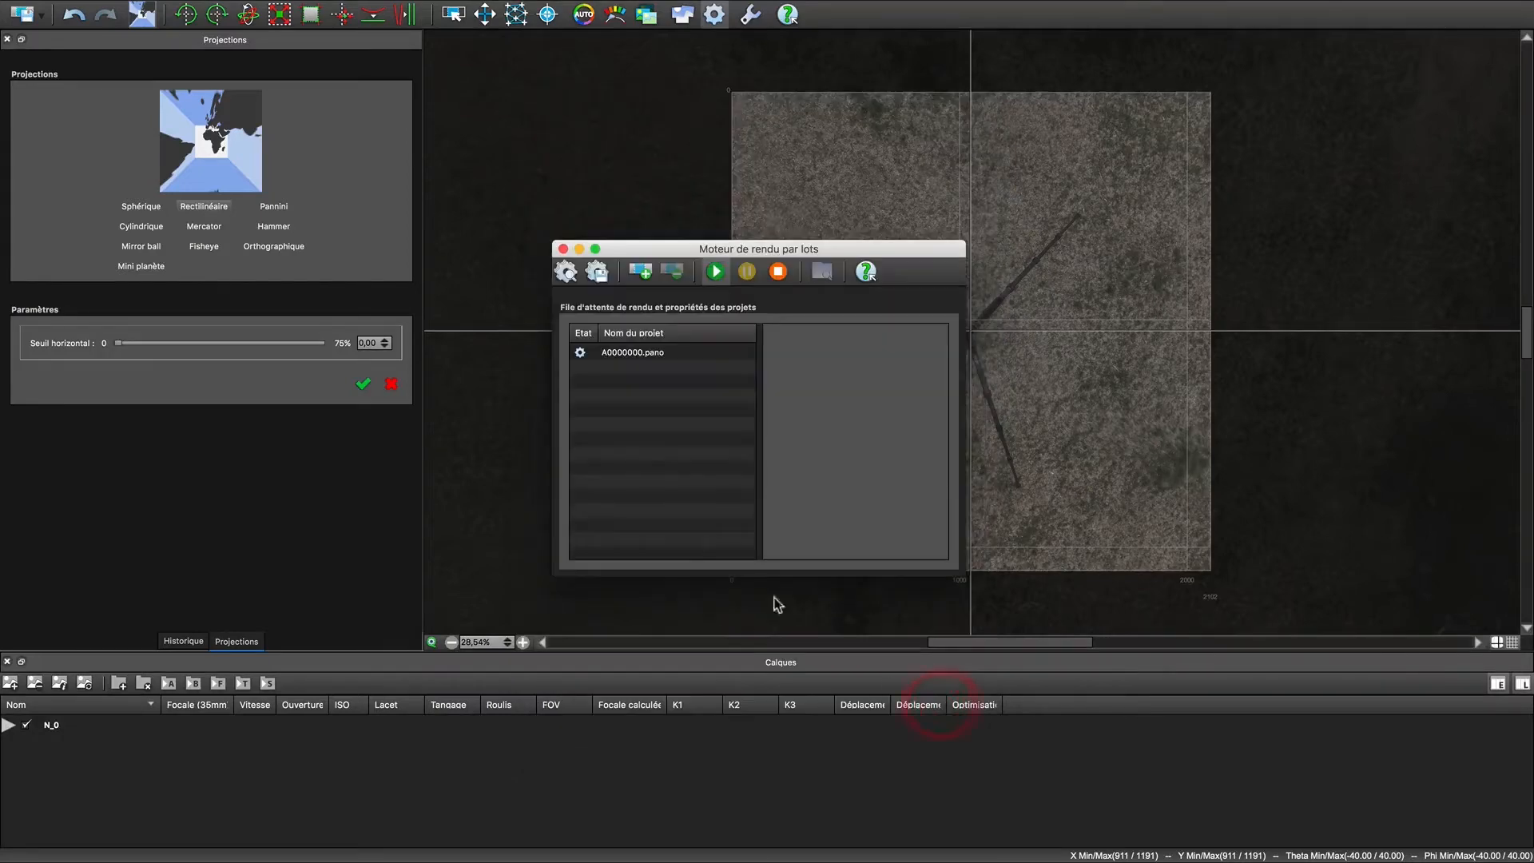
pyautogui.click(594, 250)
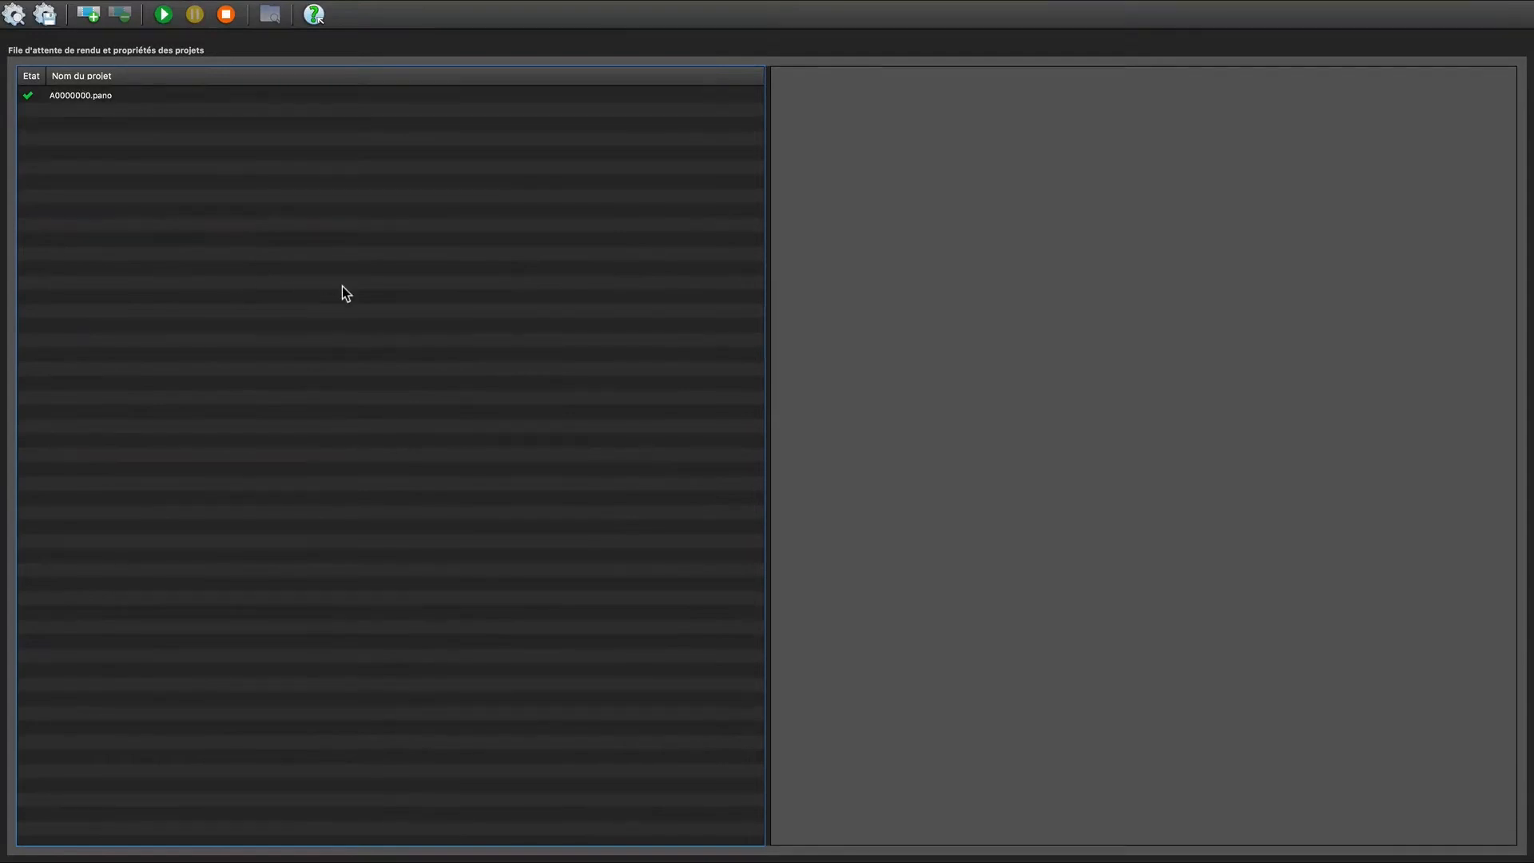
# Load patch.jpg in Photoshop and pick the Lasso tool to trace the tripod legs
pyautogui.click(787, 843)
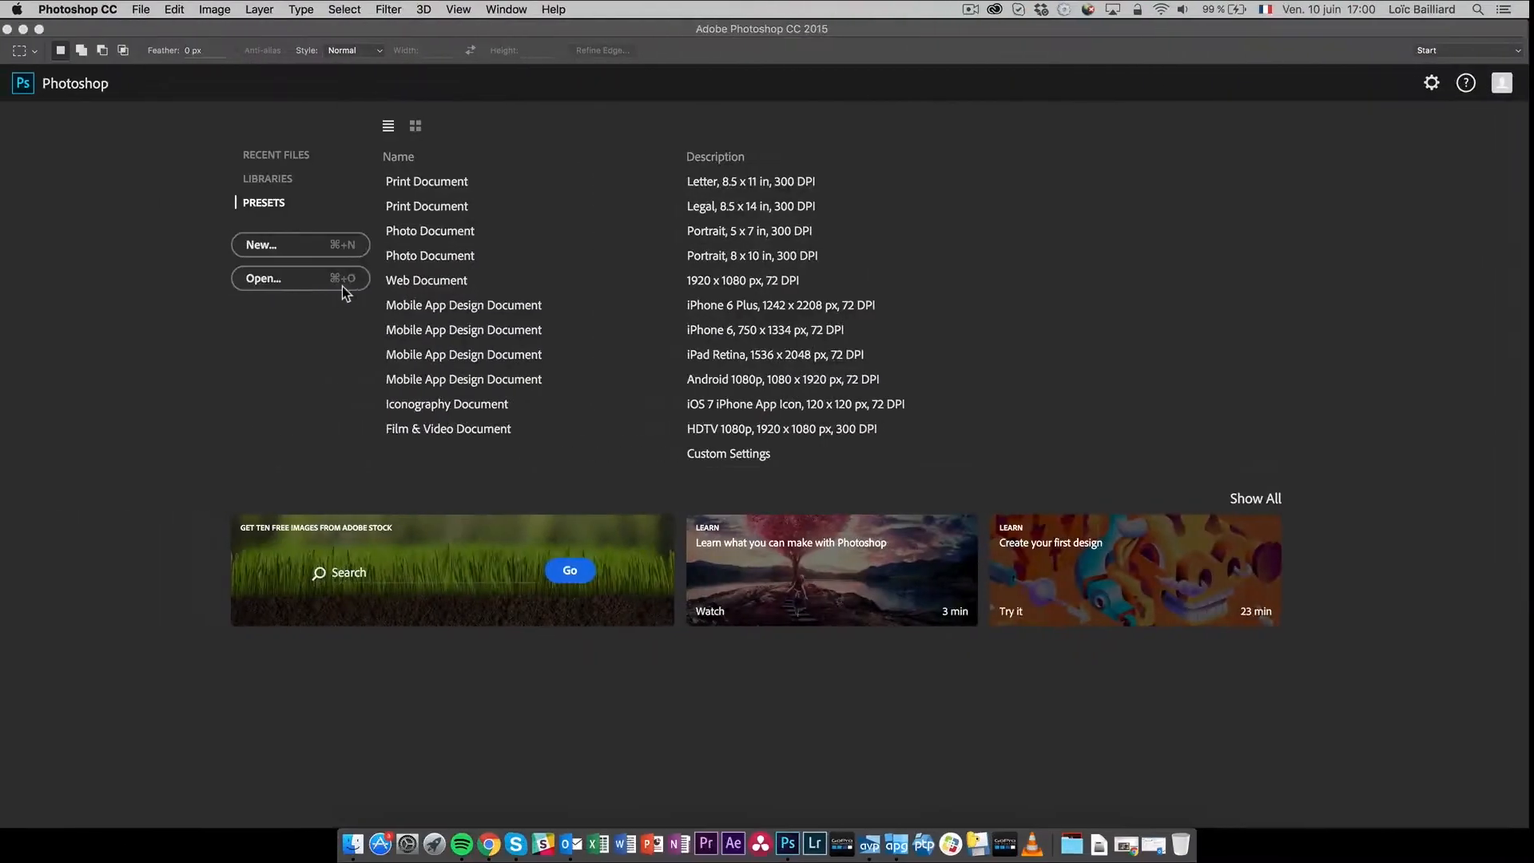
pyautogui.click(360, 844)
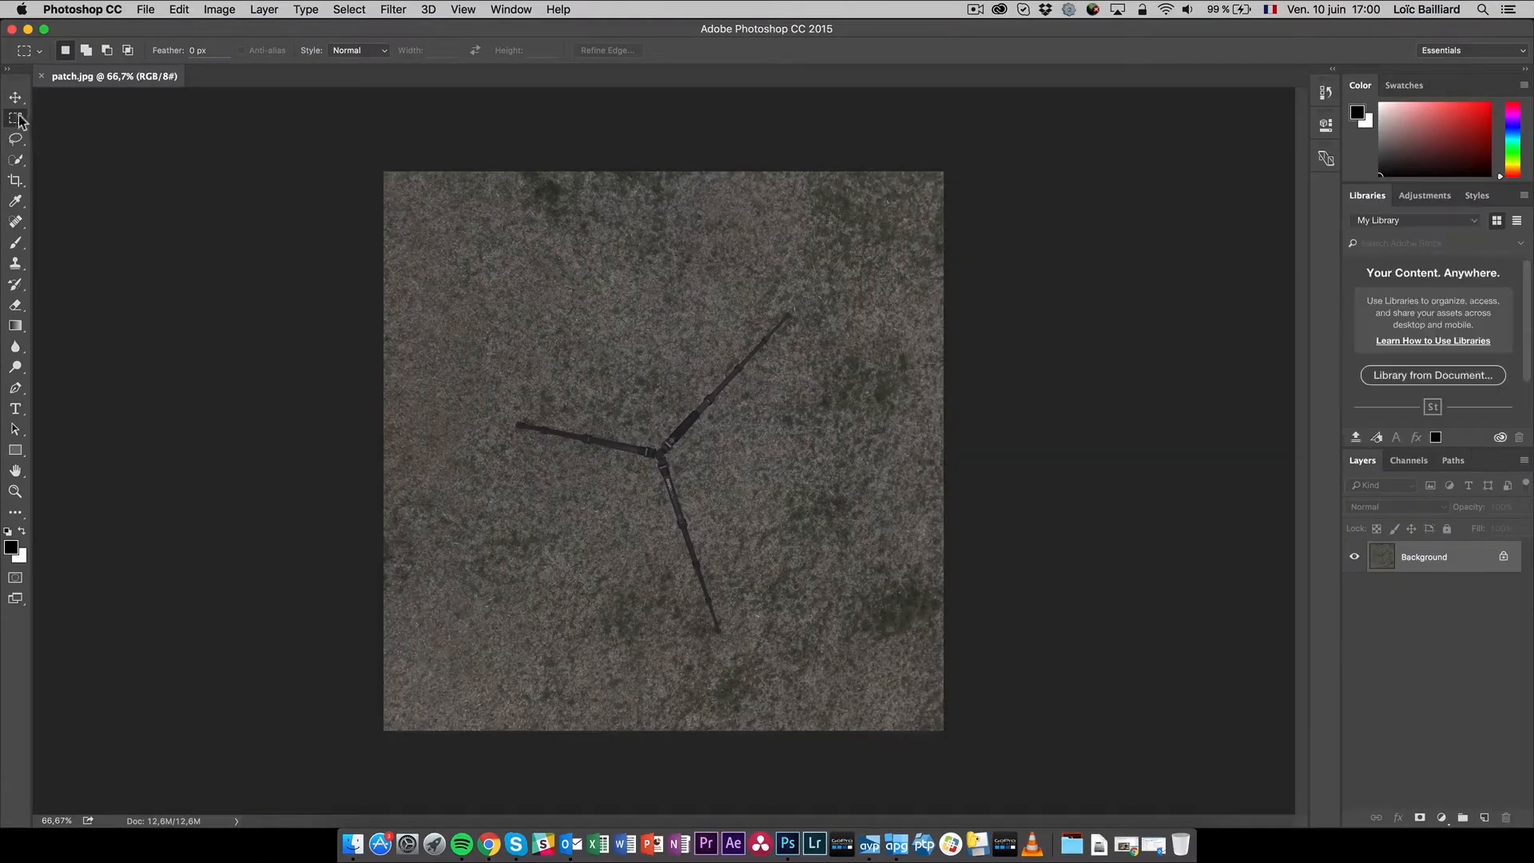
pyautogui.click(16, 137)
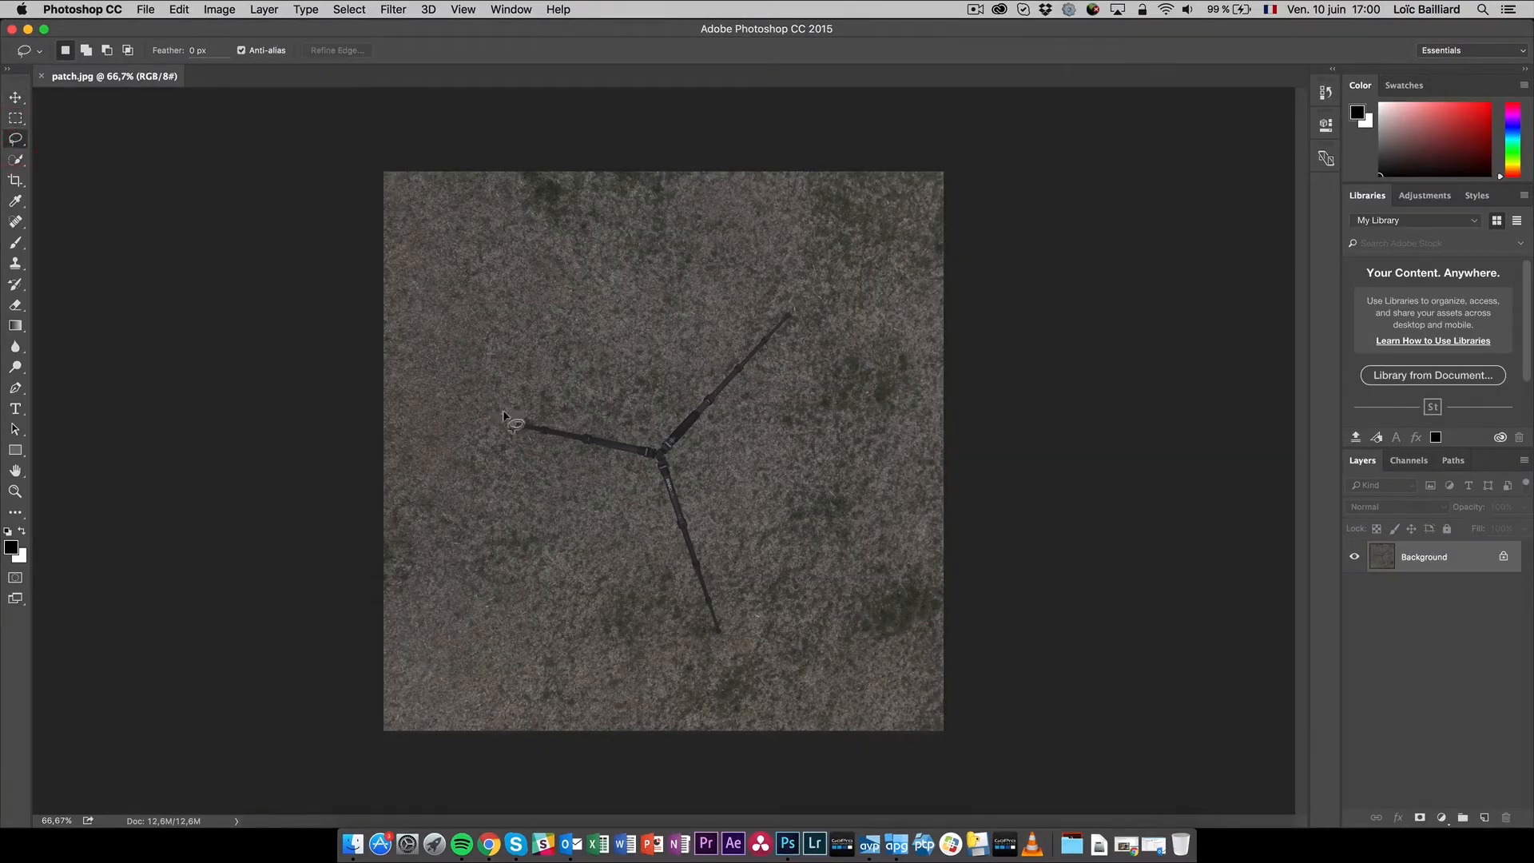
pyautogui.moveTo(562, 461)
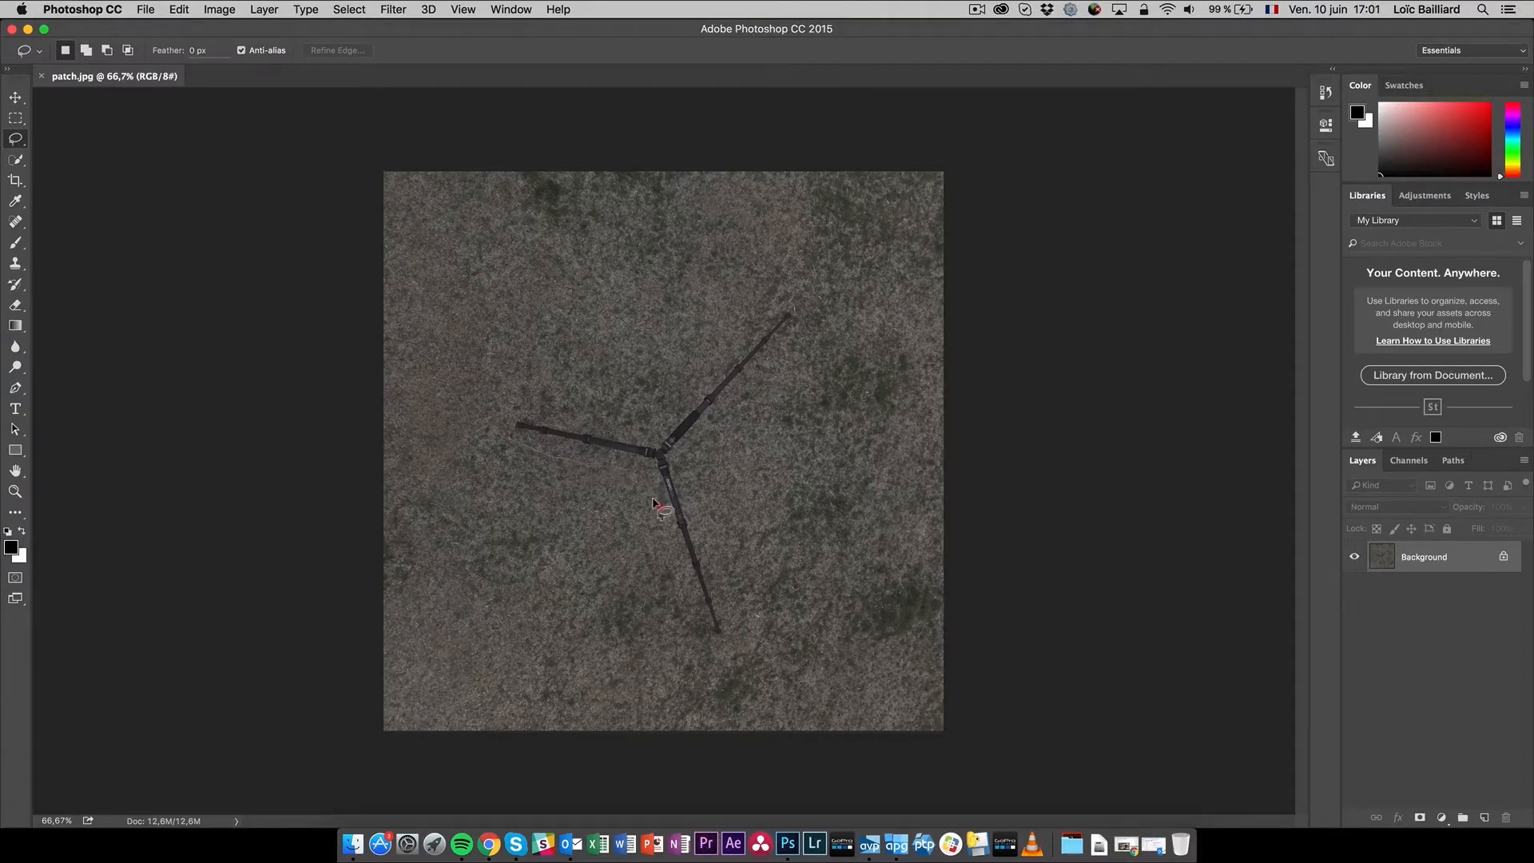
pyautogui.moveTo(695, 614)
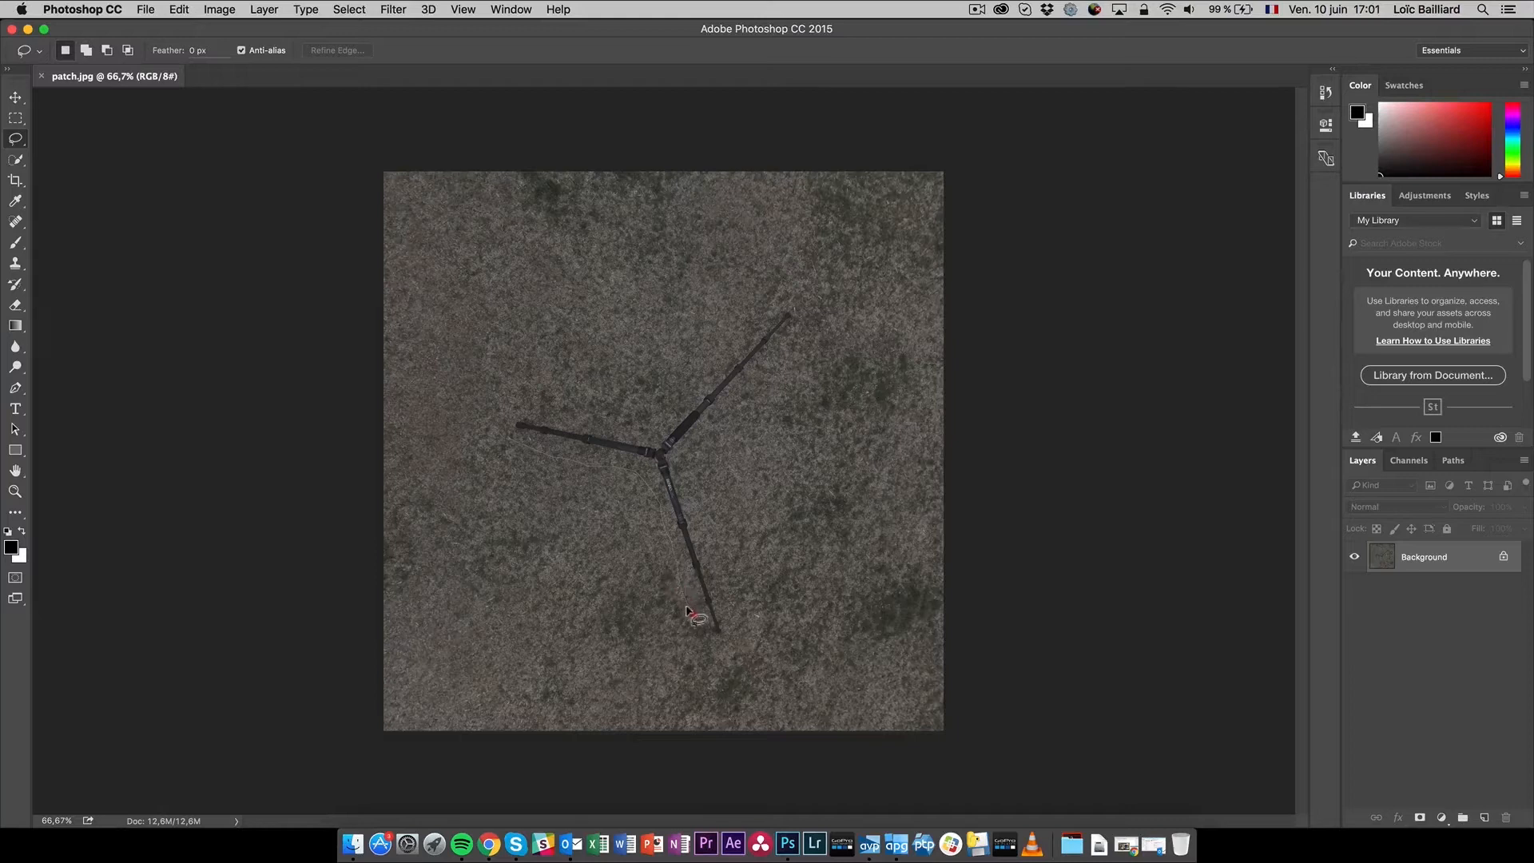
pyautogui.moveTo(721, 607)
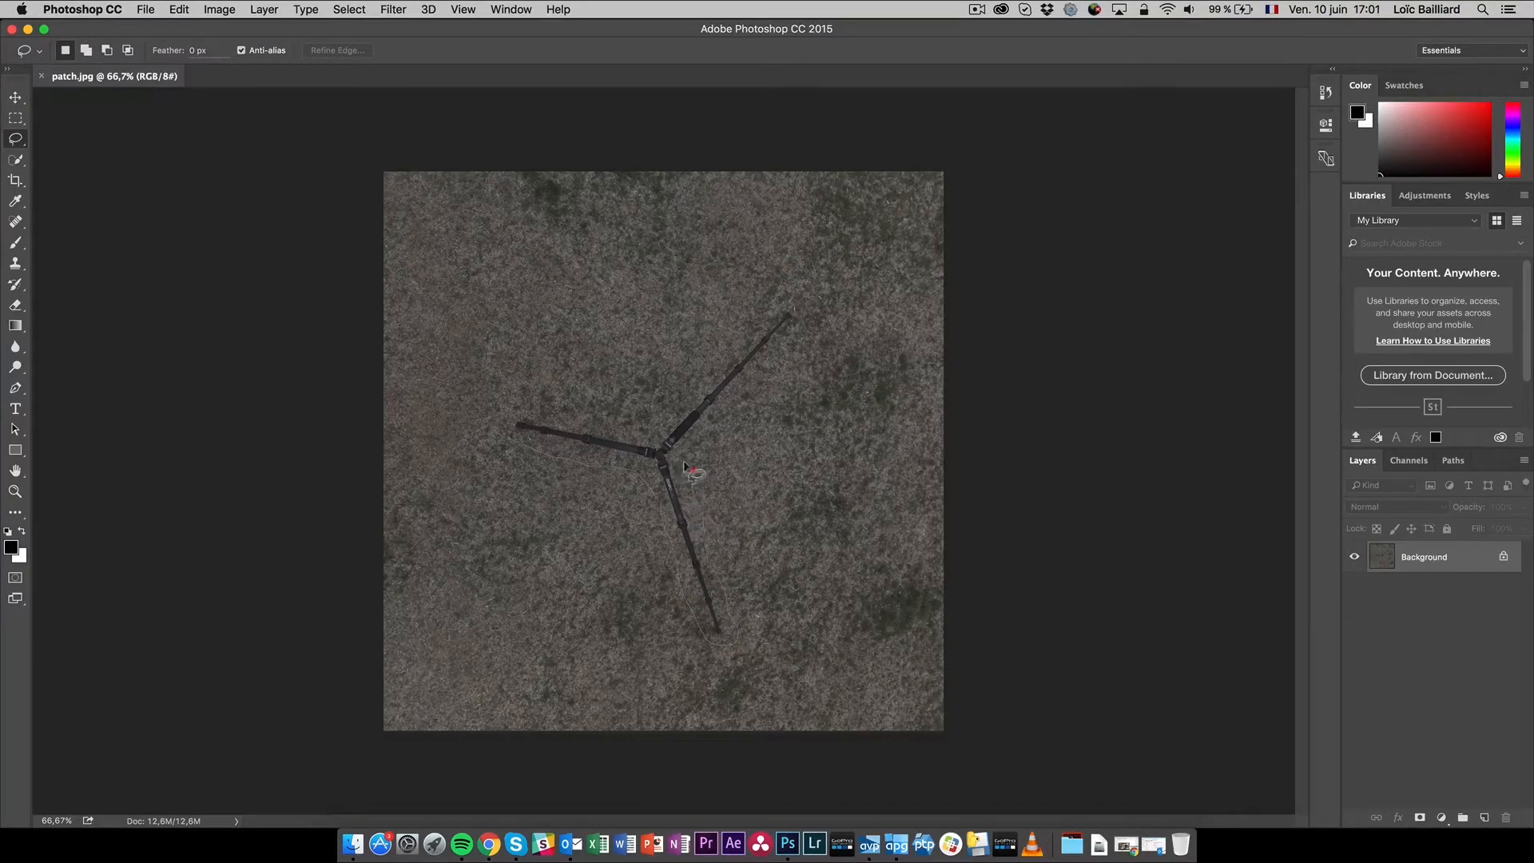
pyautogui.moveTo(793, 347)
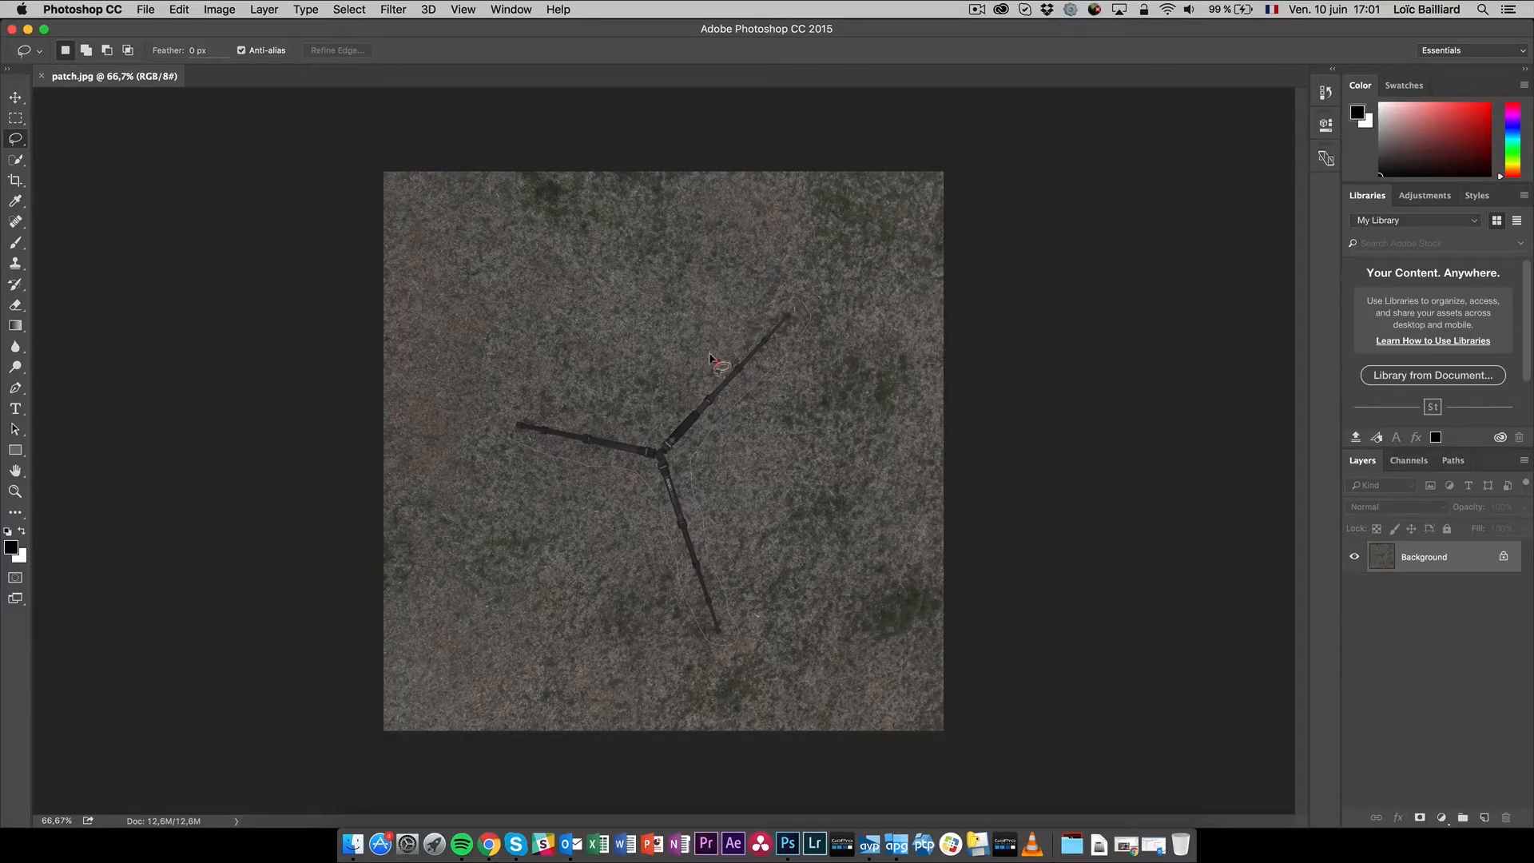
pyautogui.moveTo(577, 420)
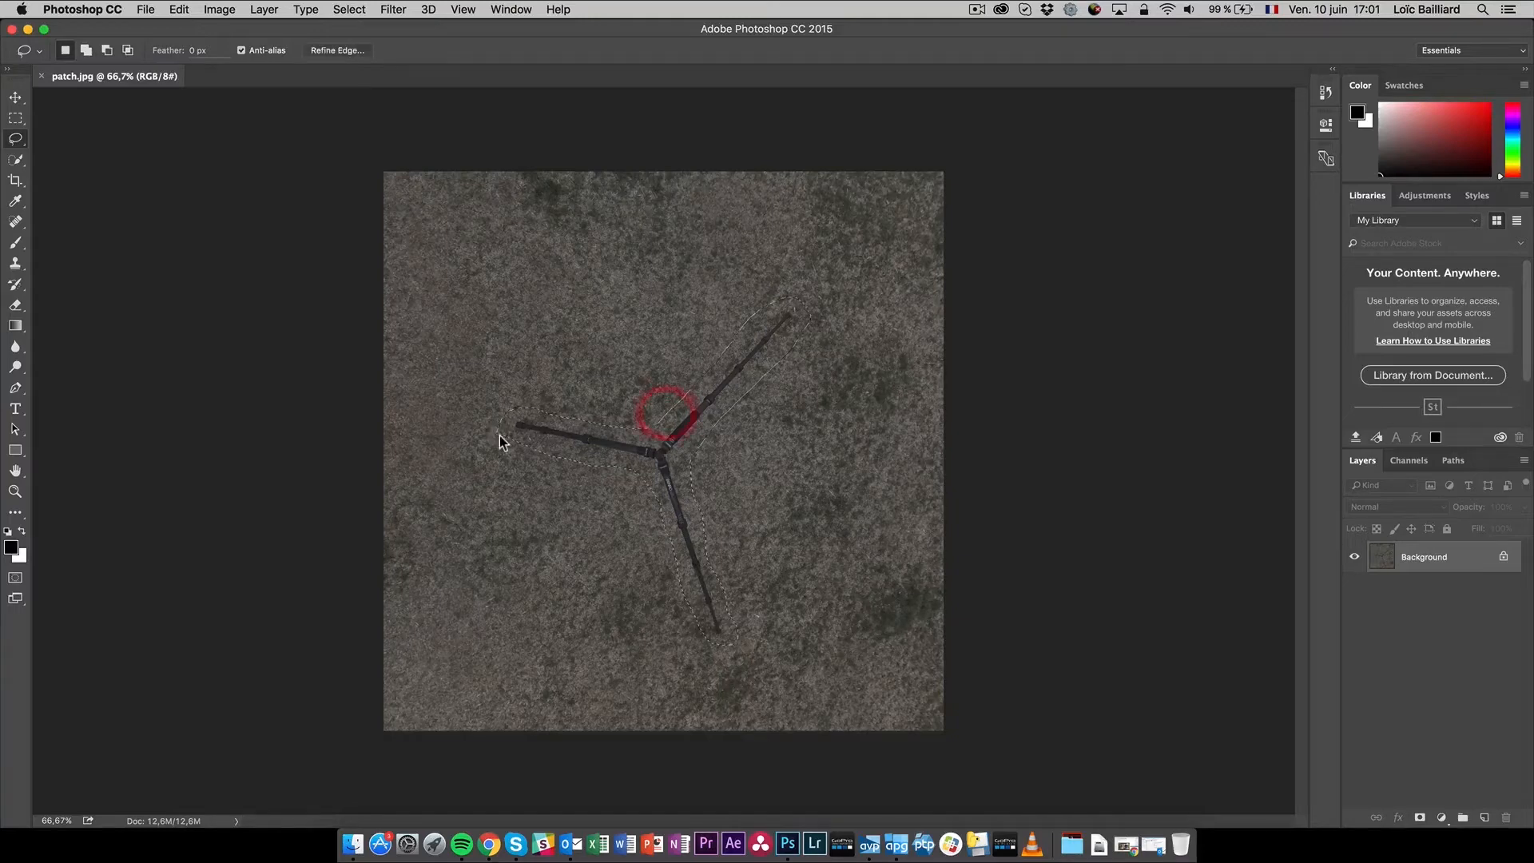
# Fill the tripod selection with Content-Aware so only grass remains, then begin saving
pyautogui.click(179, 10)
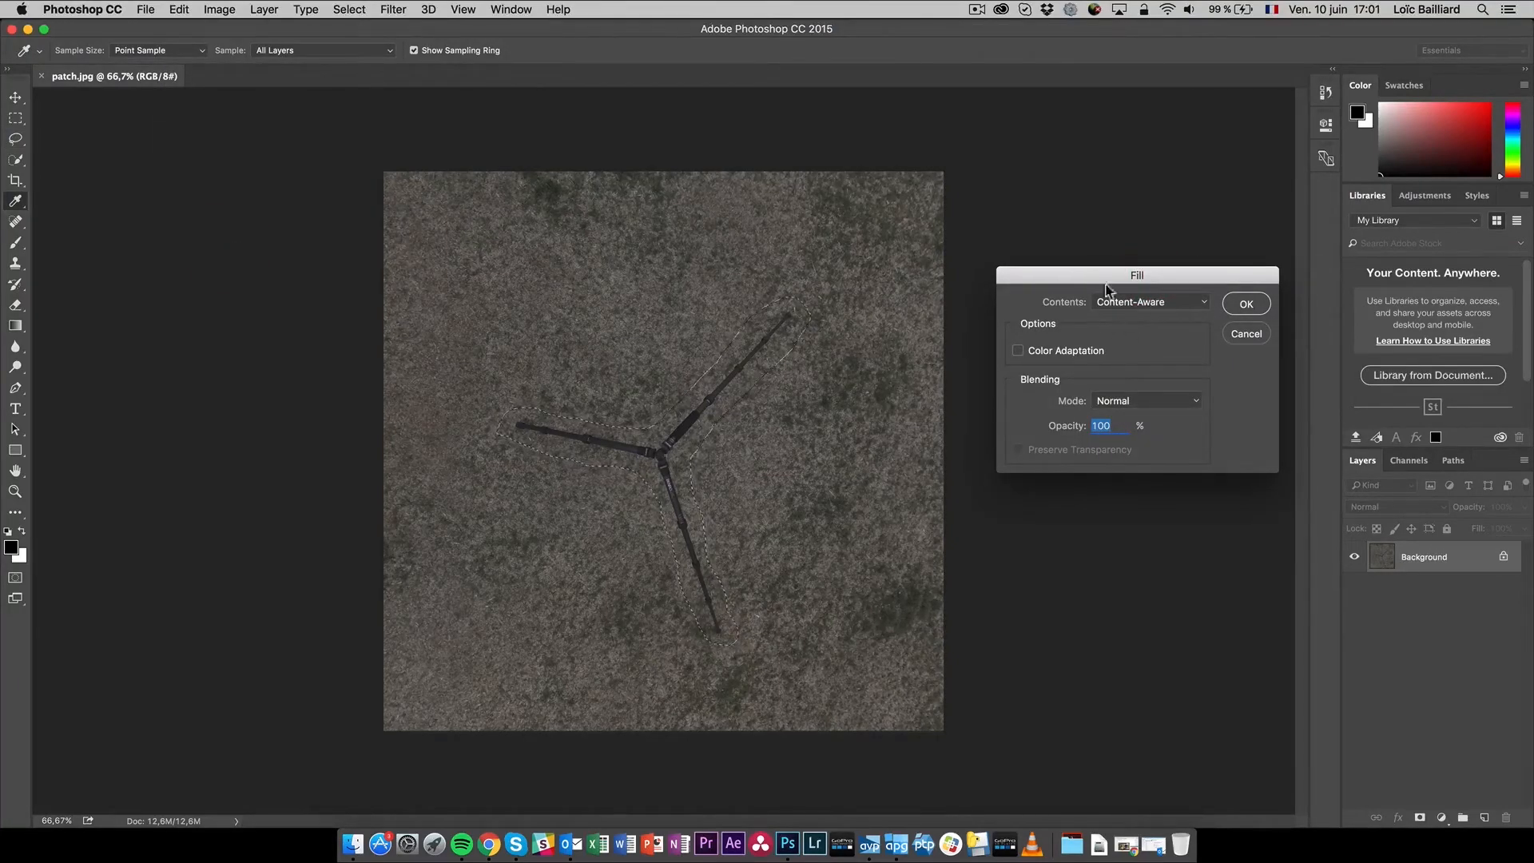
pyautogui.click(1245, 304)
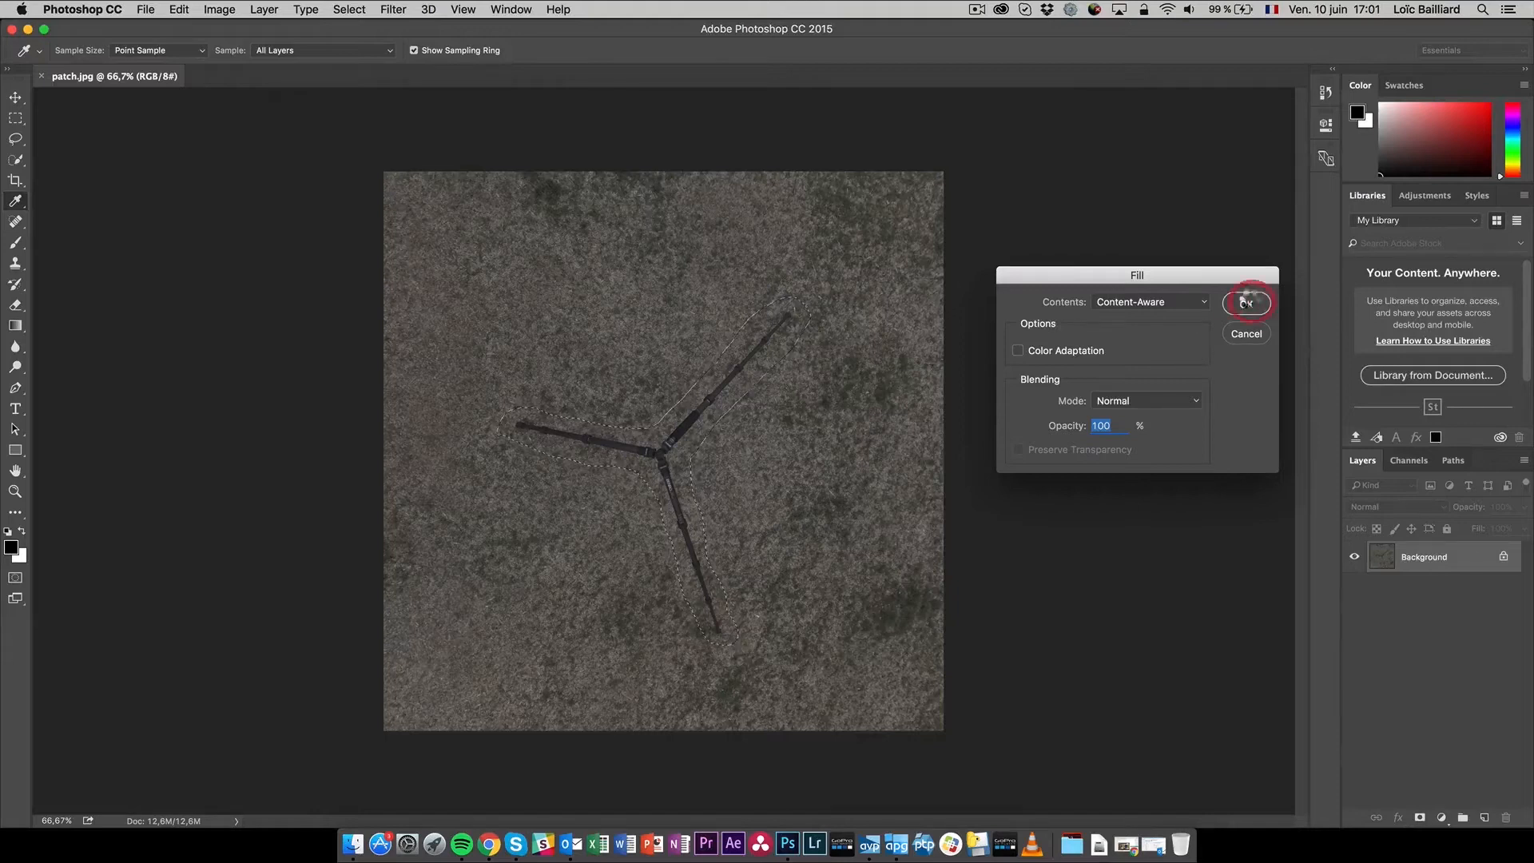
pyautogui.click(1246, 303)
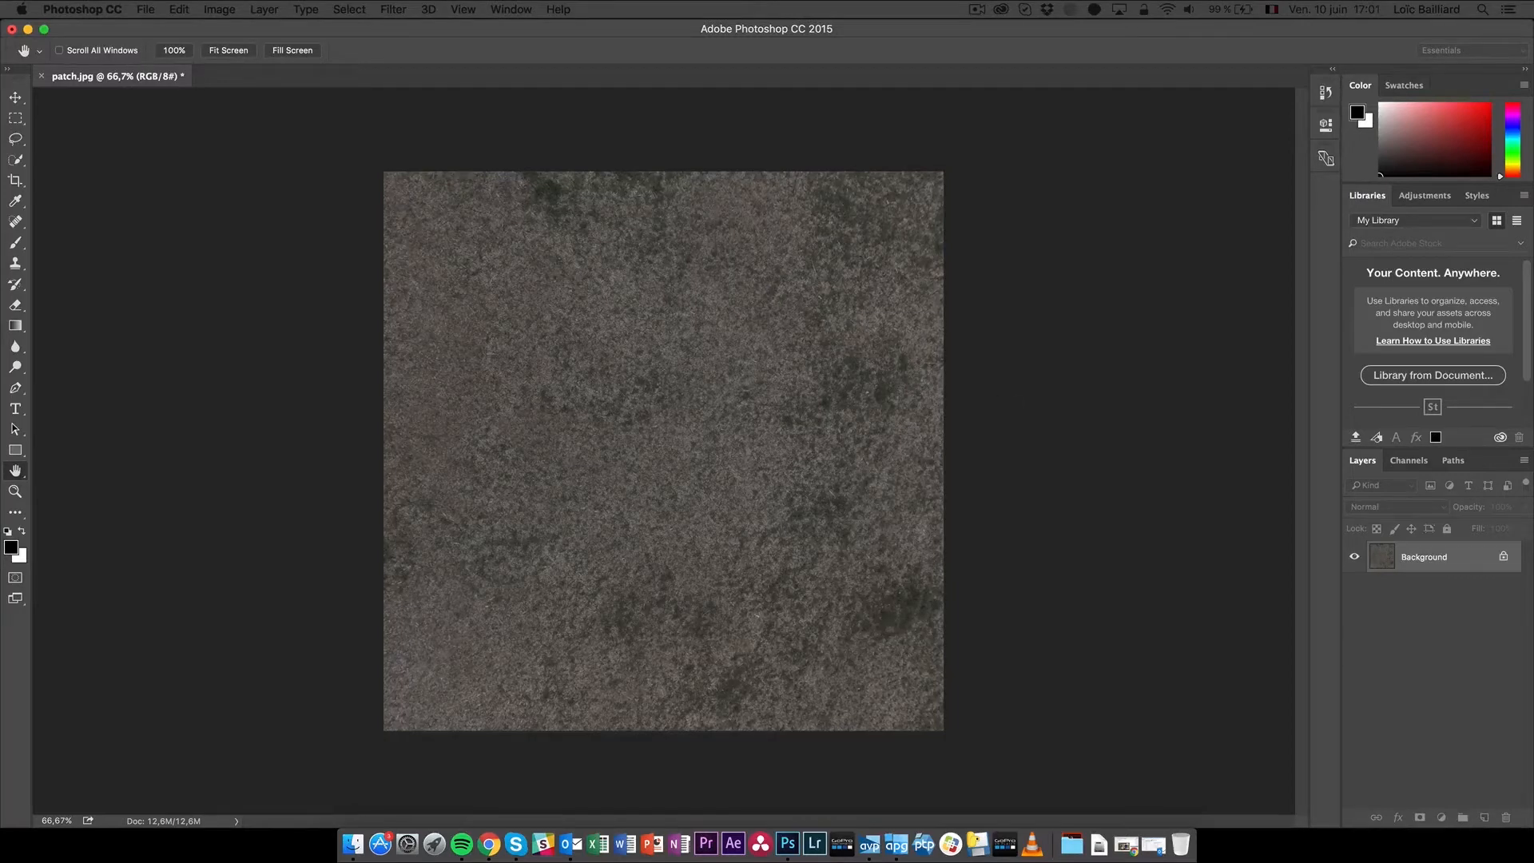
pyautogui.click(145, 10)
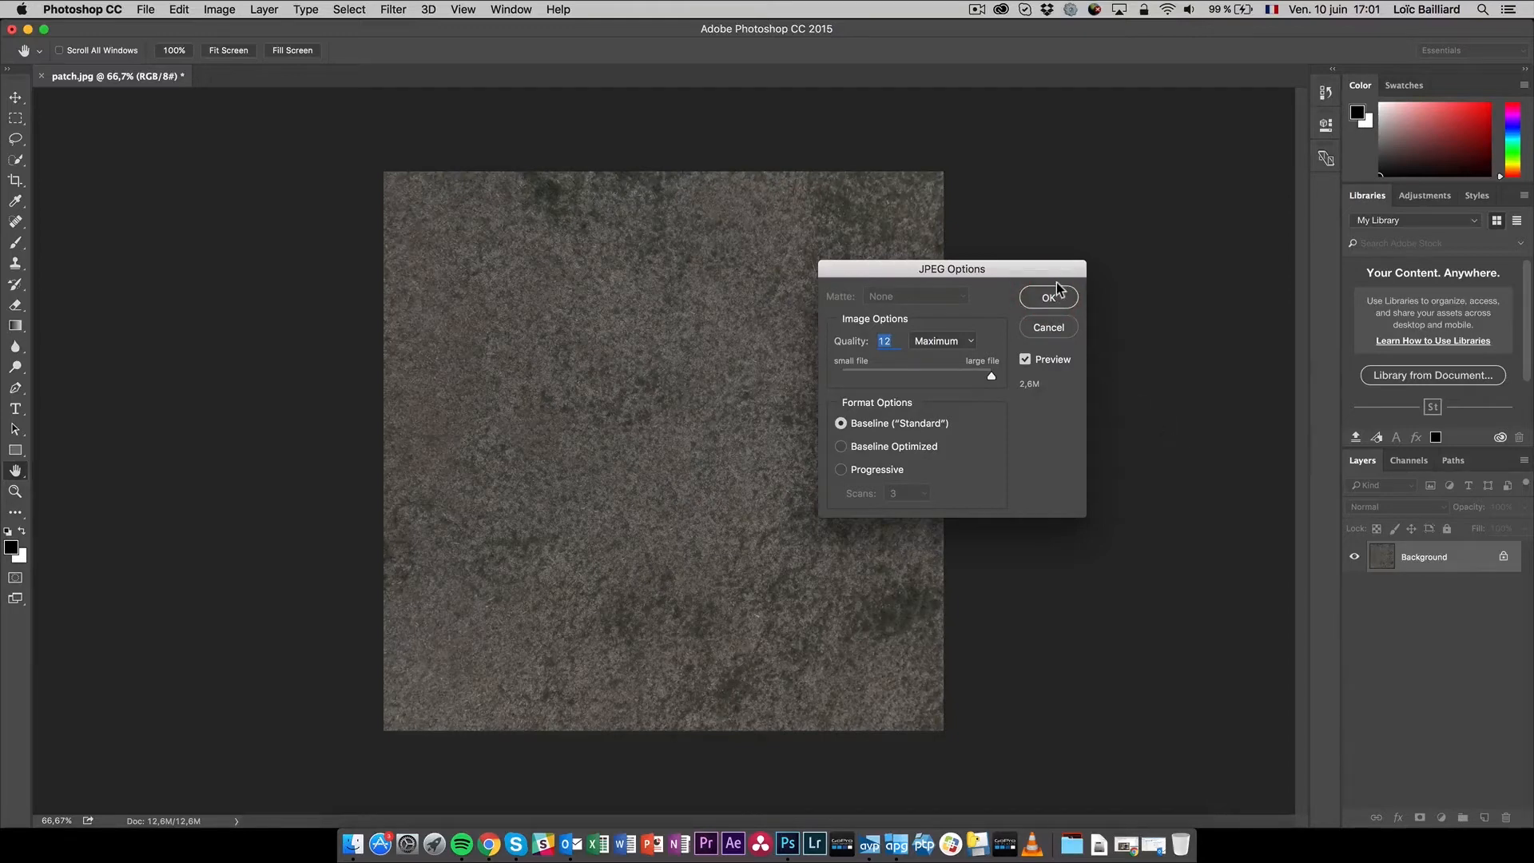
# Save the patch at JPEG quality 12 (Maximum) and return to Autopano Giga
pyautogui.click(1049, 297)
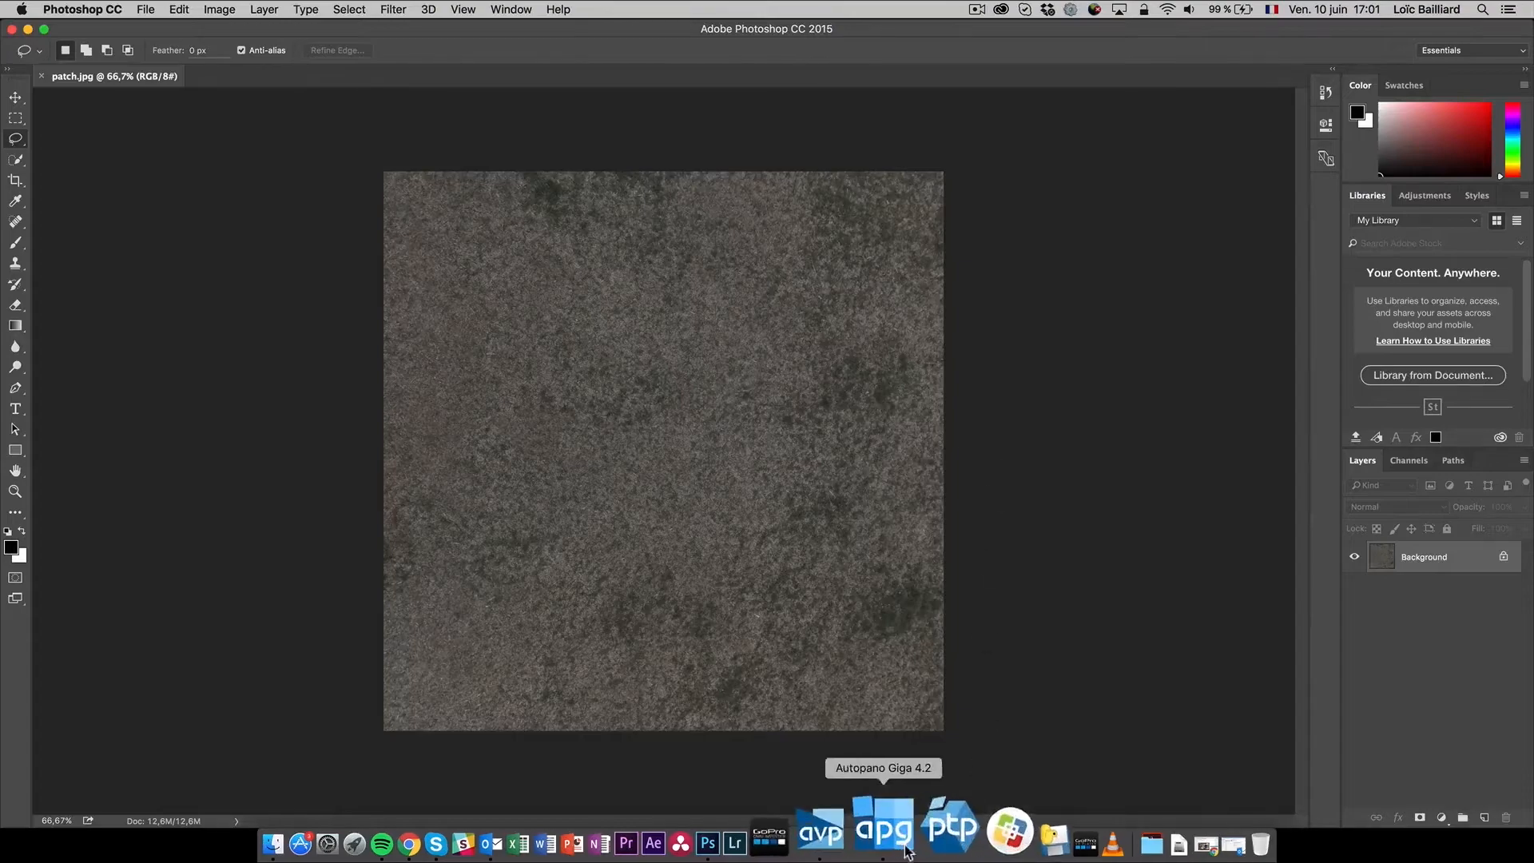
pyautogui.click(882, 830)
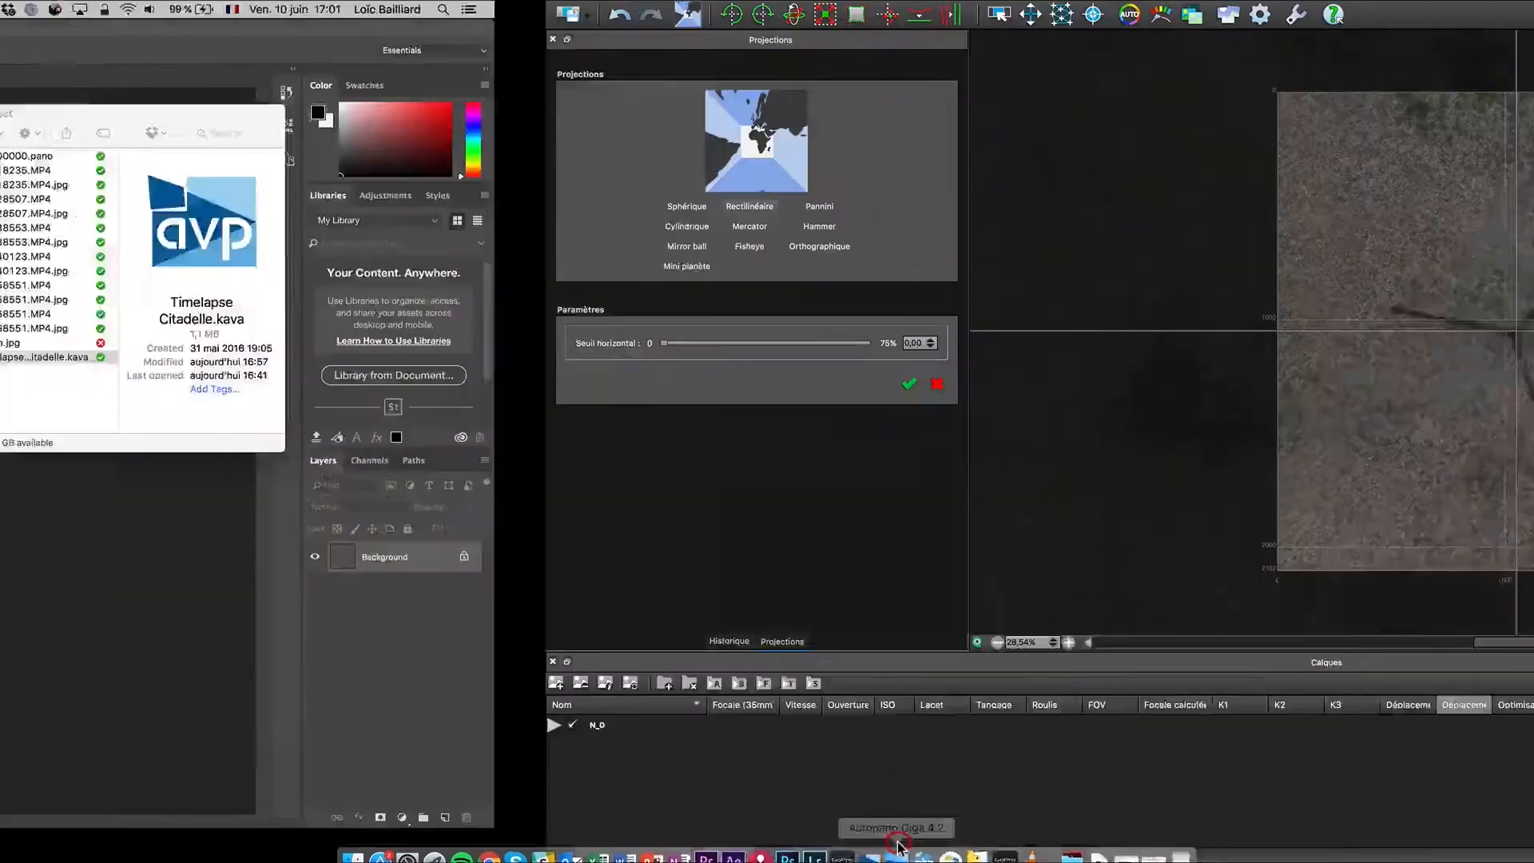
# Add patch.jpg to the panorama layers and expand the N_0 image group
pyautogui.click(895, 829)
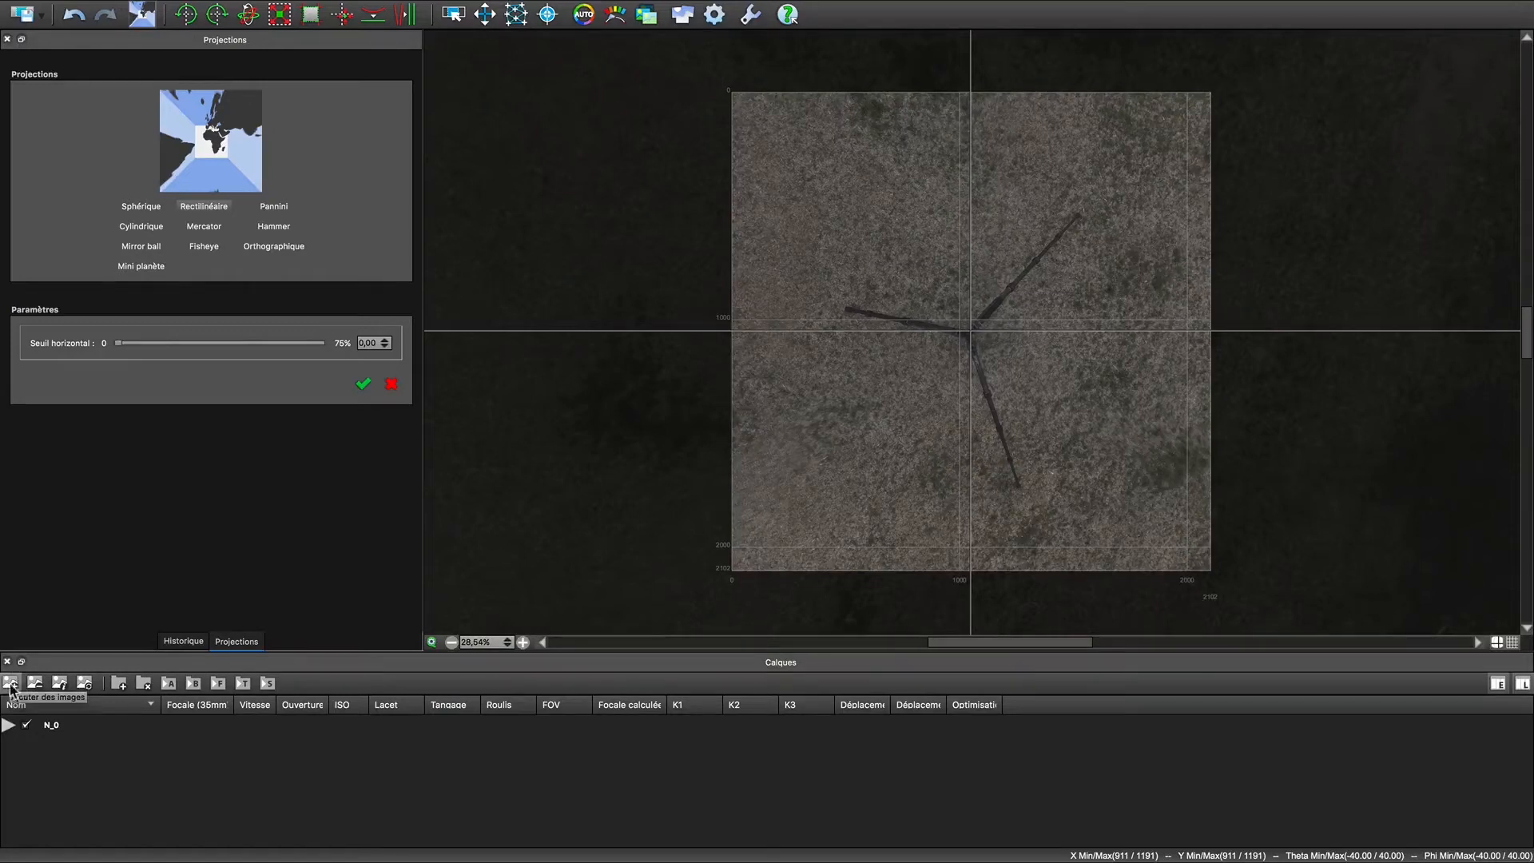
pyautogui.click(11, 682)
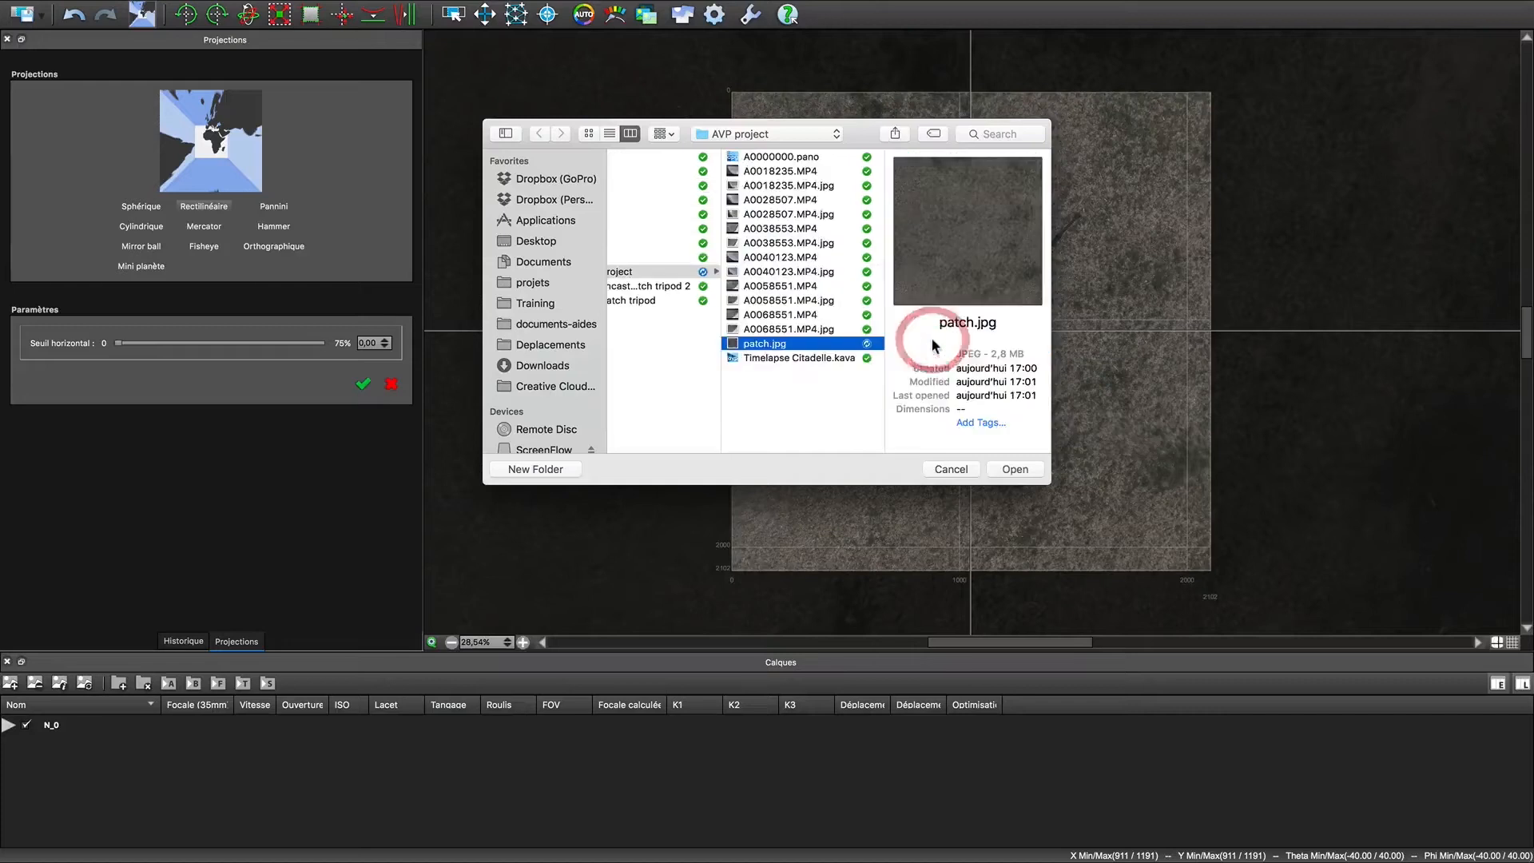
pyautogui.click(1013, 468)
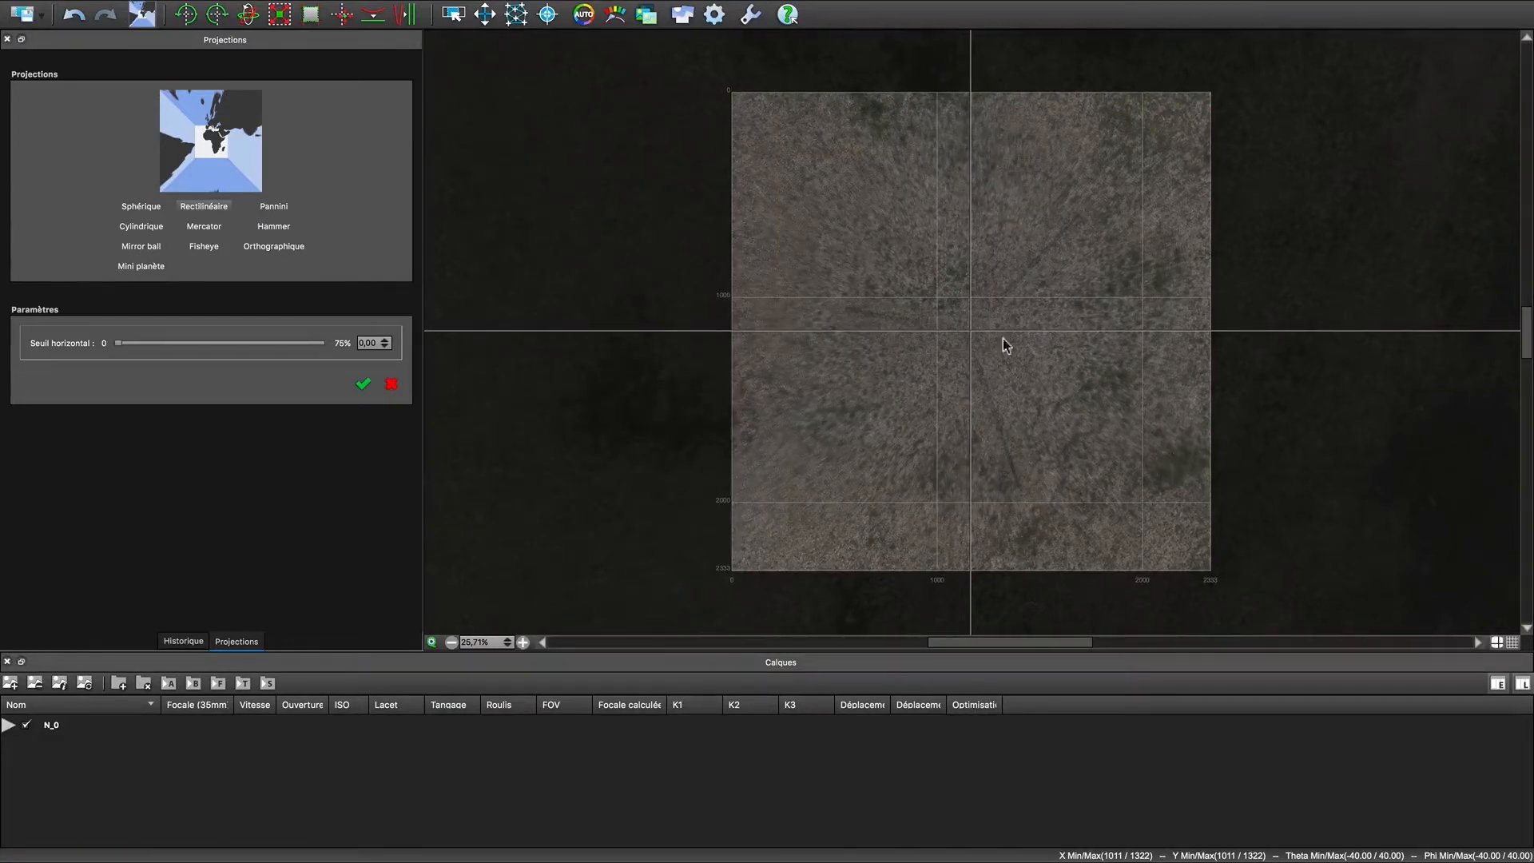
pyautogui.click(13, 724)
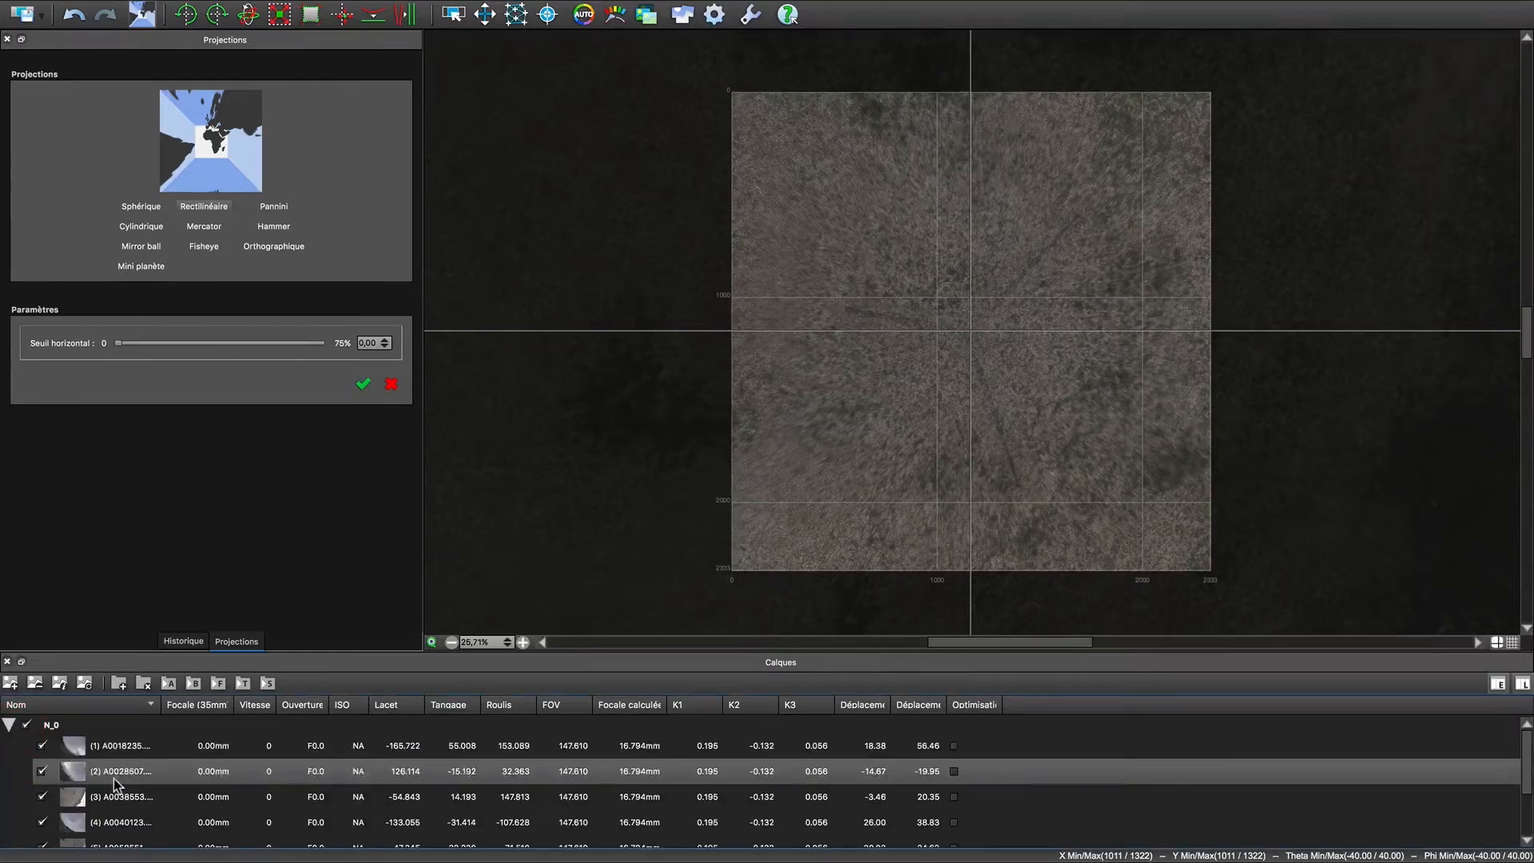
# Set the patch.jpg layer's FOV cell to 80 in the Layers list
pyautogui.scroll(-3)
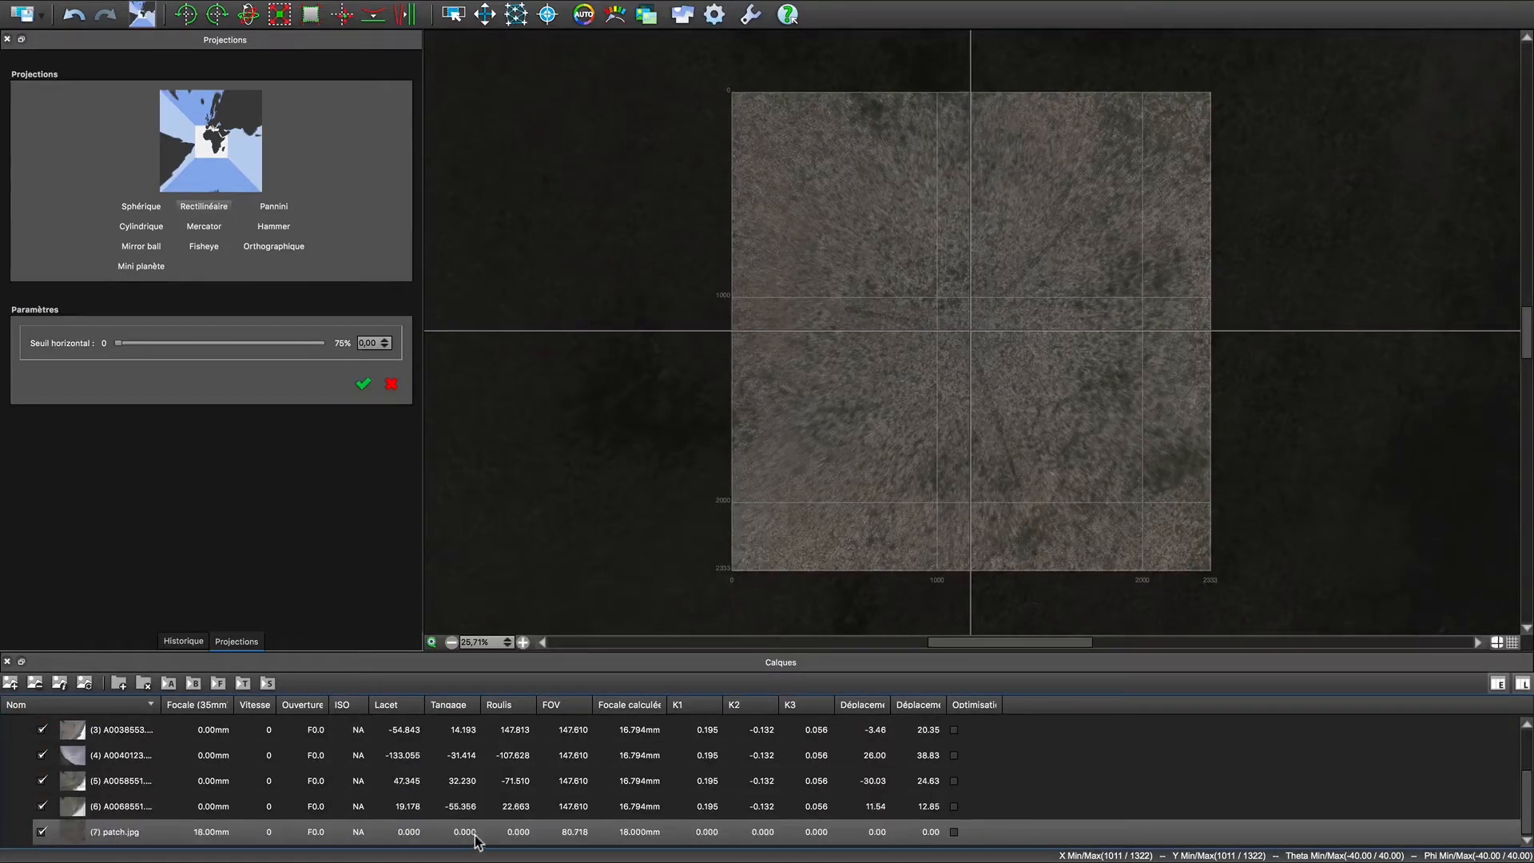
pyautogui.click(116, 831)
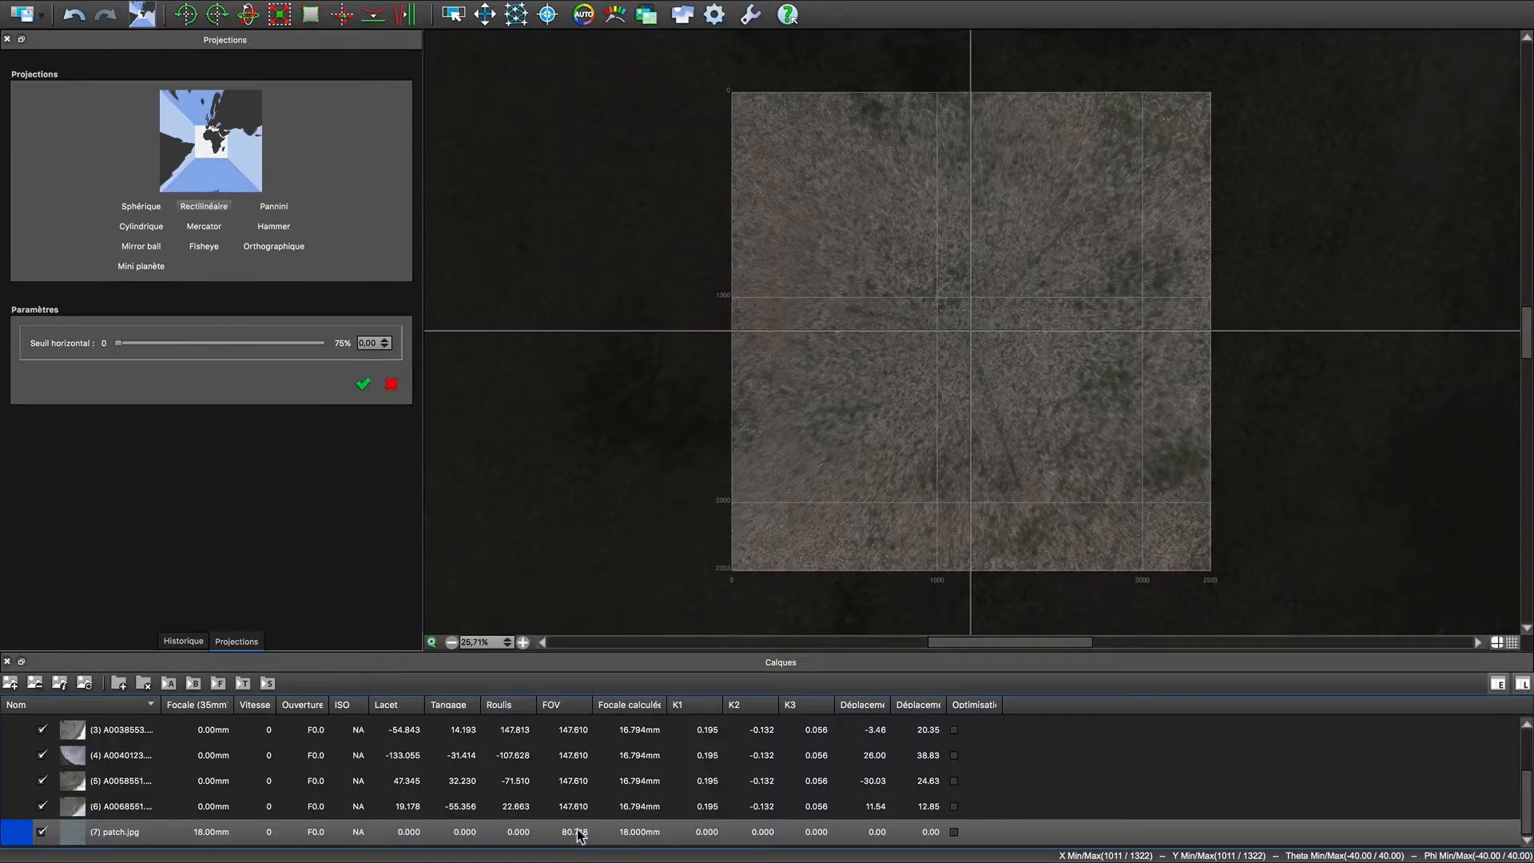
pyautogui.doubleClick(562, 831)
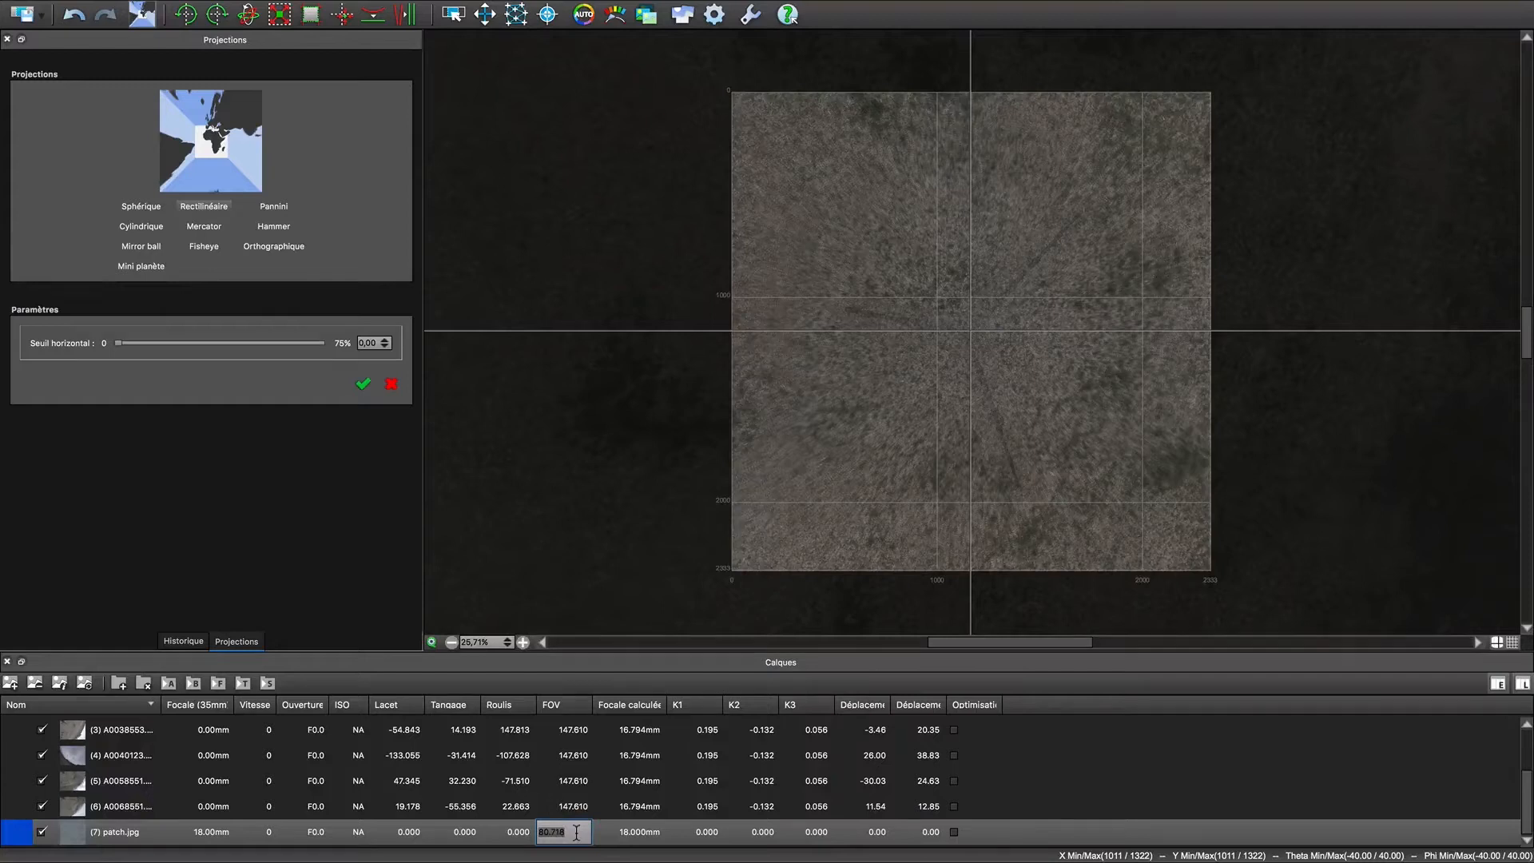
pyautogui.press('Return')
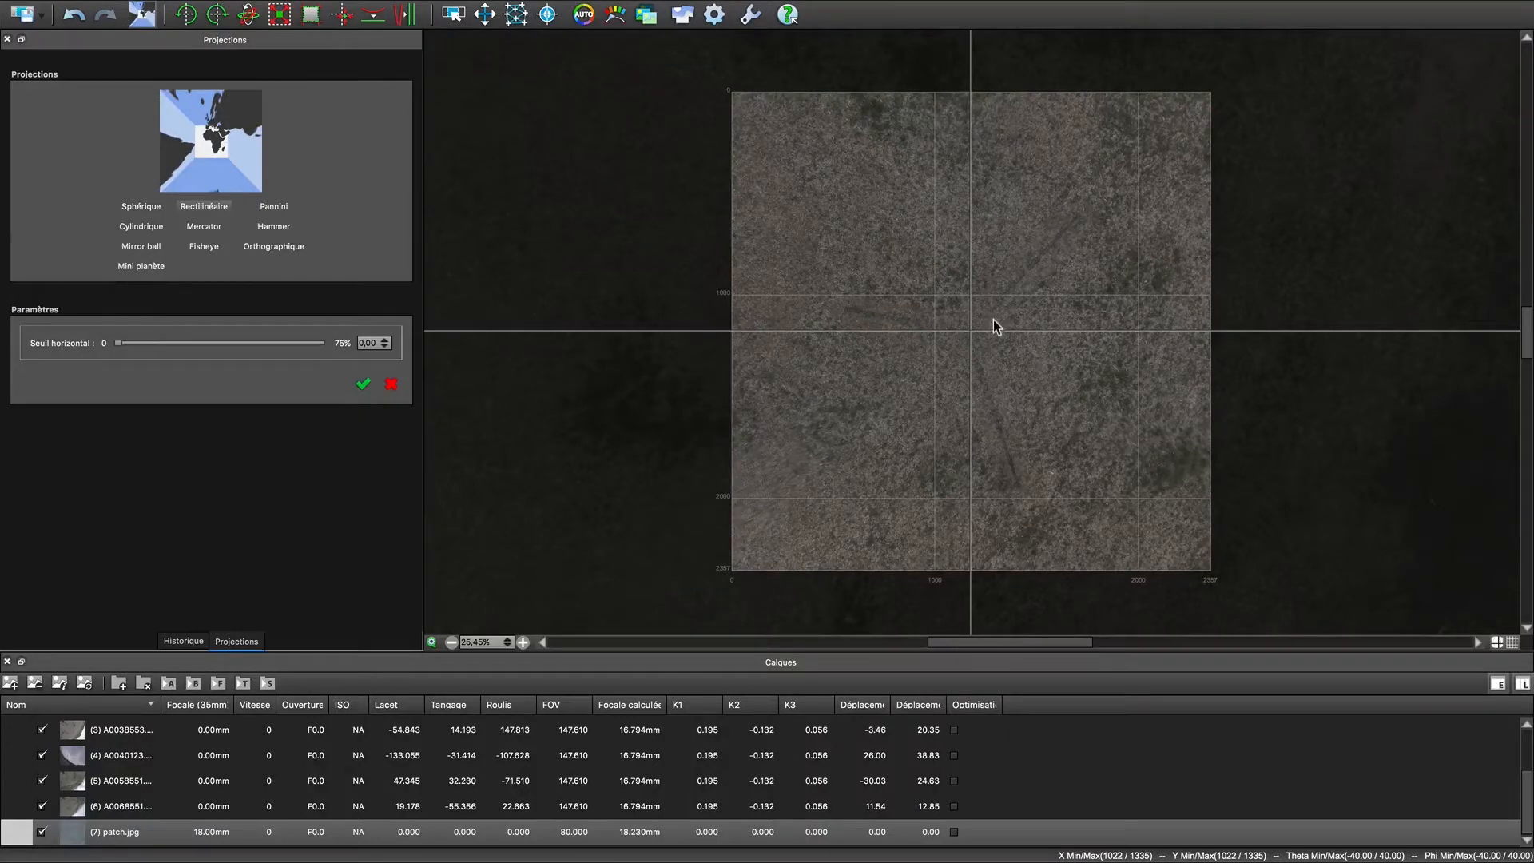
pyautogui.moveTo(815, 372)
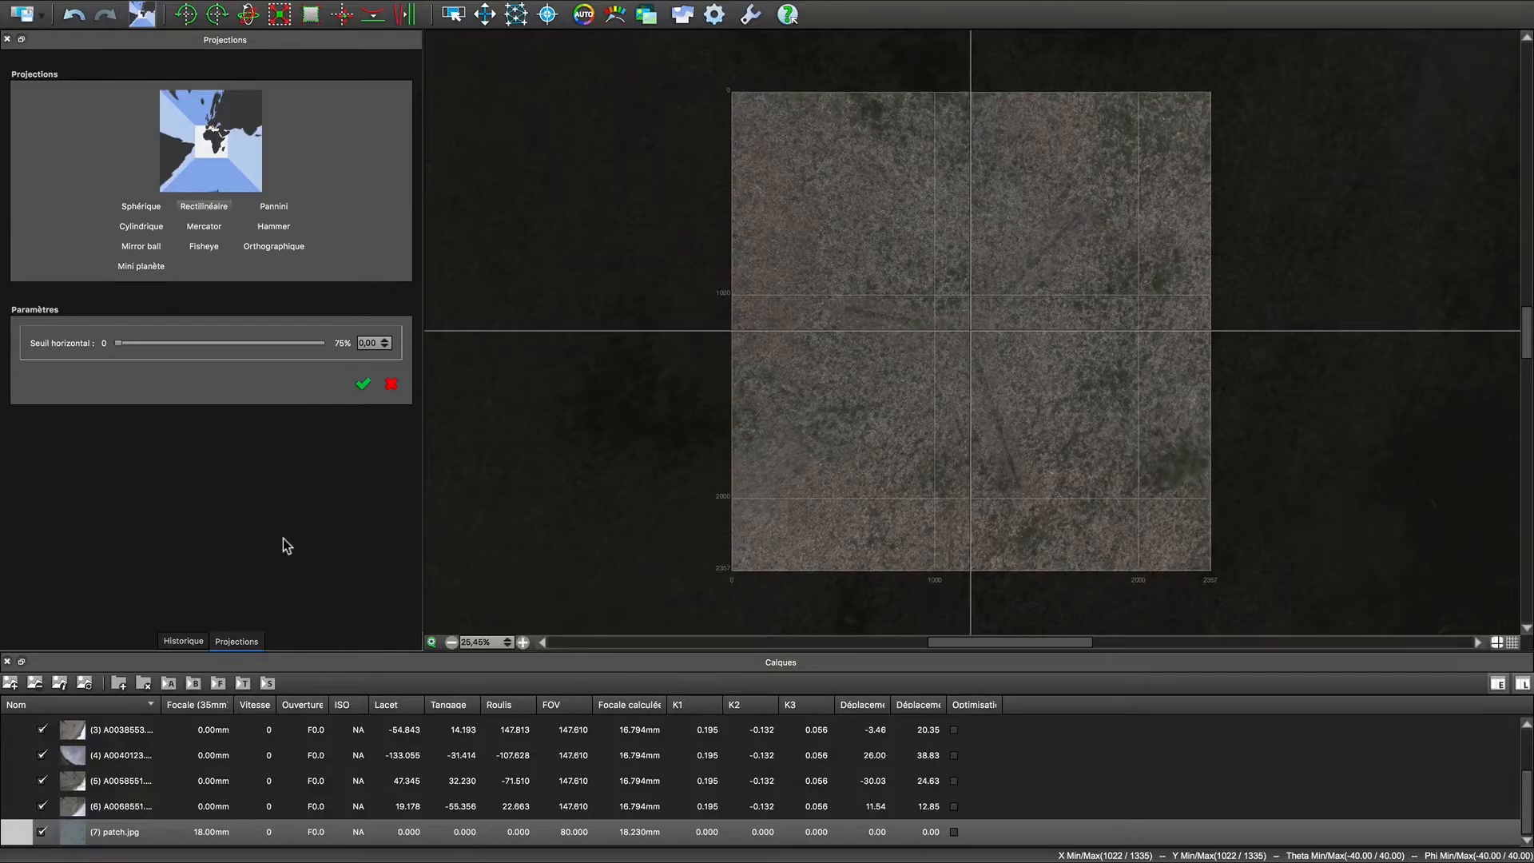
pyautogui.moveTo(1170, 187)
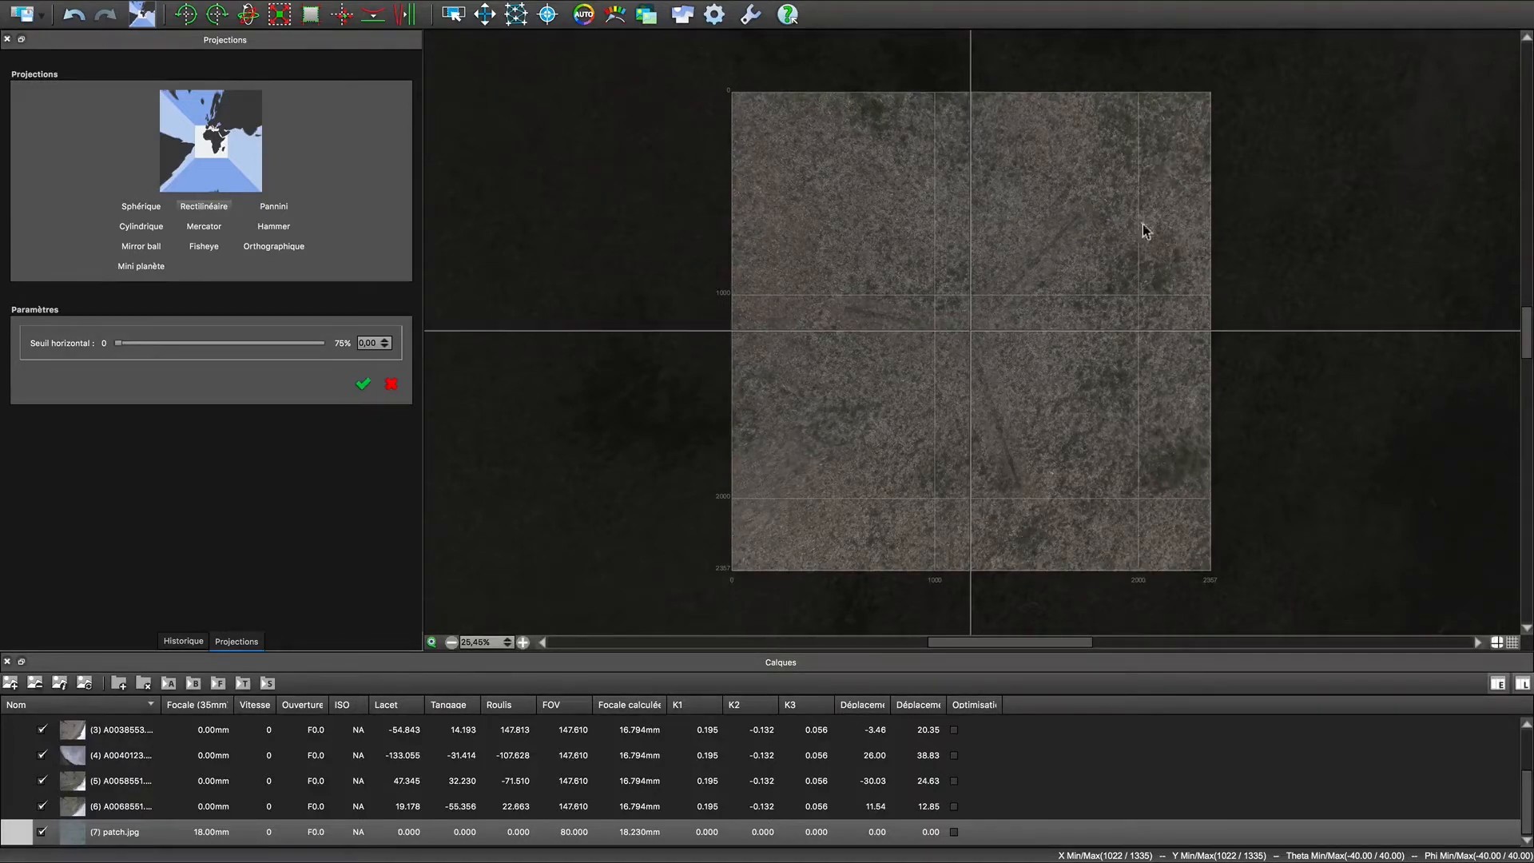
pyautogui.moveTo(1162, 174)
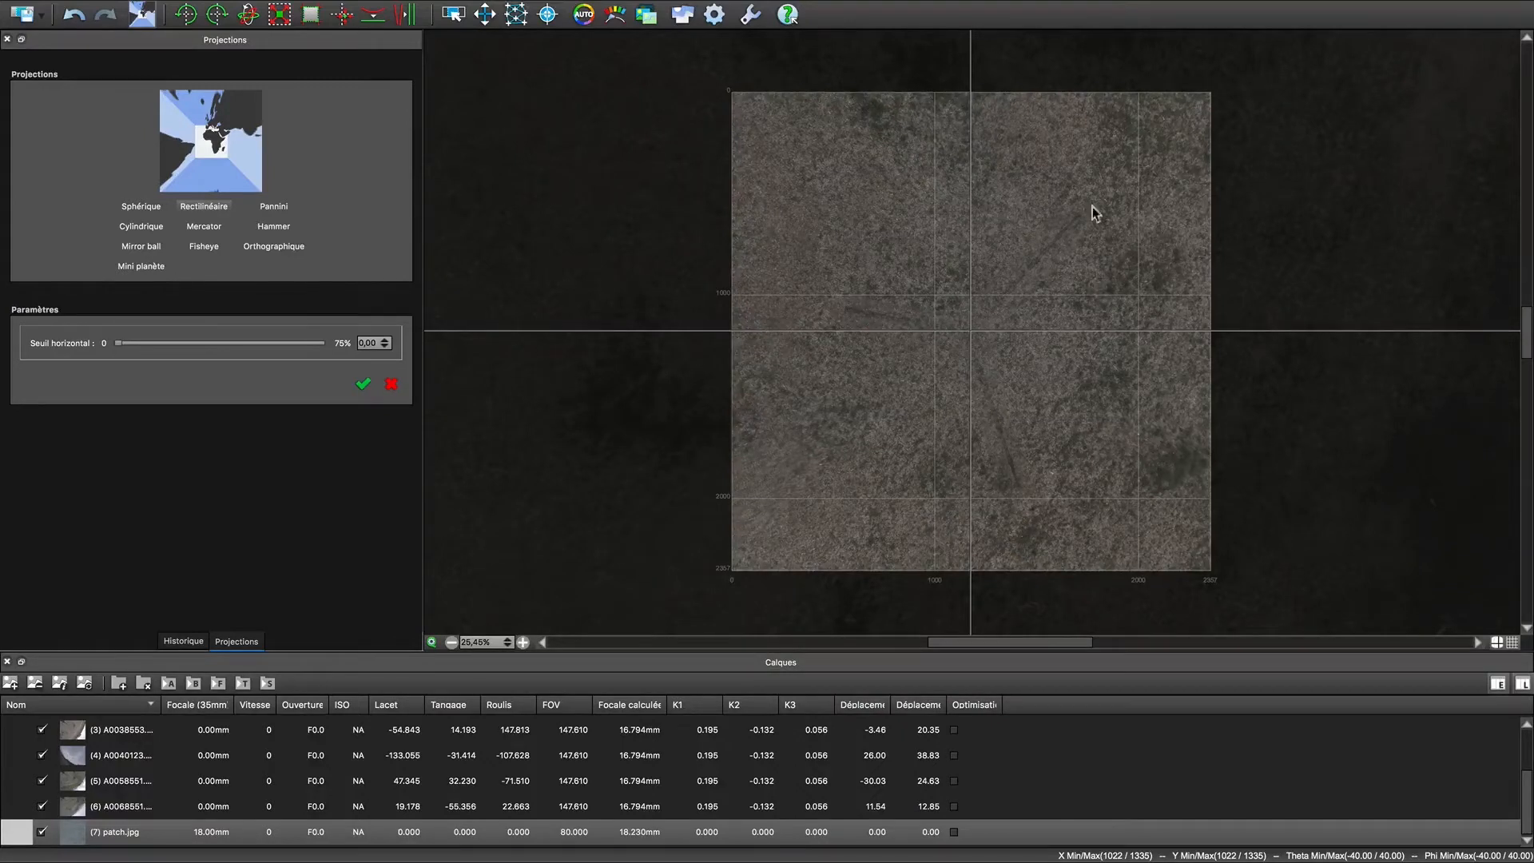
pyautogui.moveTo(830, 460)
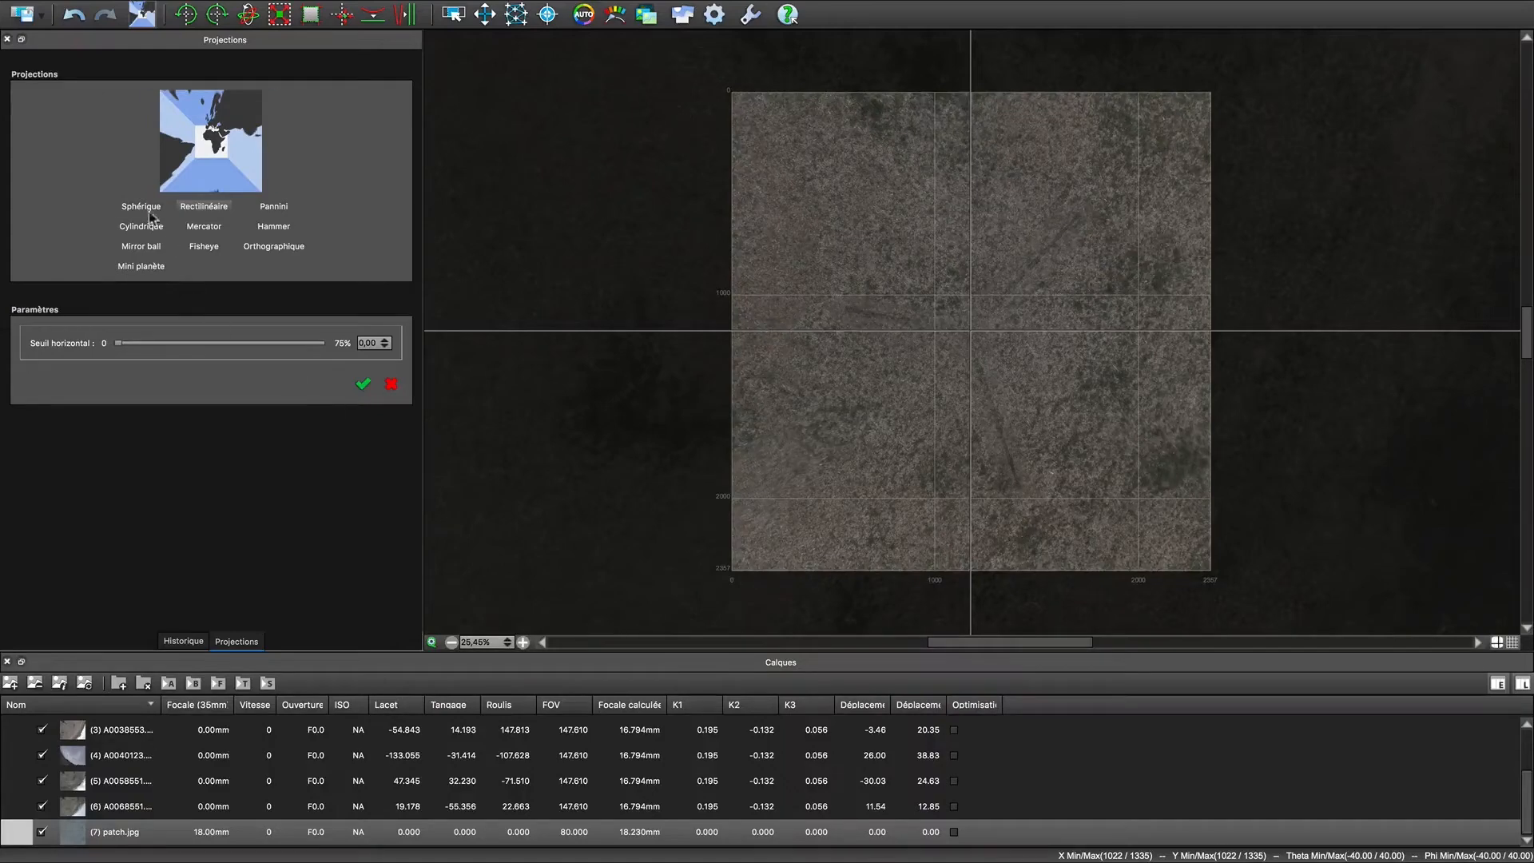
# Switch to Sphérique projection and crop to Sphère complète (360x180)
pyautogui.click(141, 206)
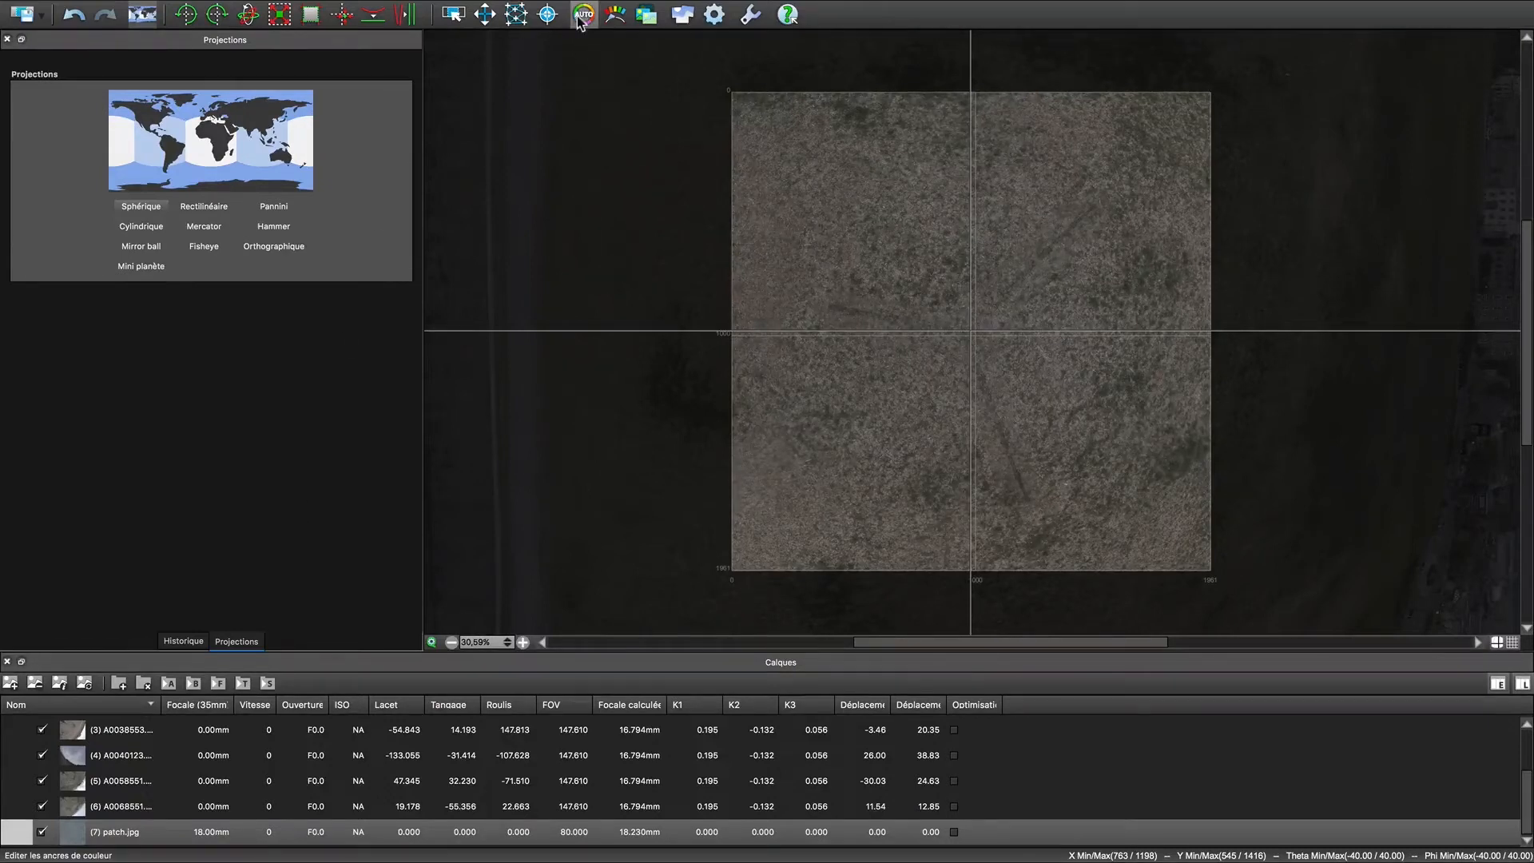
pyautogui.click(548, 14)
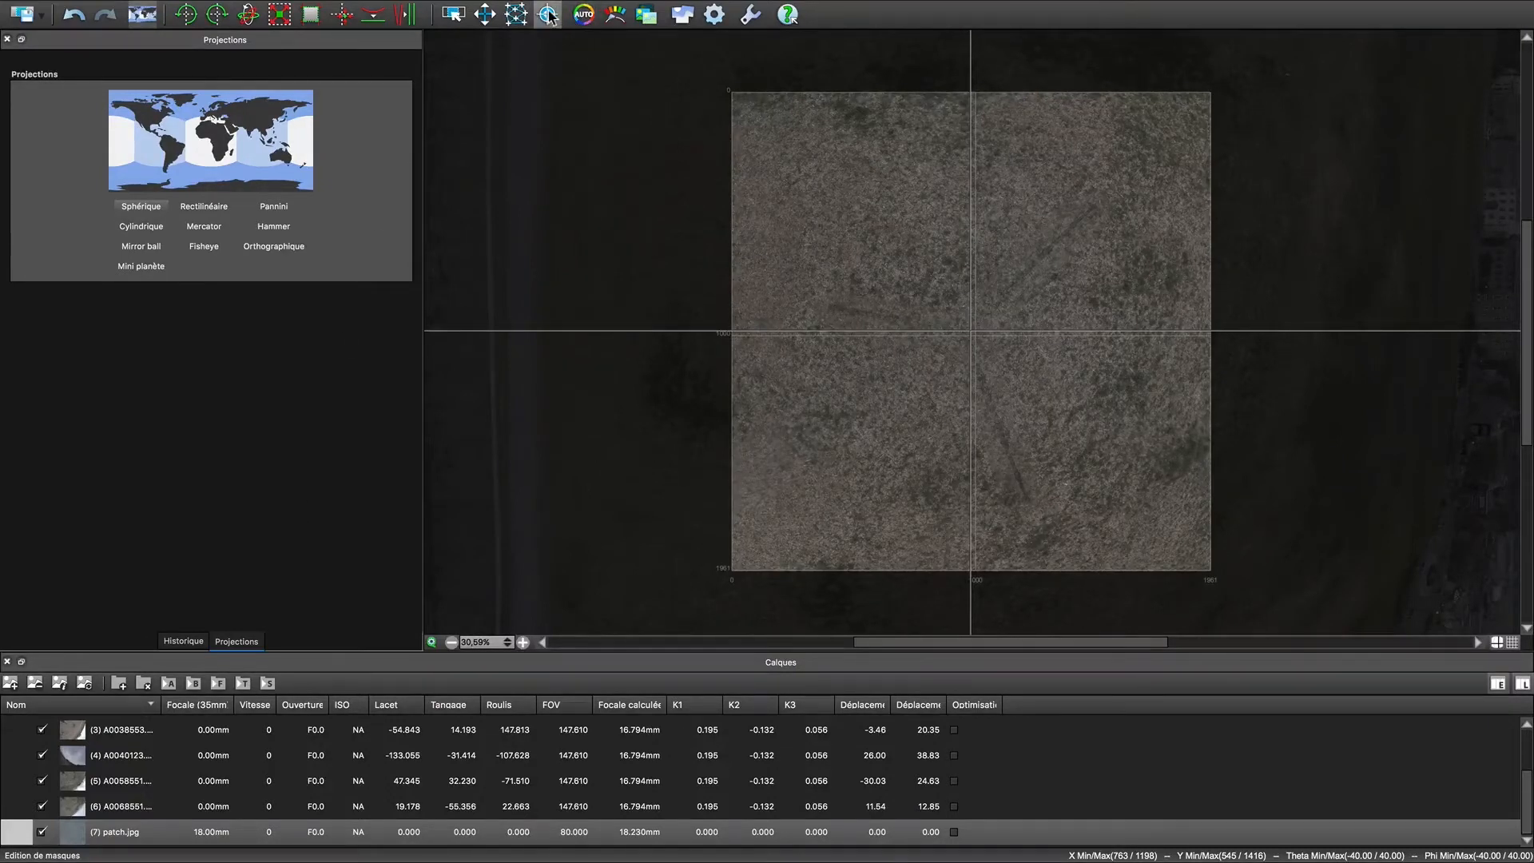
pyautogui.click(550, 14)
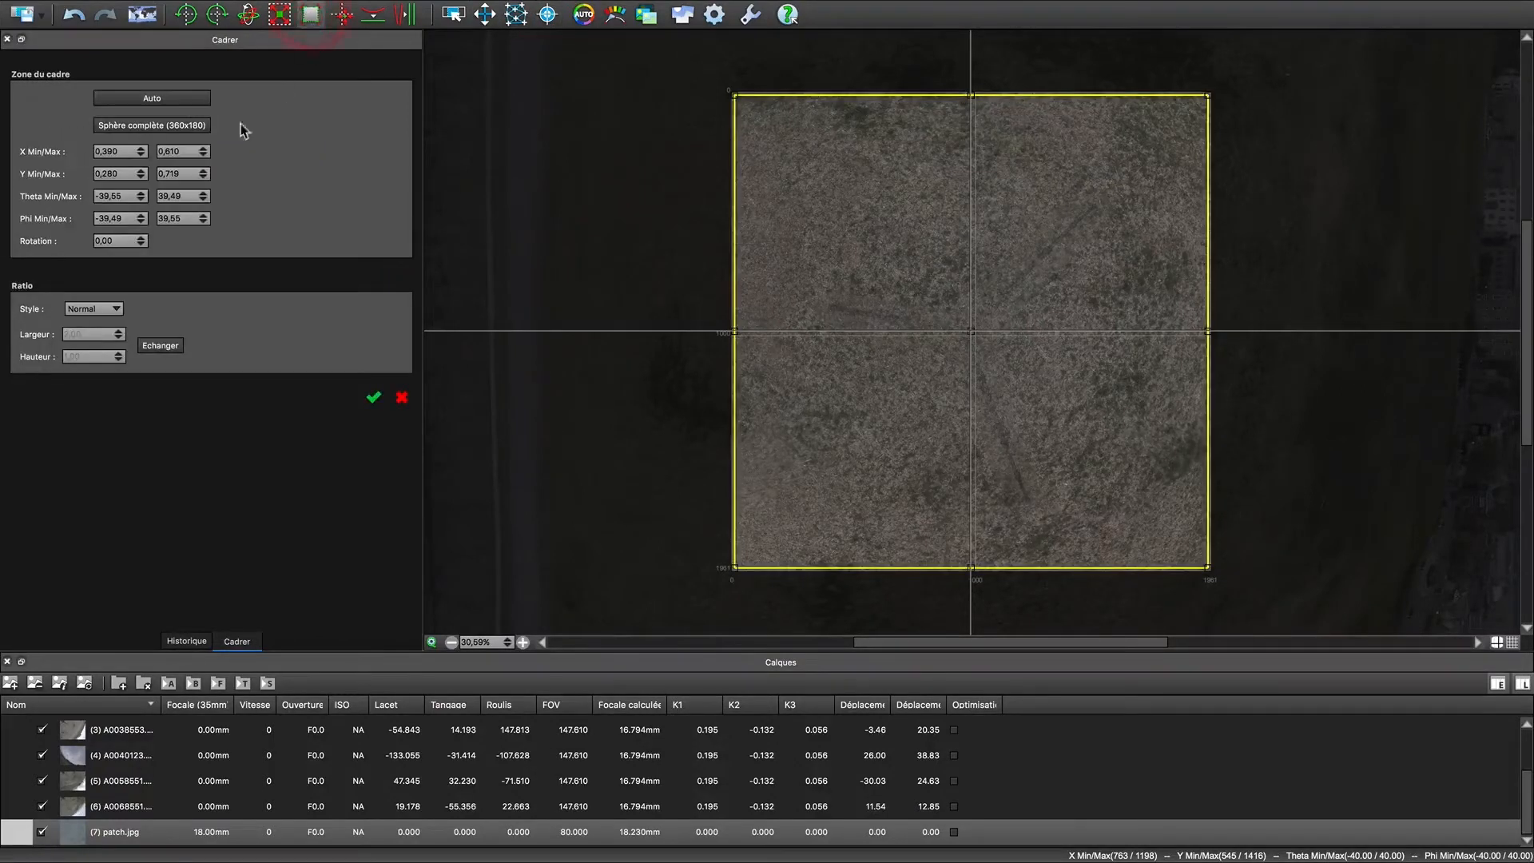
pyautogui.click(152, 125)
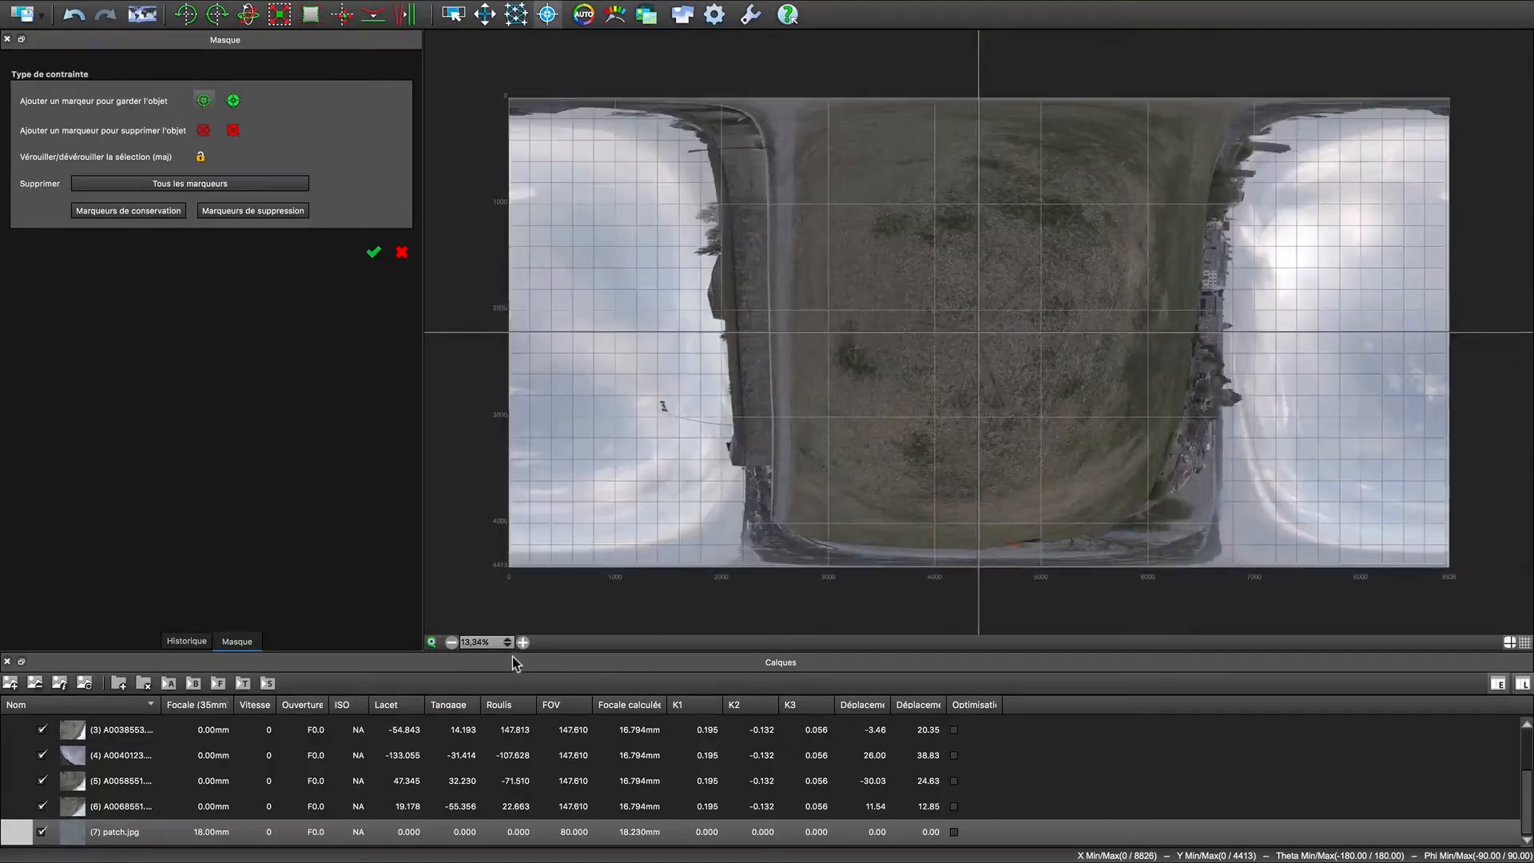
# Zoom into the nadir ground where the tripod shadow lies
pyautogui.click(429, 642)
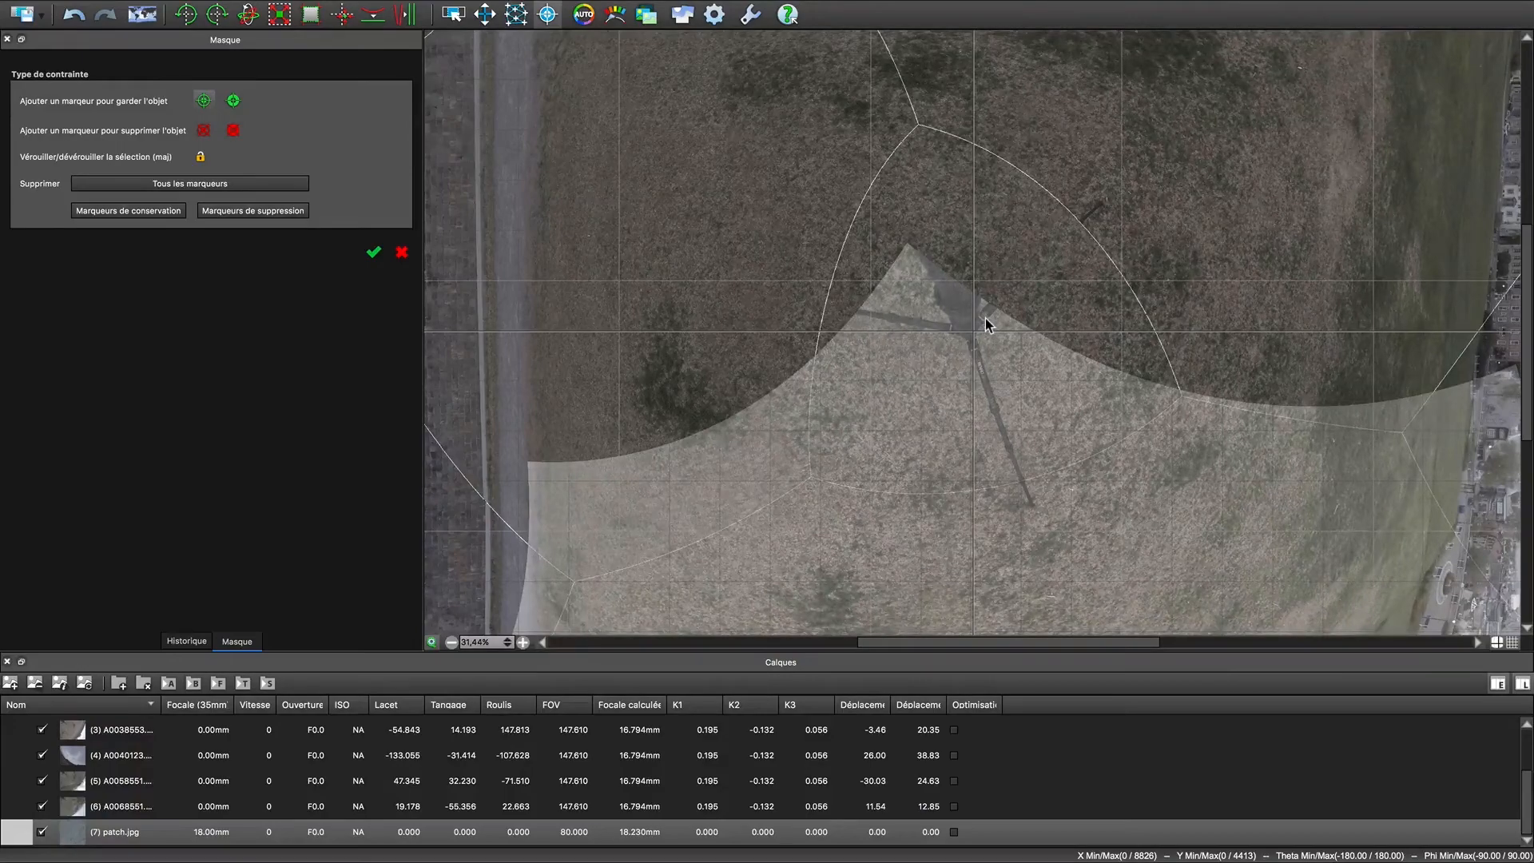
# Place green keep markers along the first tripod leg's shadow on the patch
pyautogui.click(986, 320)
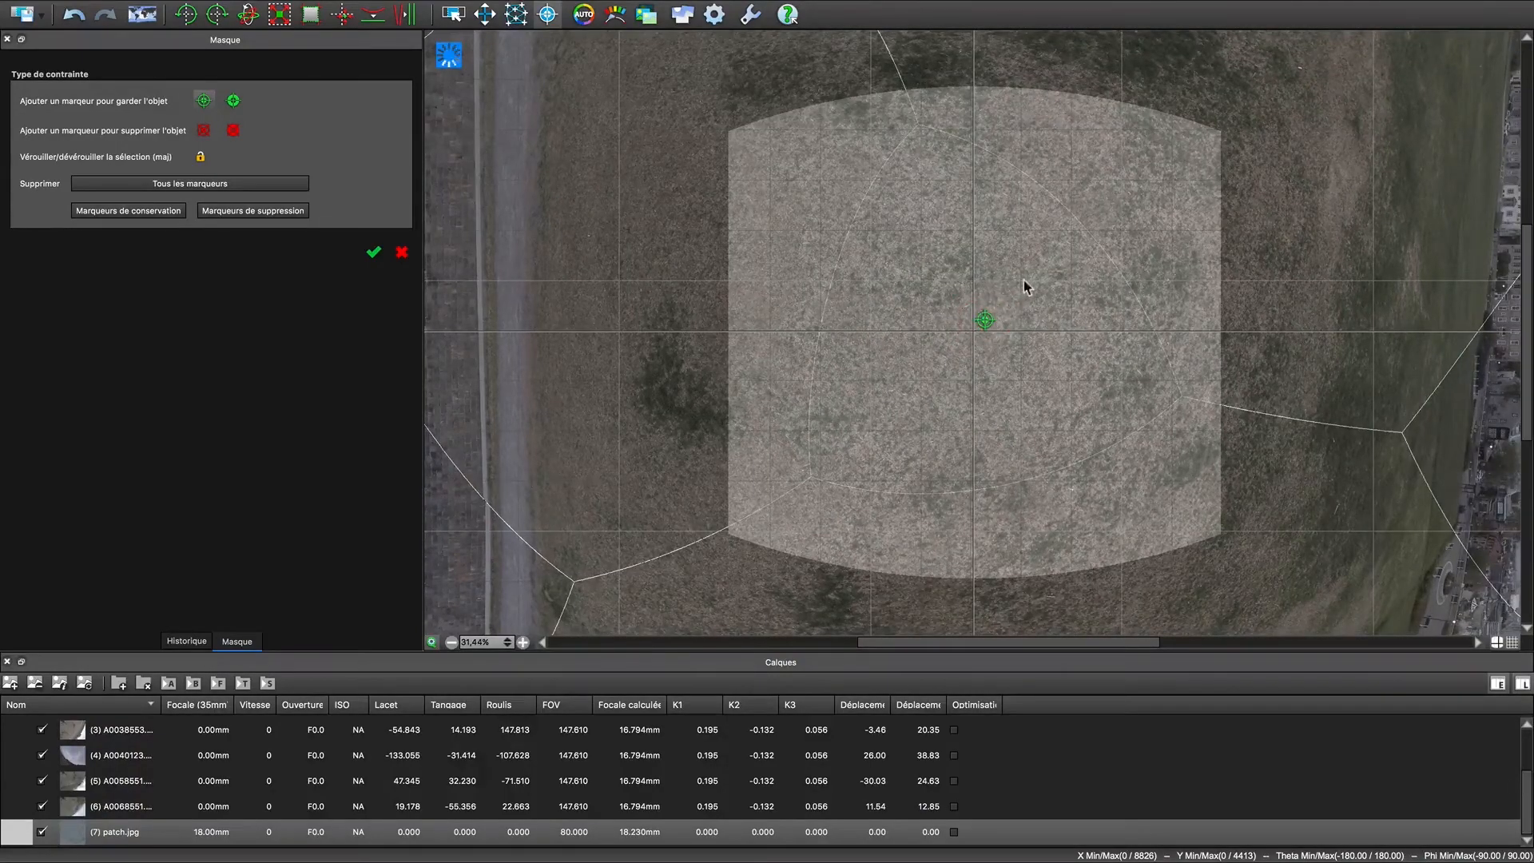
pyautogui.click(1057, 252)
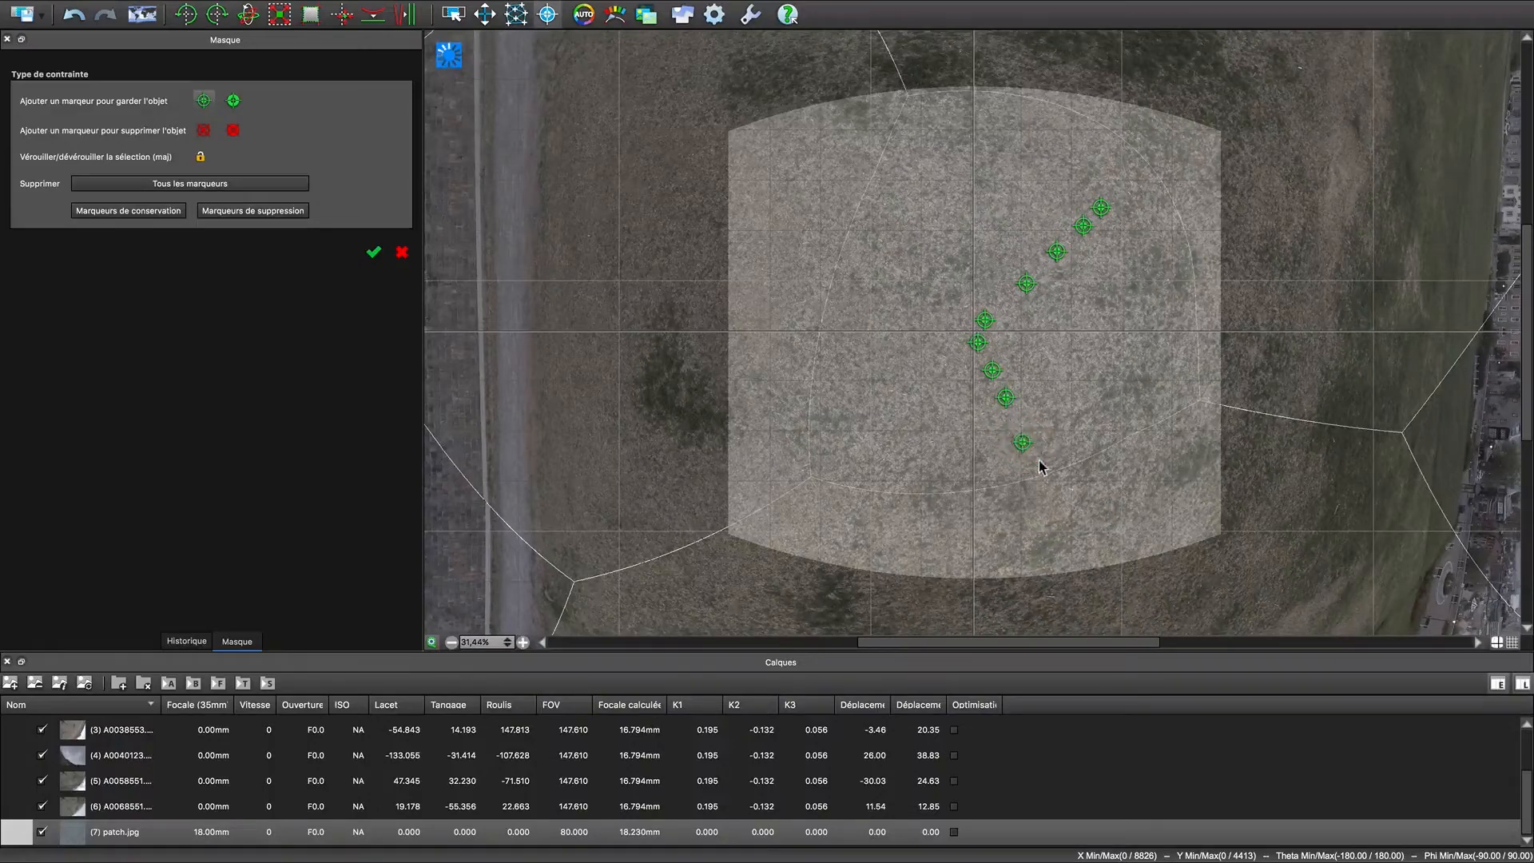
pyautogui.click(1042, 480)
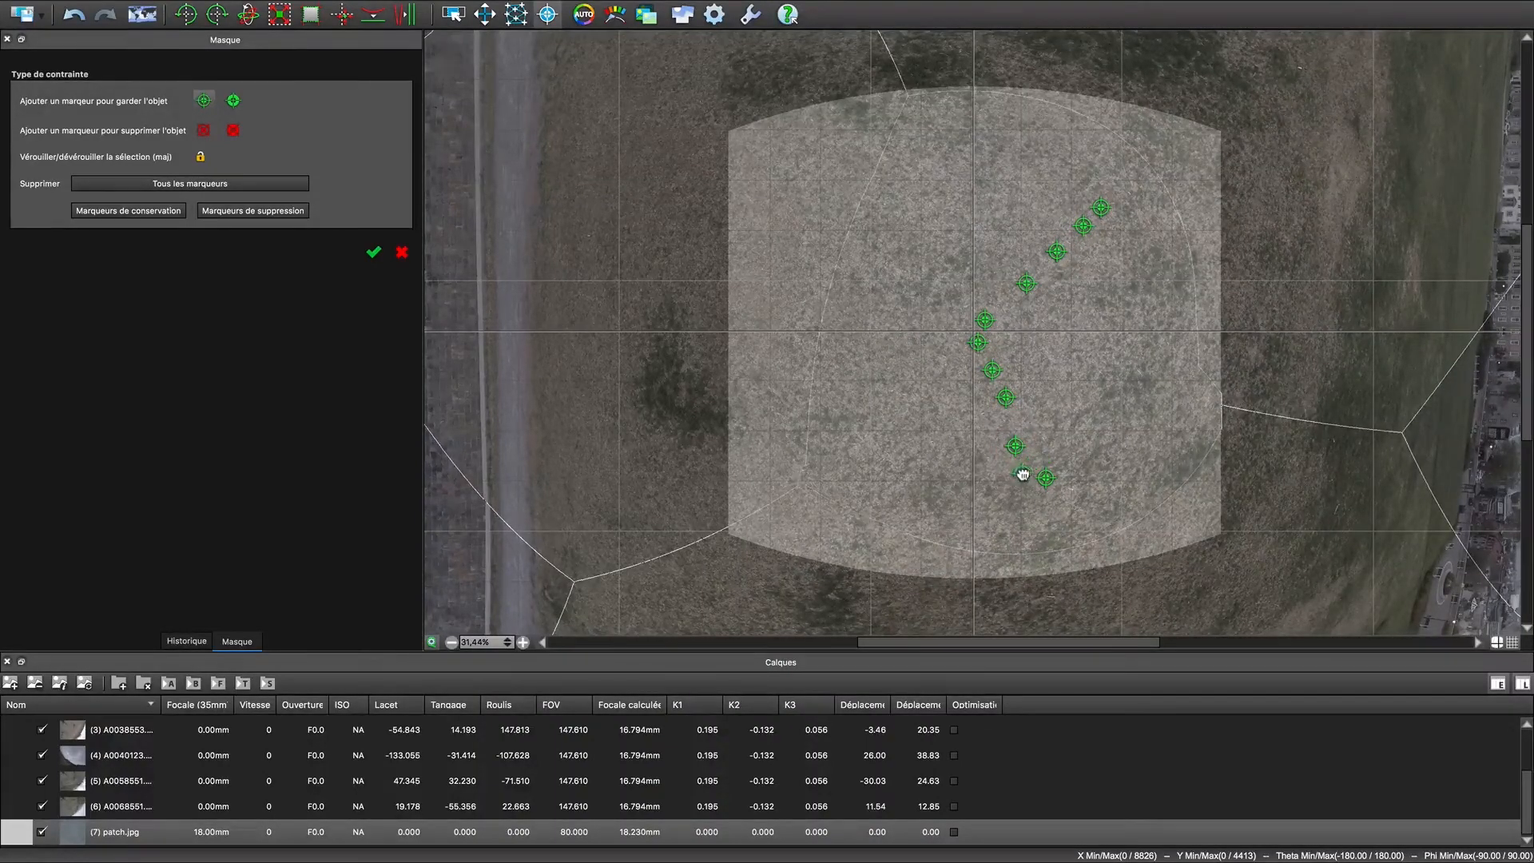
pyautogui.click(1039, 478)
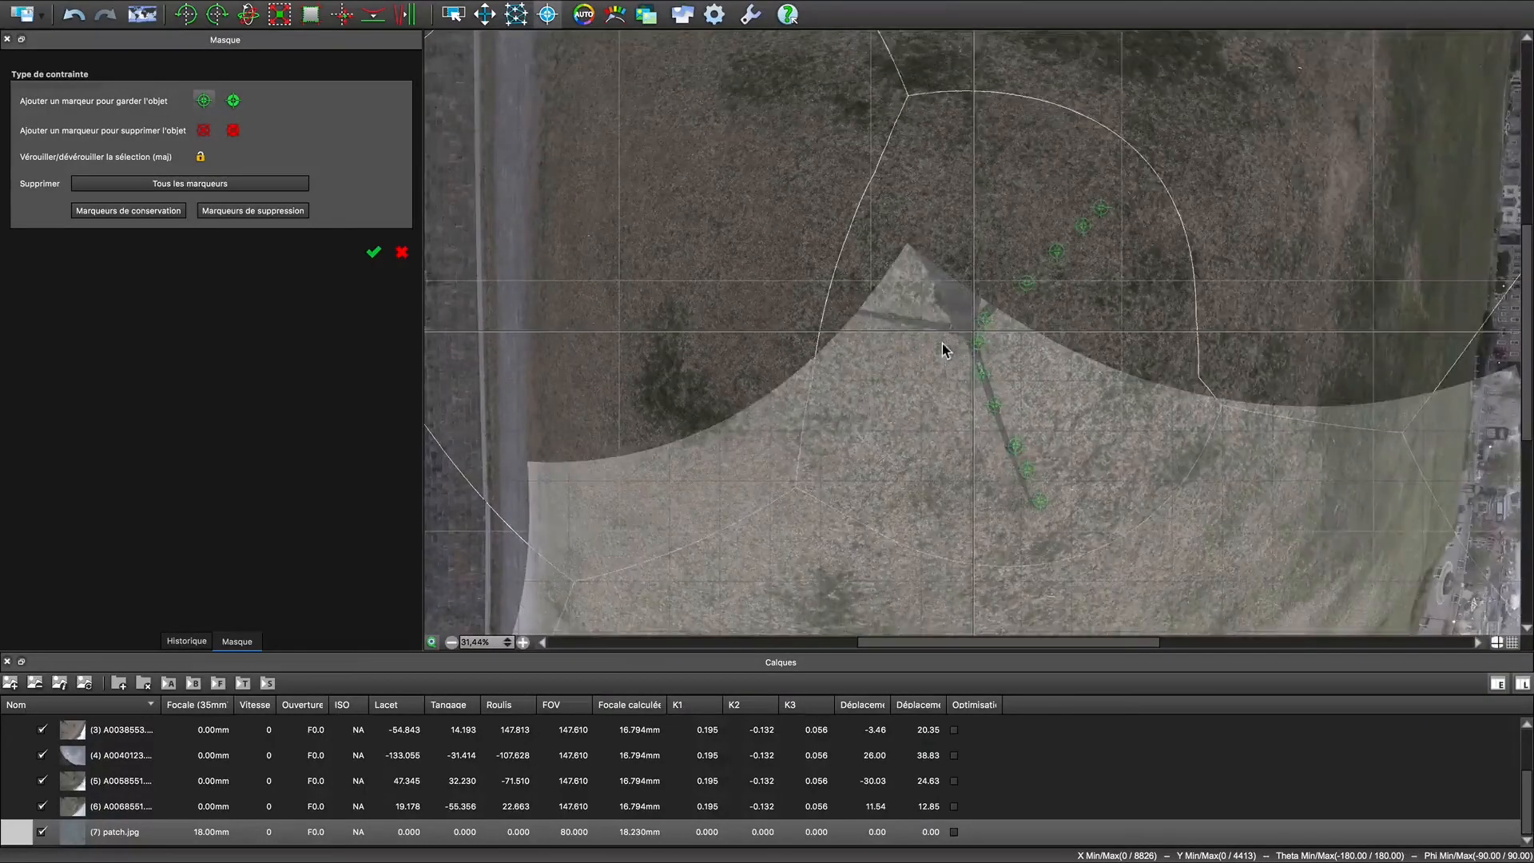
# Add keep markers along the left, upper-right and lower tripod legs to enclose the tripod
pyautogui.click(940, 328)
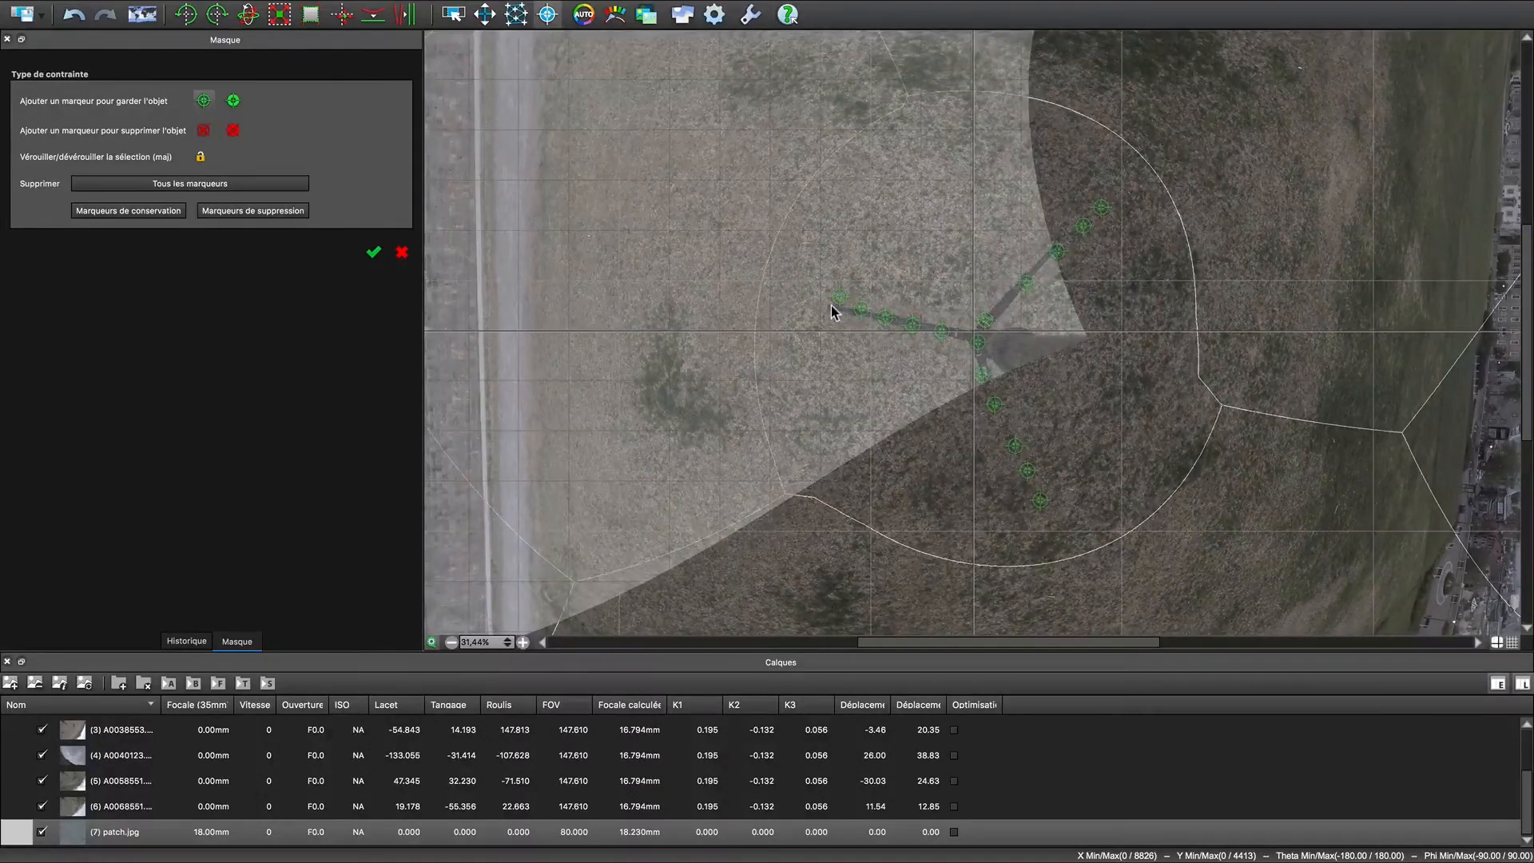
pyautogui.moveTo(797, 380)
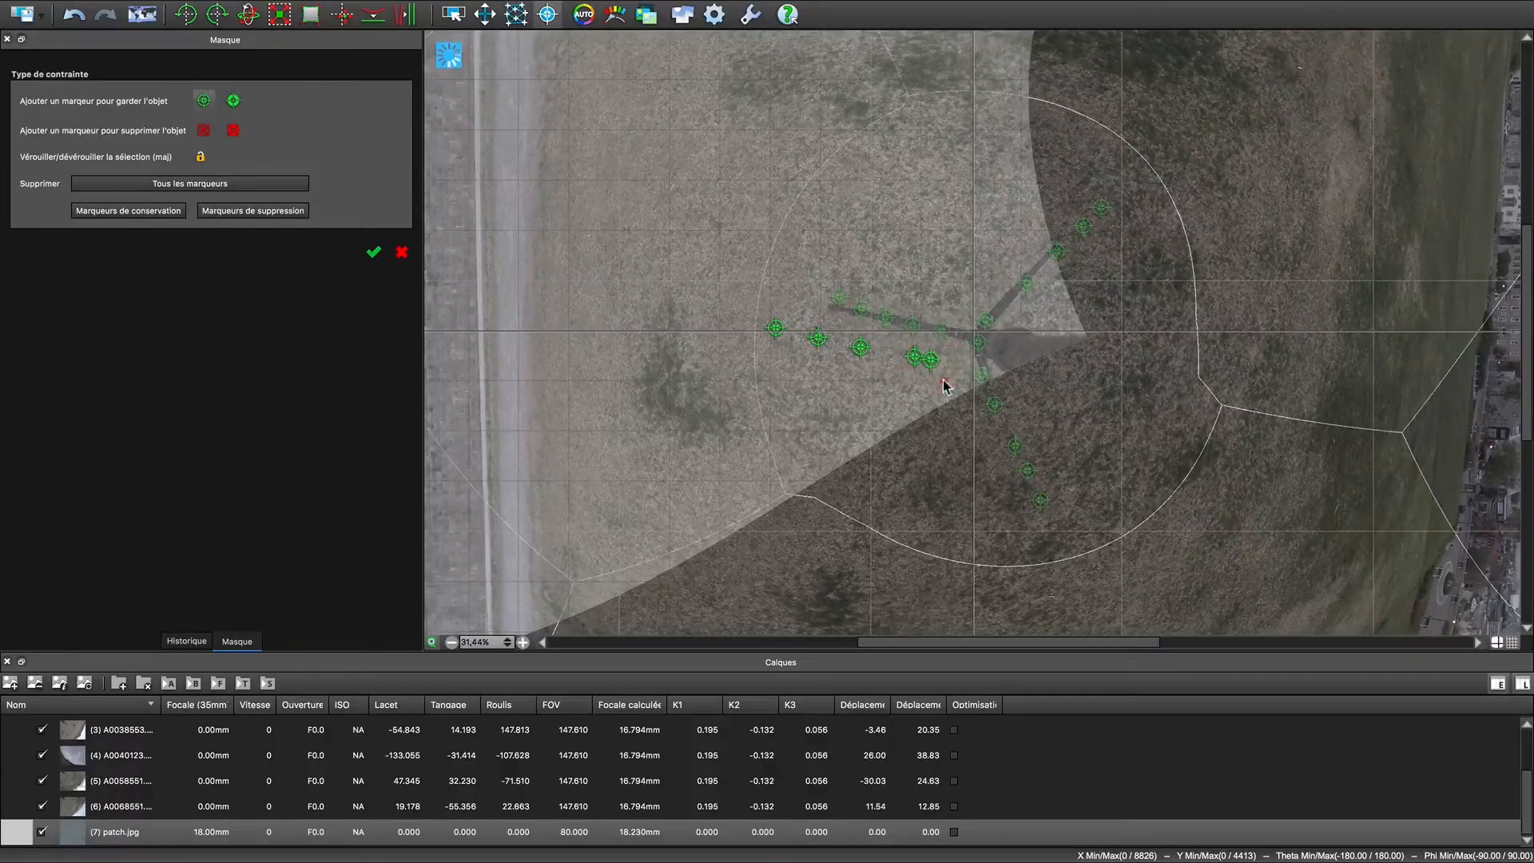
pyautogui.click(793, 273)
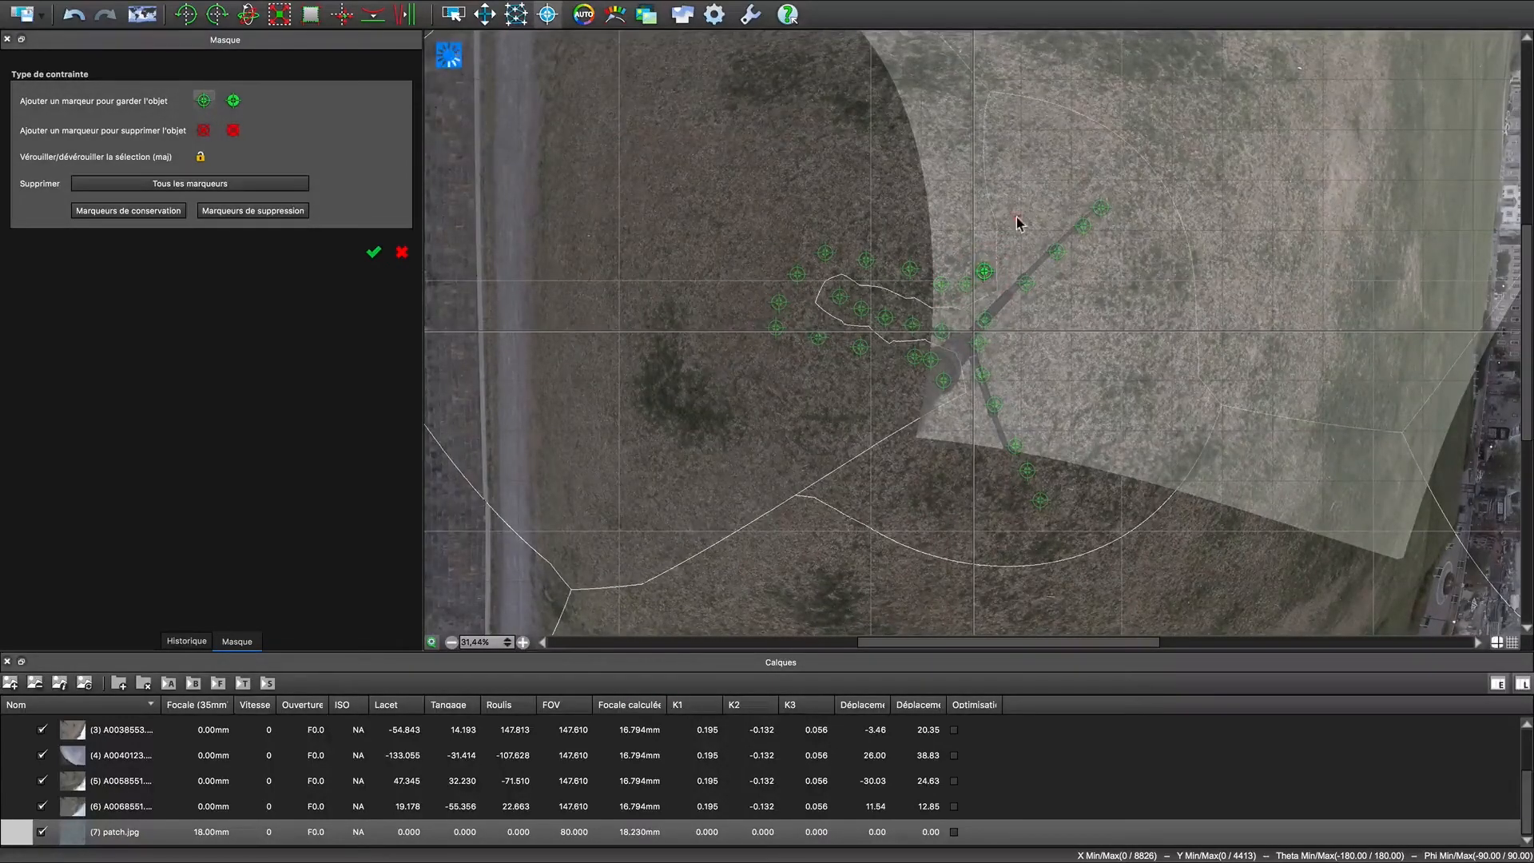
pyautogui.click(1037, 205)
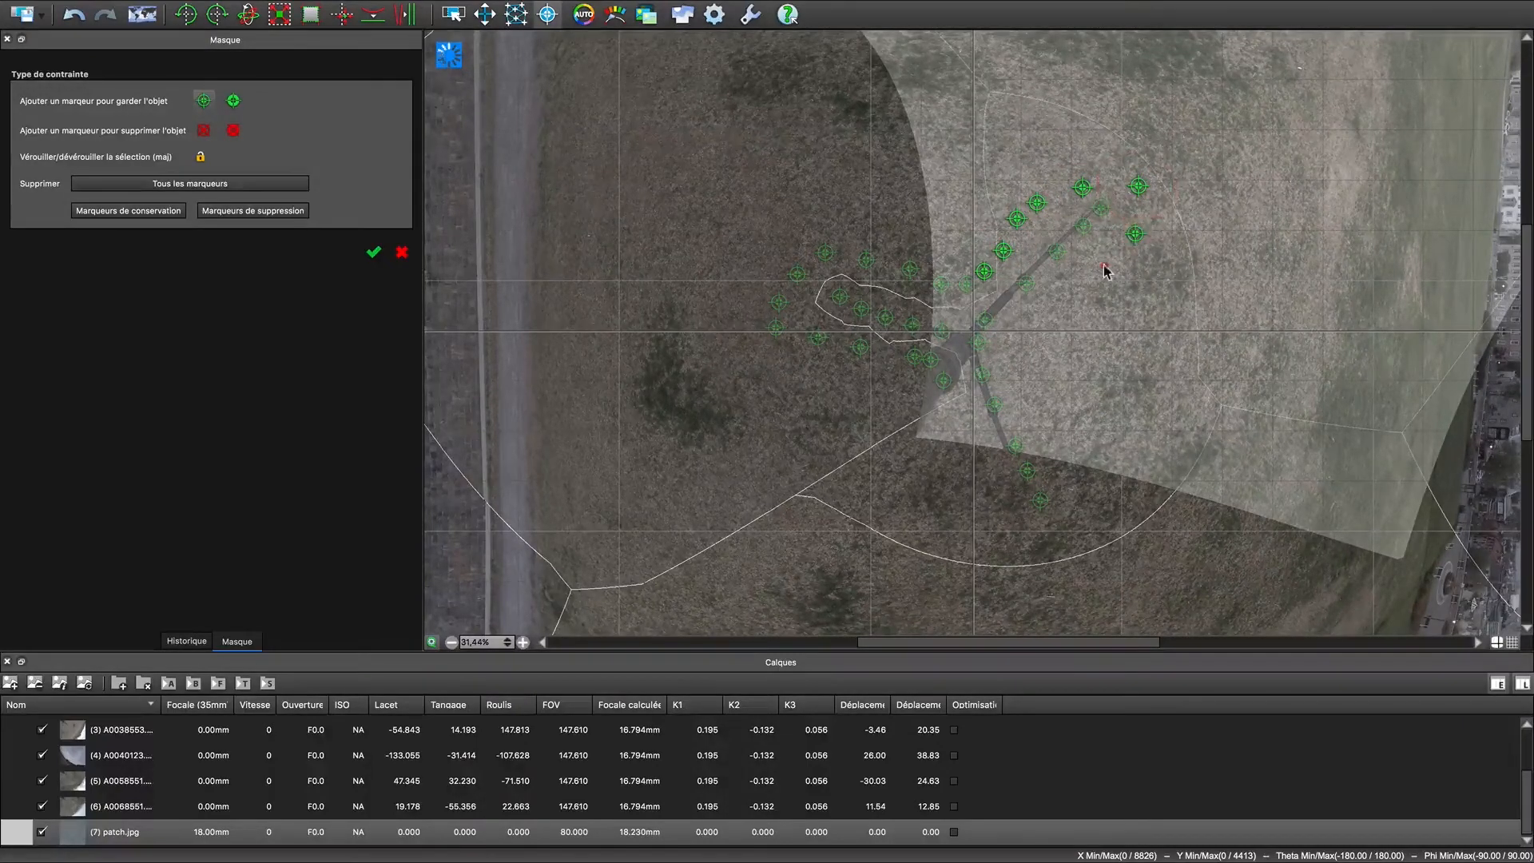
pyautogui.click(1008, 355)
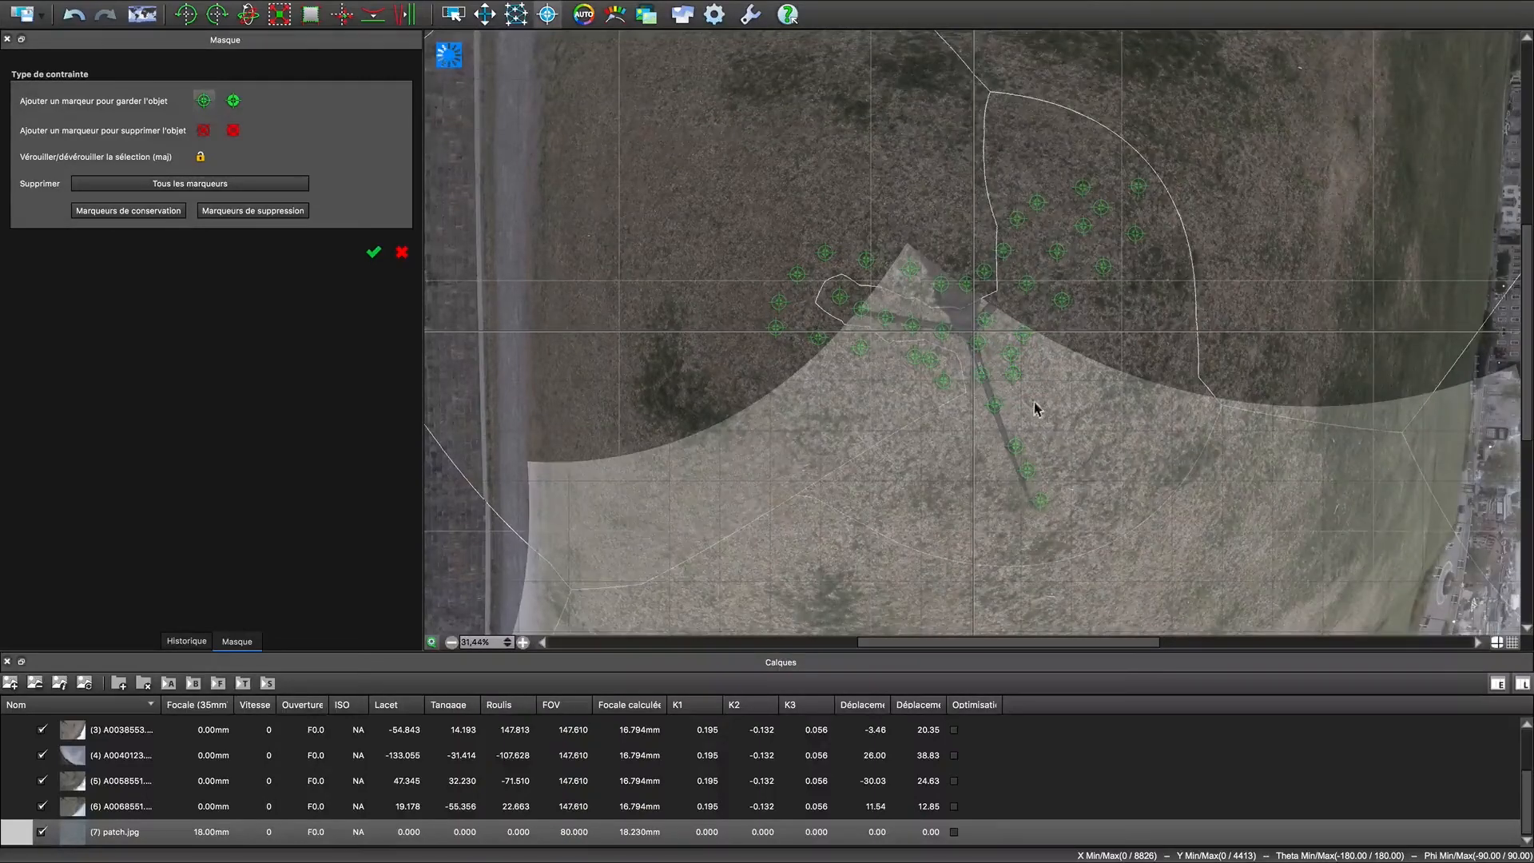
pyautogui.click(1035, 409)
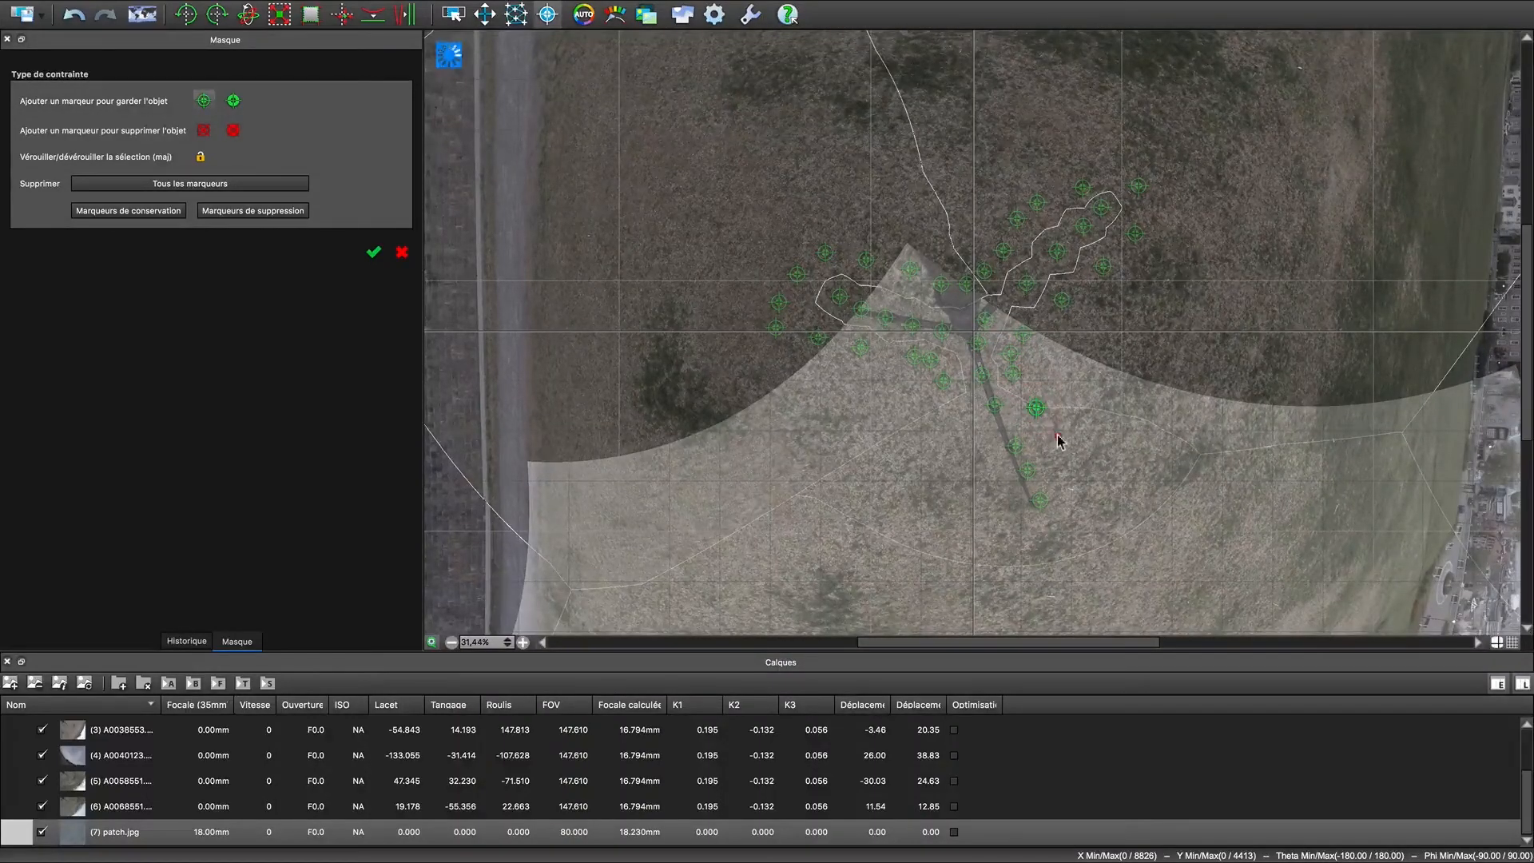
pyautogui.click(1082, 518)
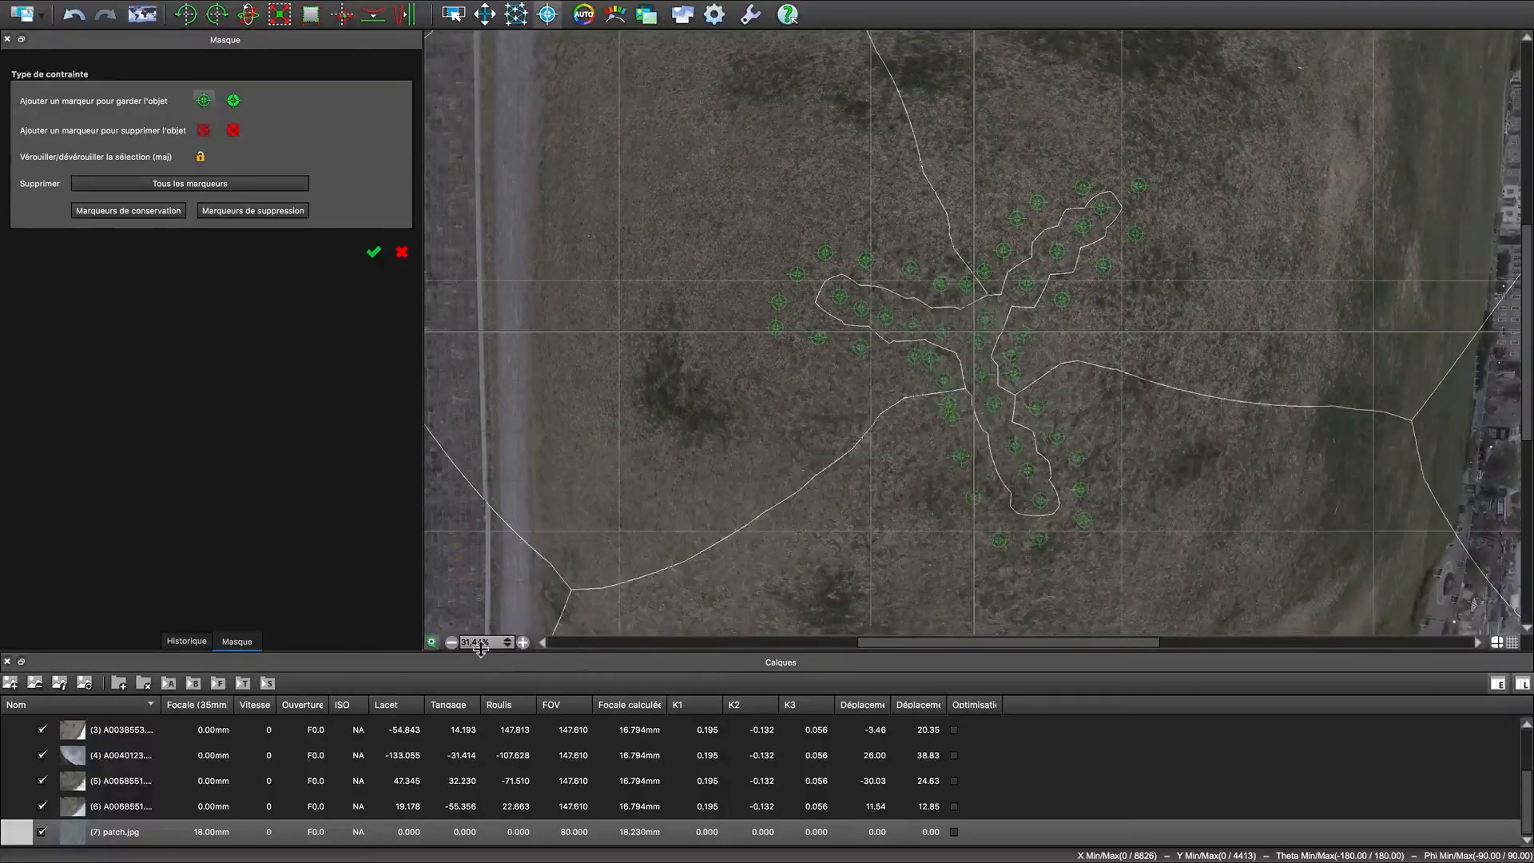
# Zoom out to the full panorama, leave Masque and confirm Oui to apply the mask changes
pyautogui.click(430, 643)
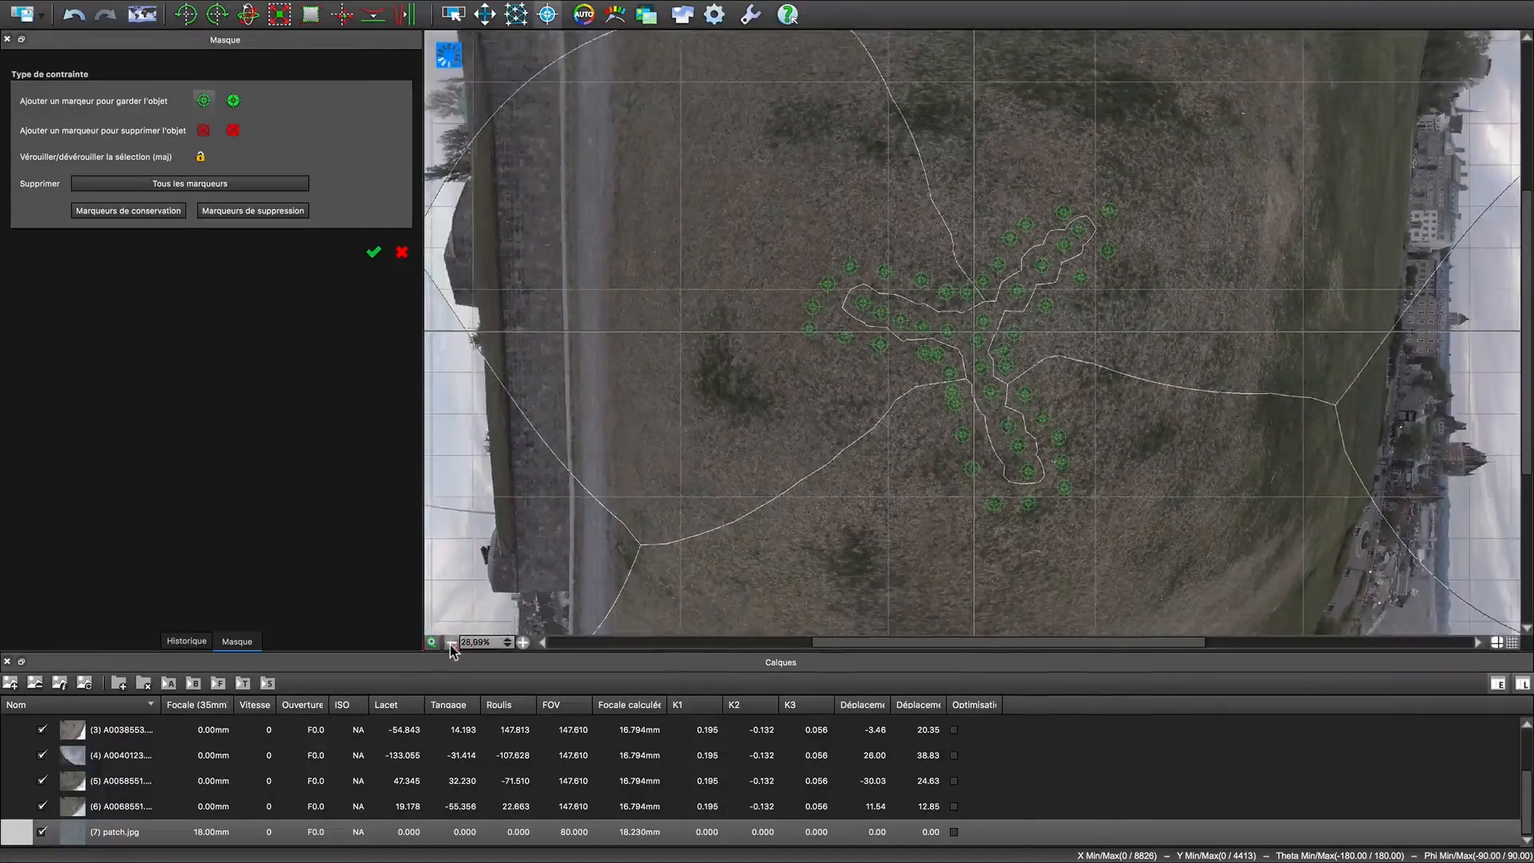
pyautogui.click(447, 643)
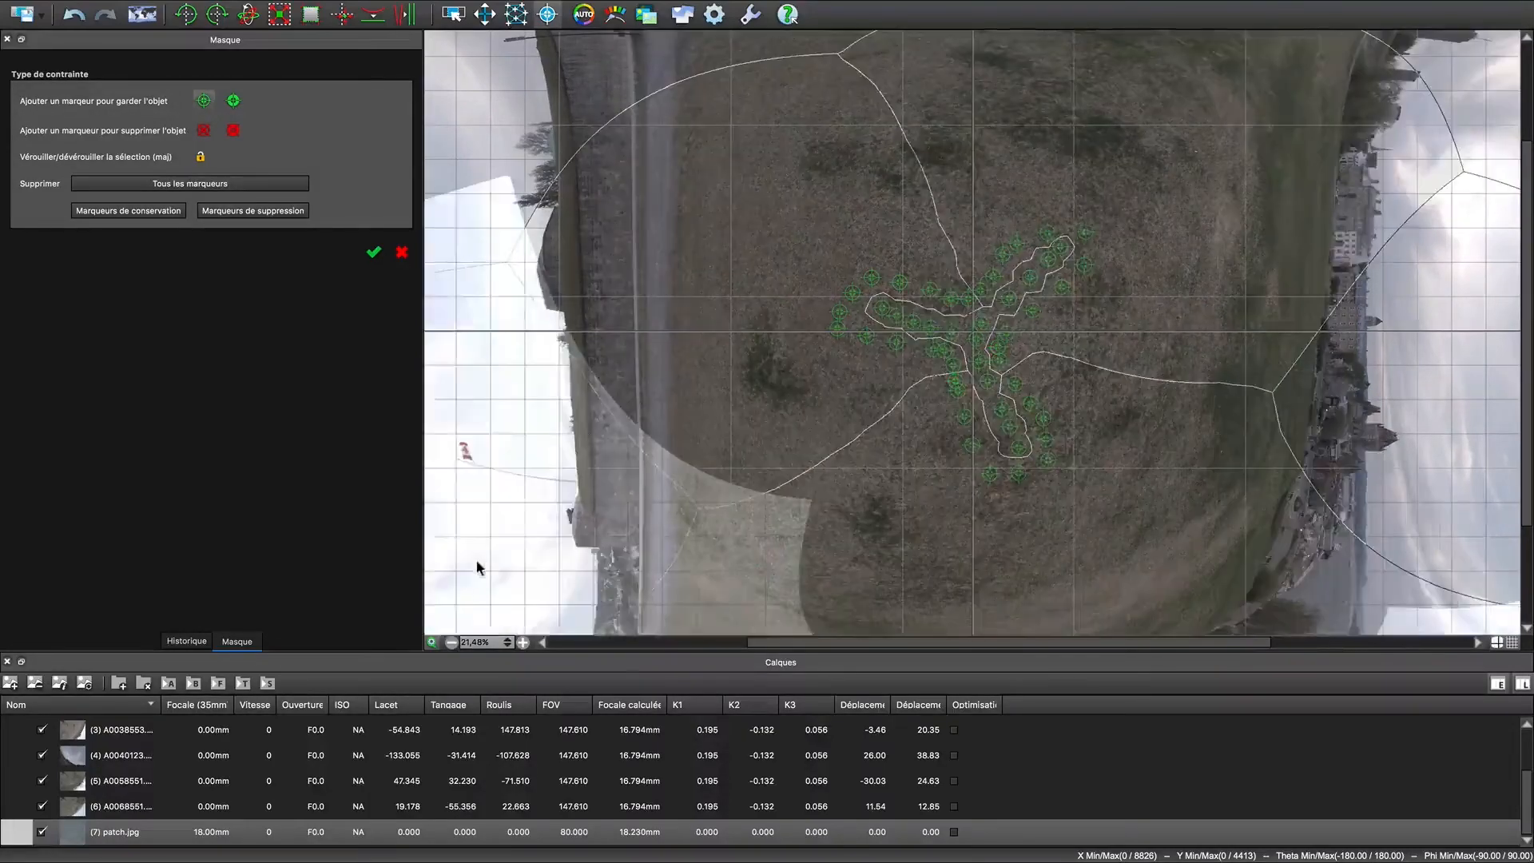
pyautogui.click(450, 642)
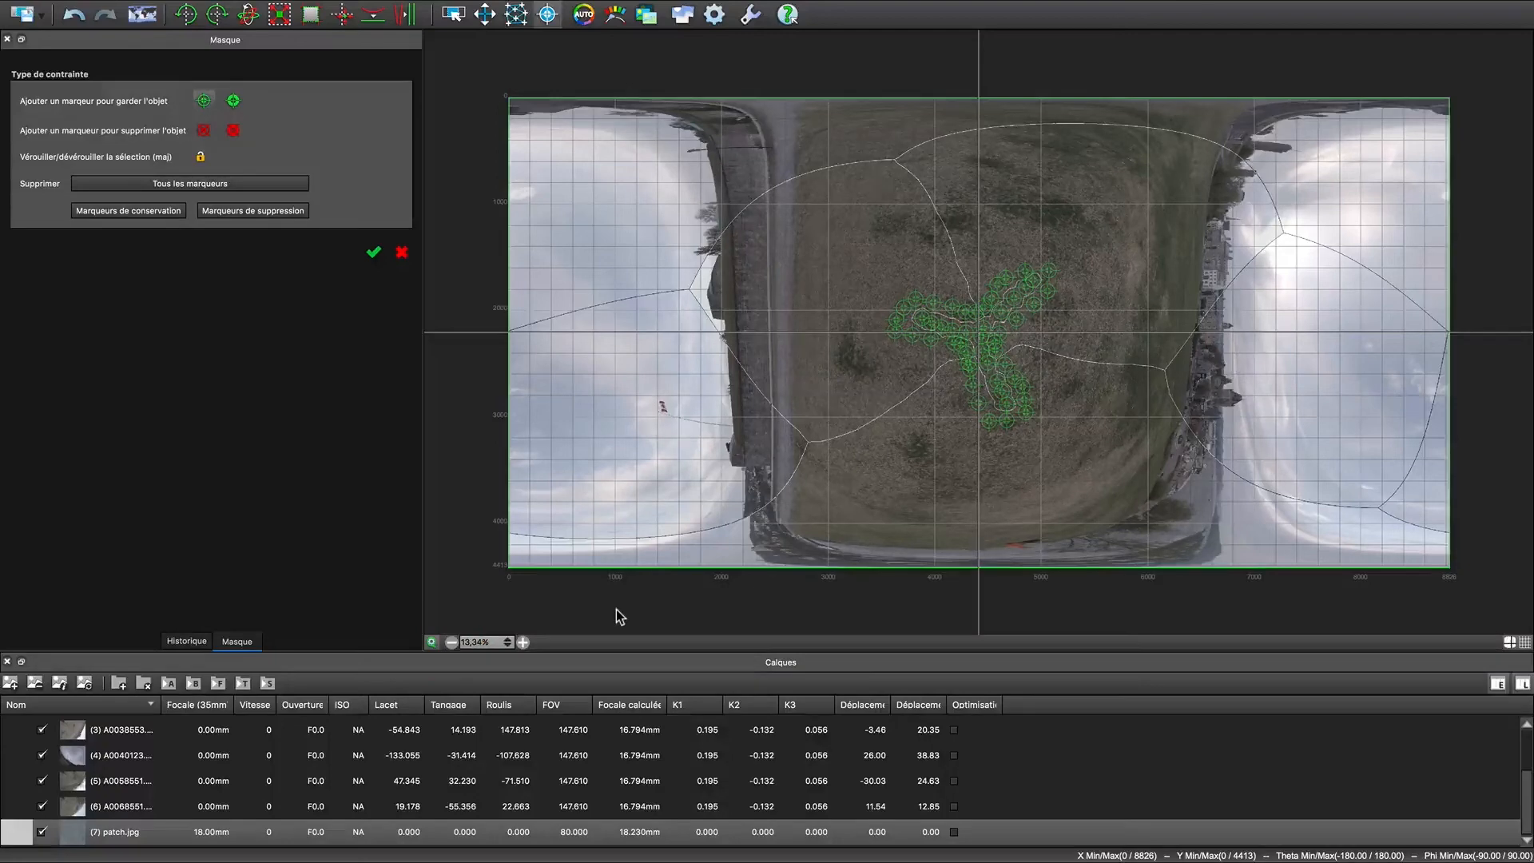
pyautogui.moveTo(498, 418)
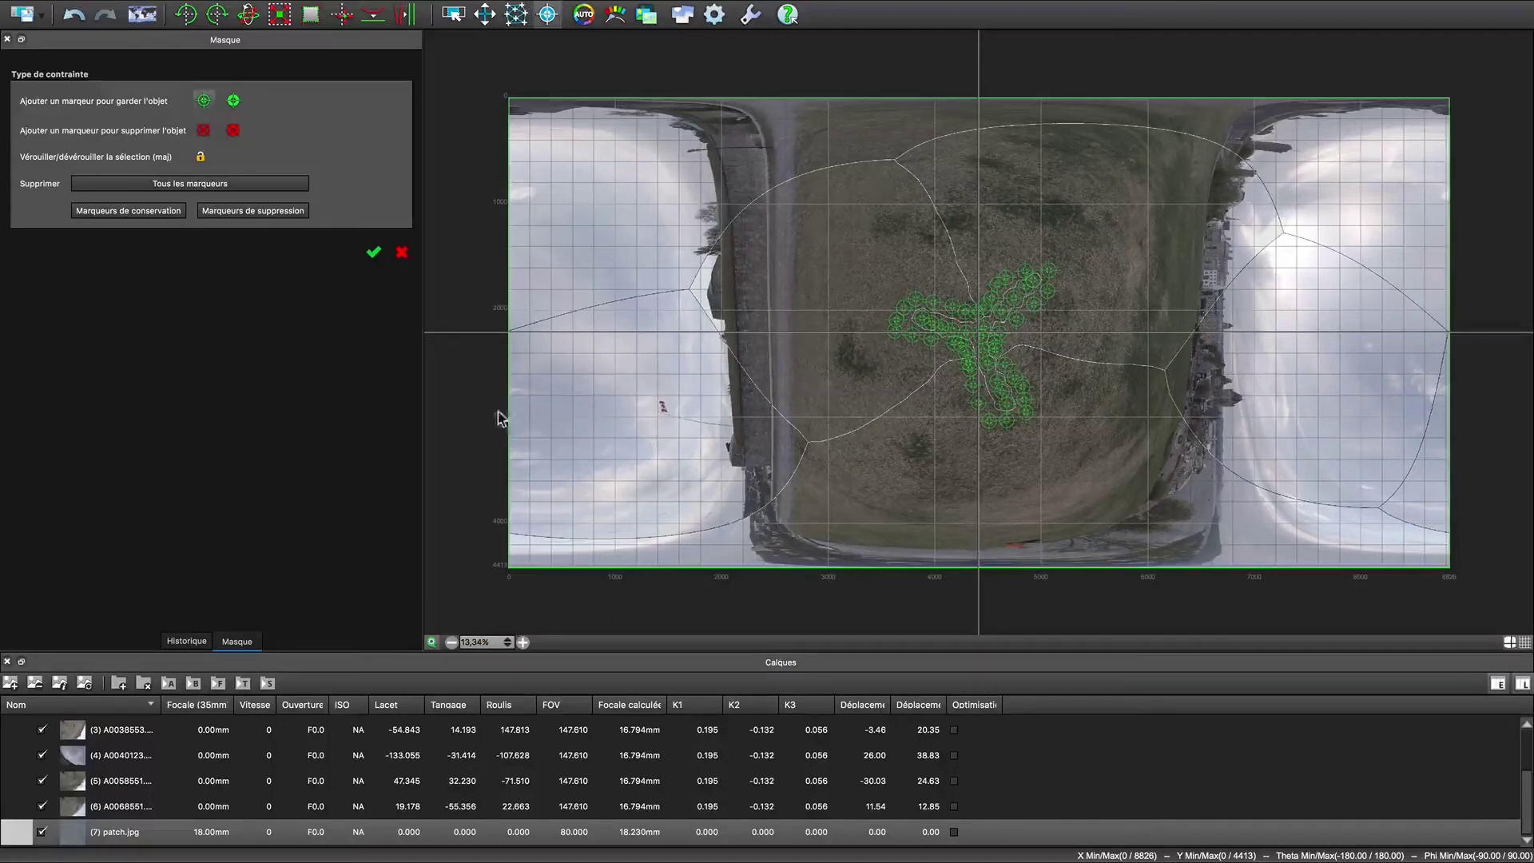
pyautogui.click(372, 253)
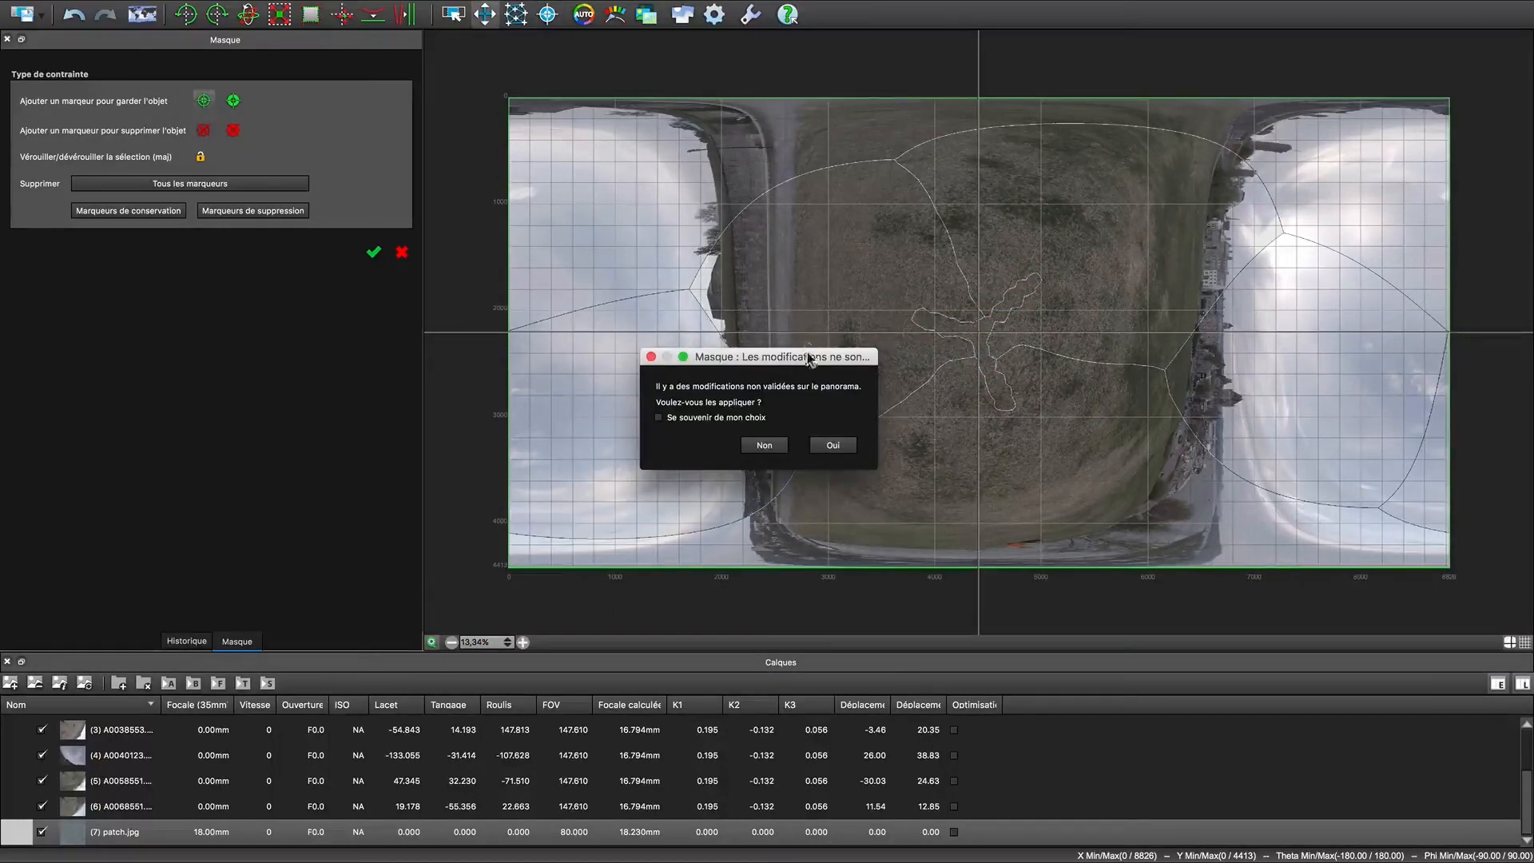
pyautogui.moveTo(832, 446)
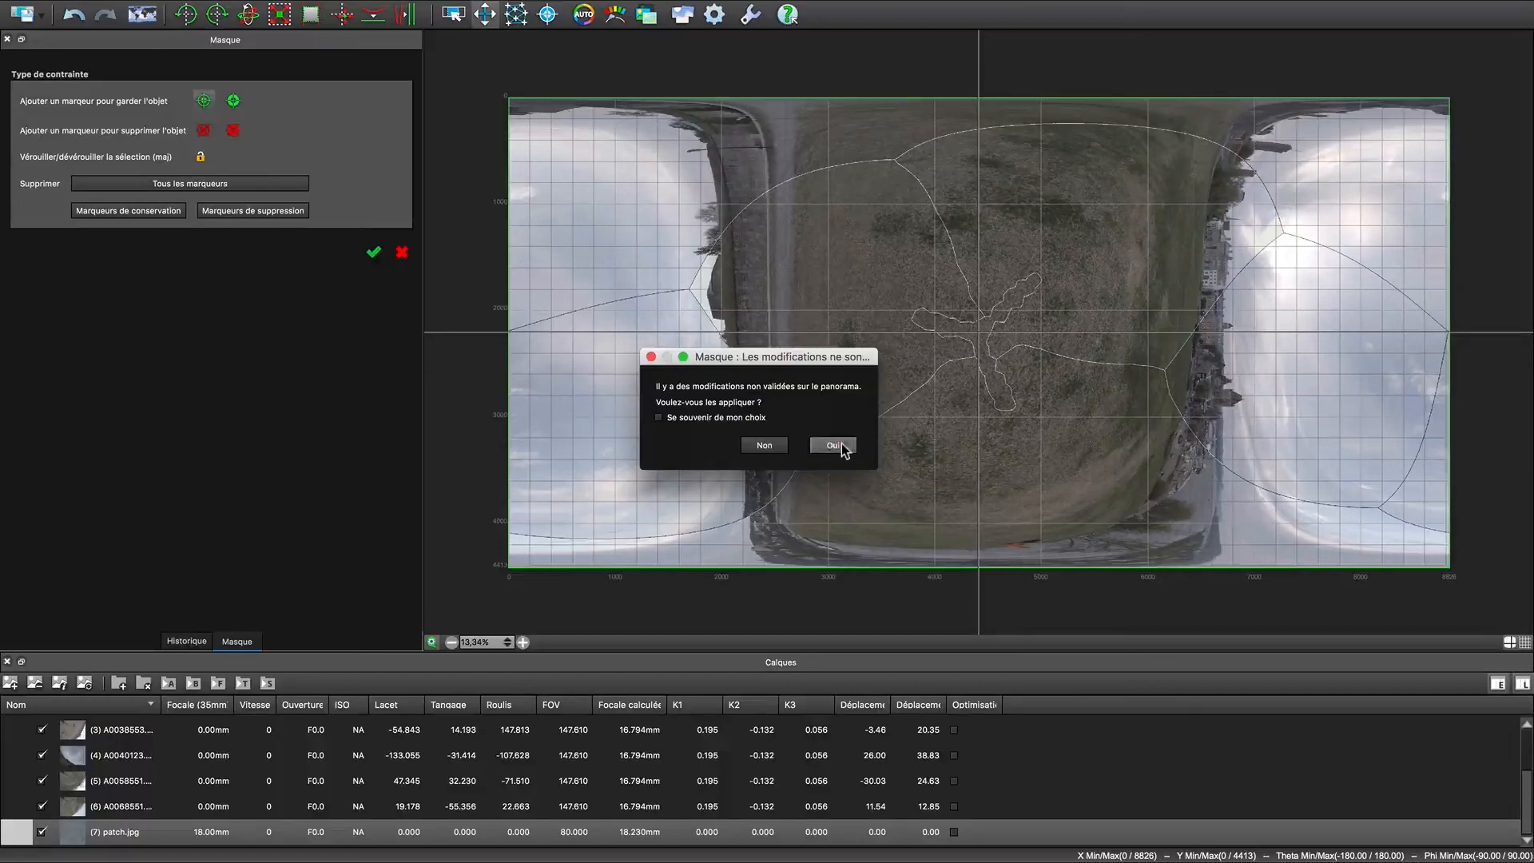
pyautogui.click(831, 446)
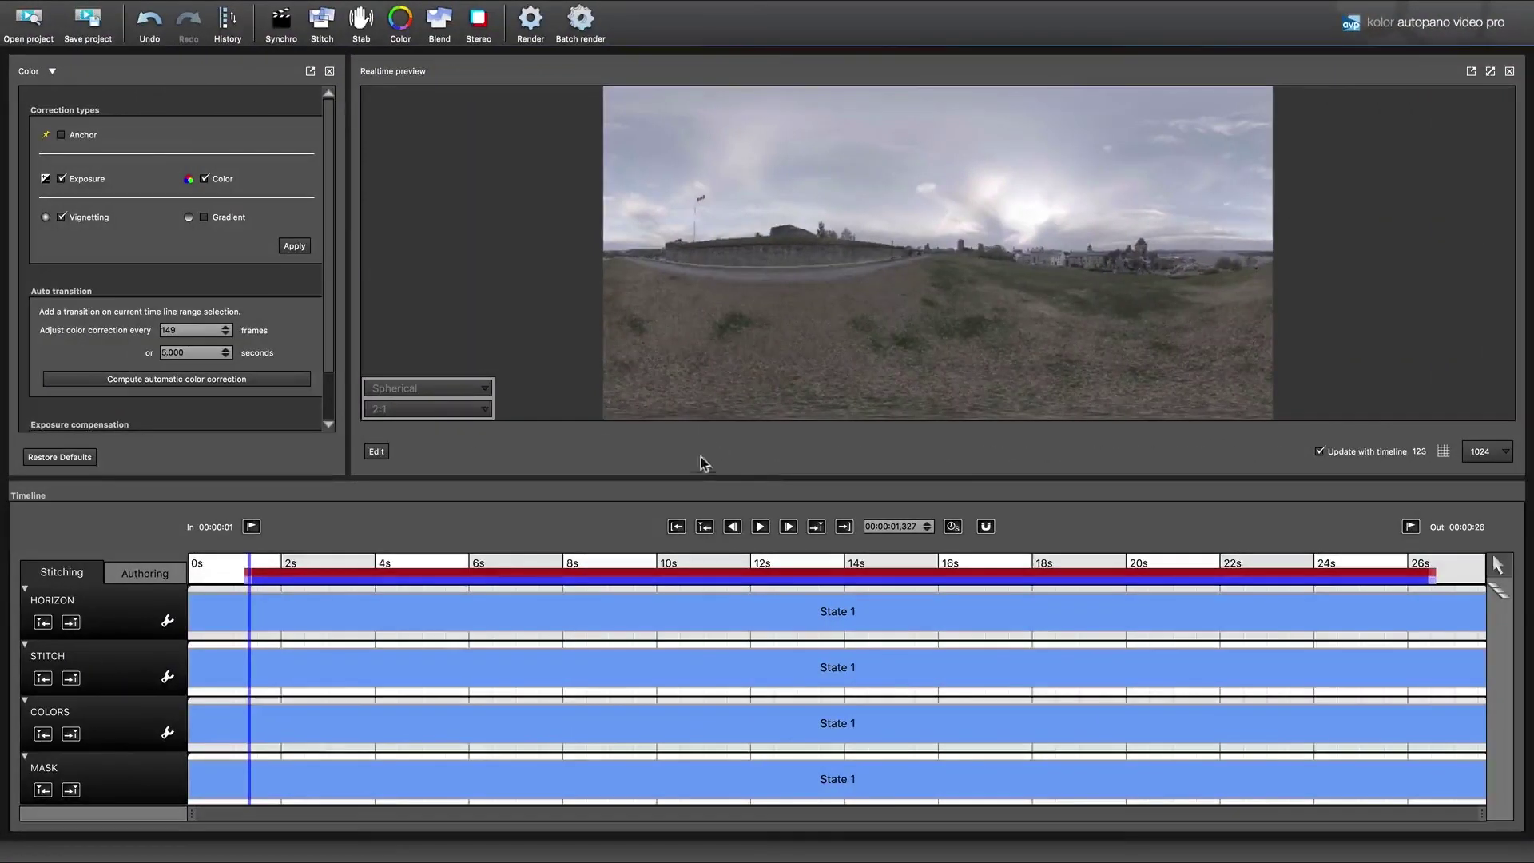
pyautogui.moveTo(924, 384)
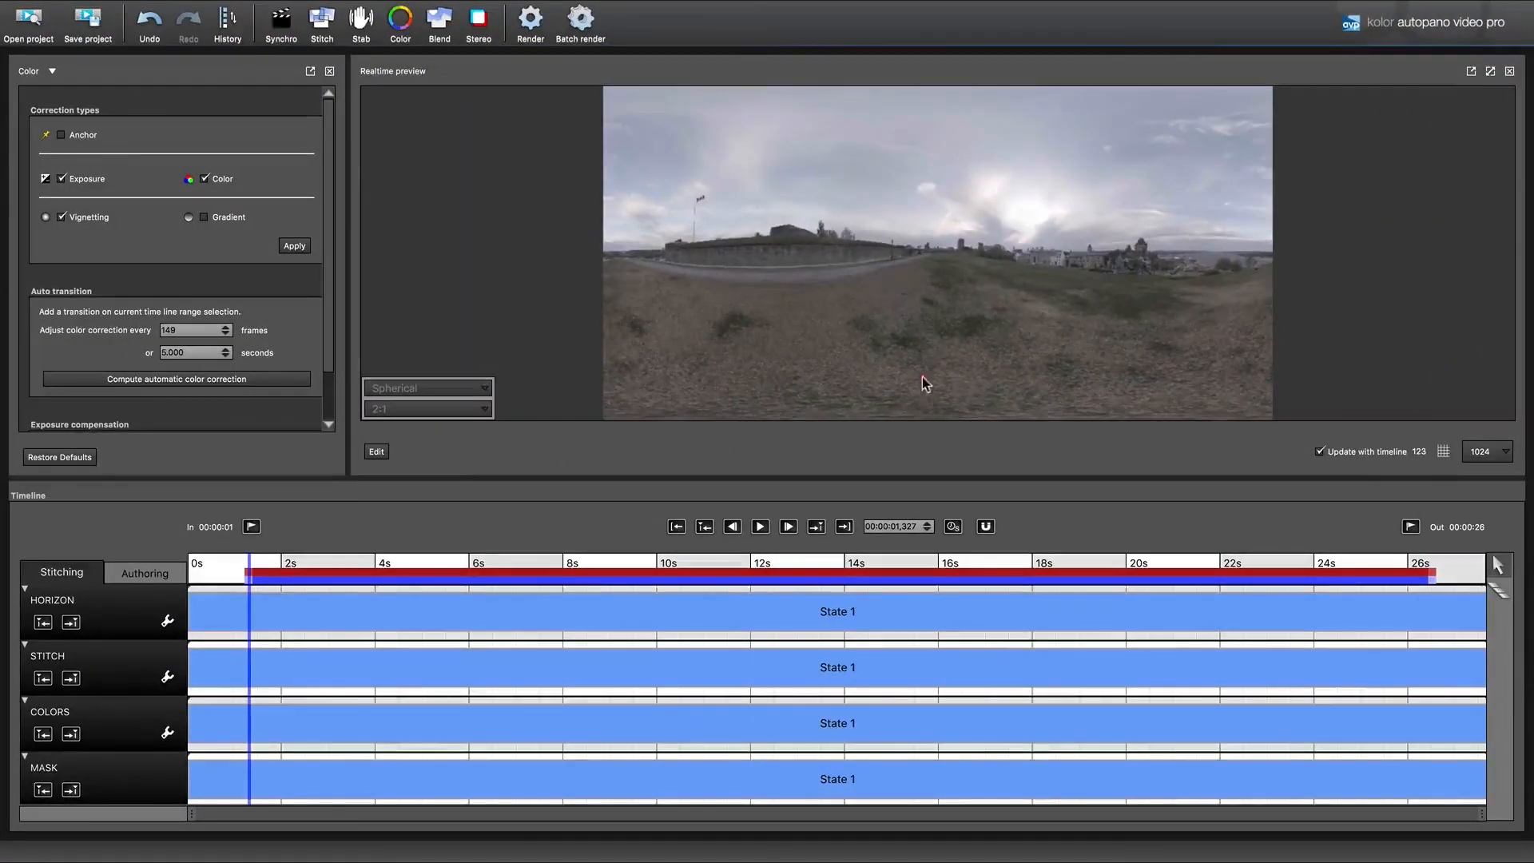